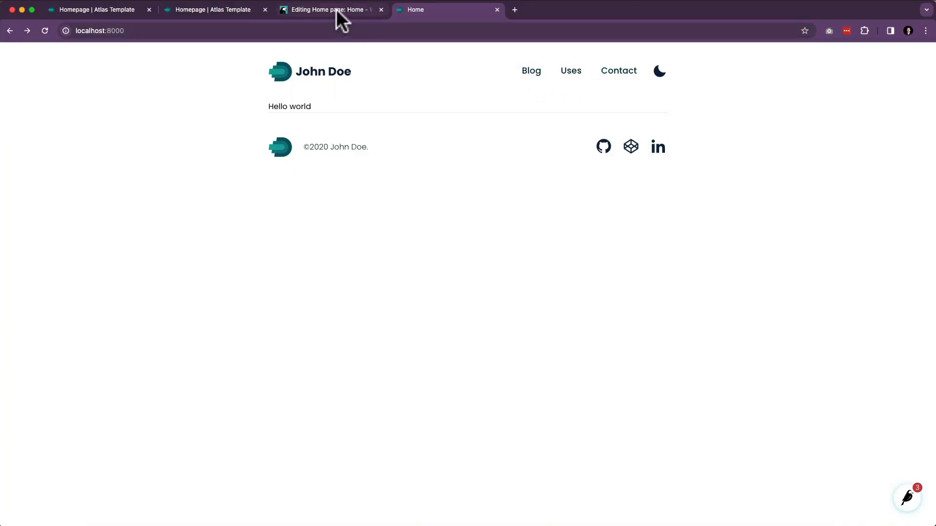
# Turn on Show in menus for the Home page under Promote, without saving
pyautogui.click(330, 10)
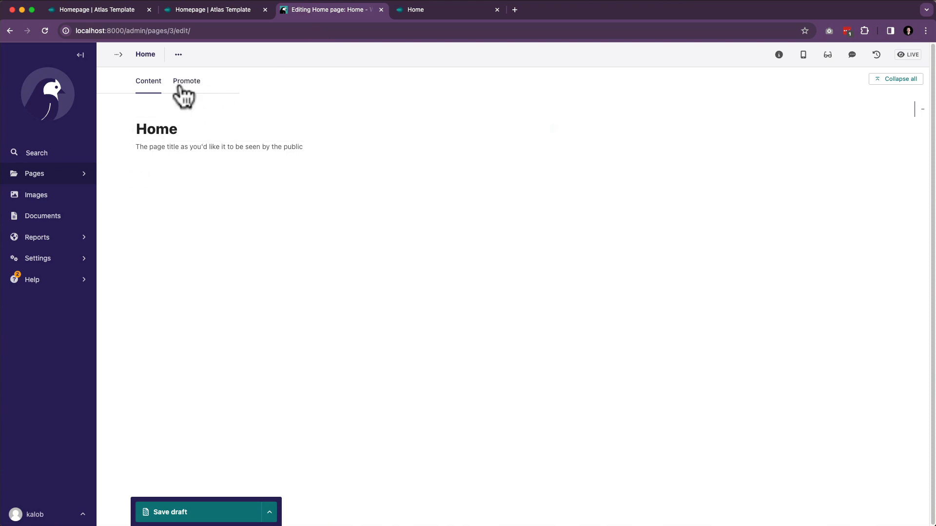
pyautogui.moveTo(202, 200)
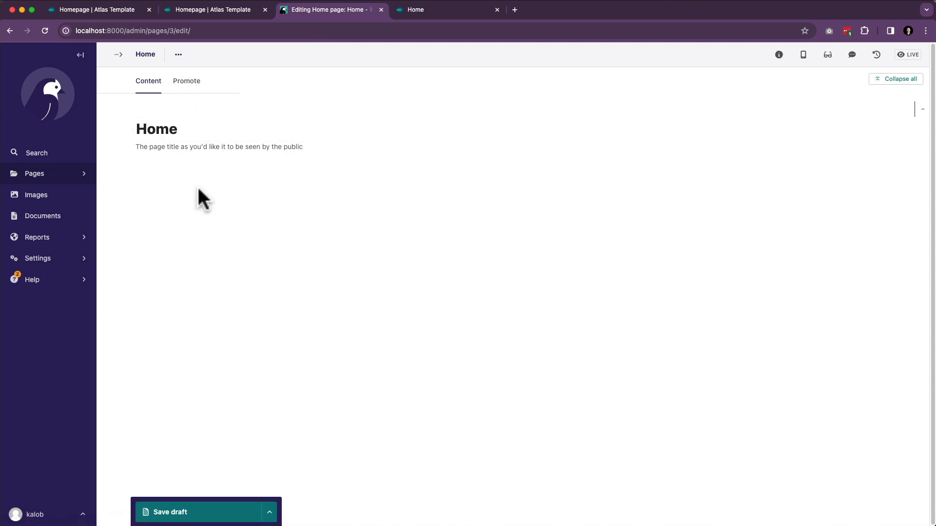
pyautogui.click(186, 81)
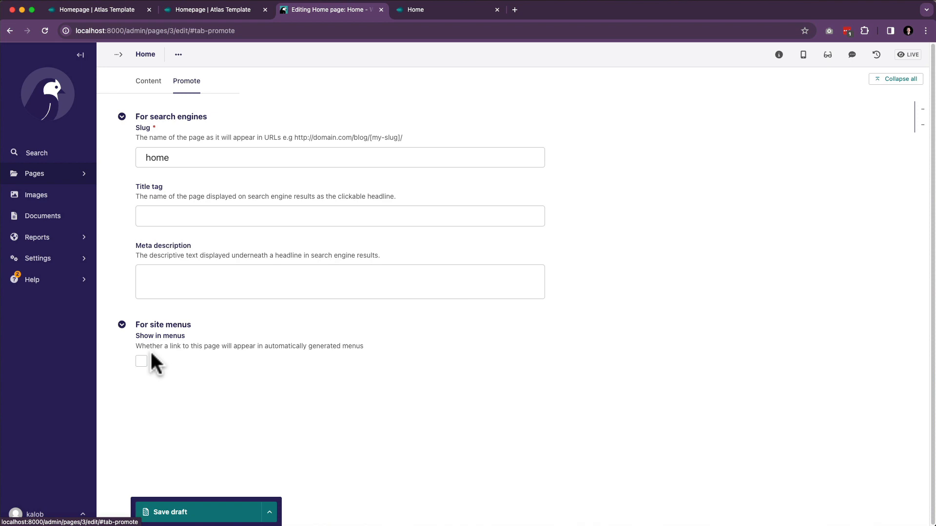
pyautogui.click(141, 361)
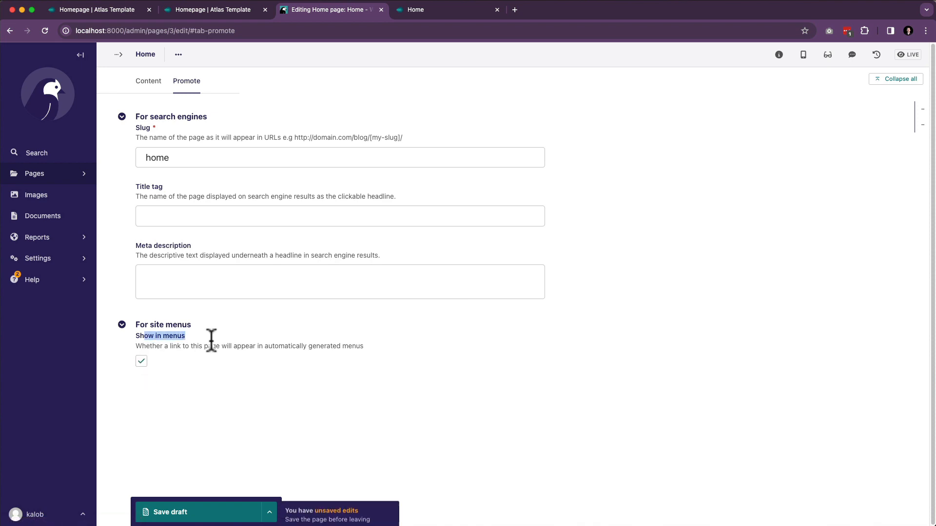
pyautogui.moveTo(213, 371)
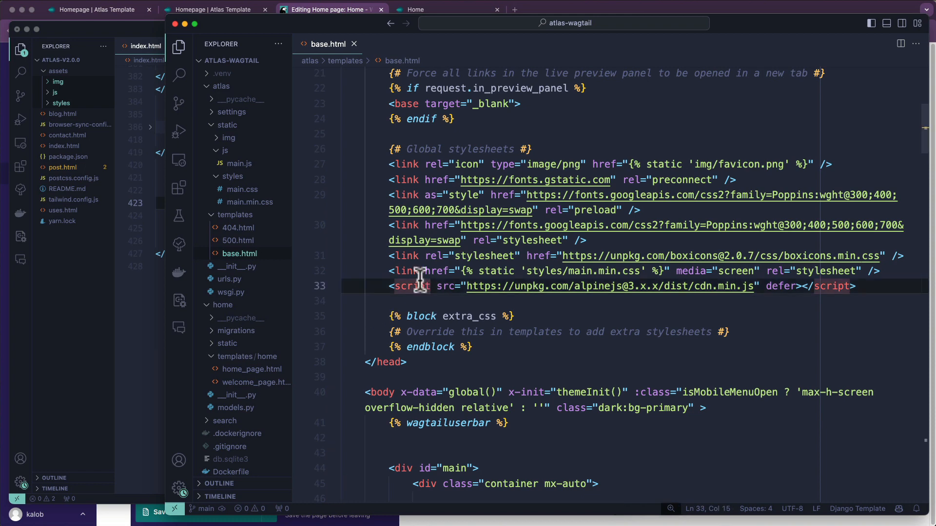
# Fold and unfold the desktop navbar and mobile menu divs in base.html to check their extent
pyautogui.scroll(-3)
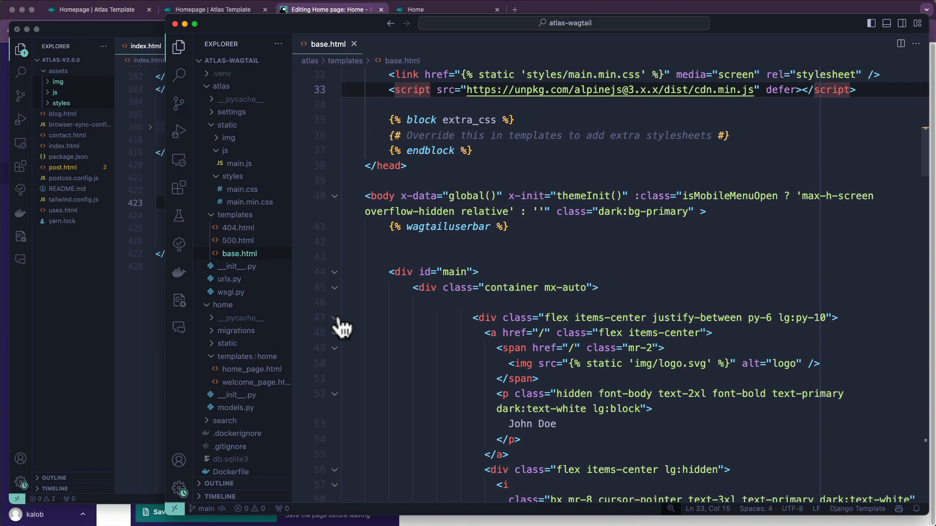
pyautogui.moveTo(334, 316)
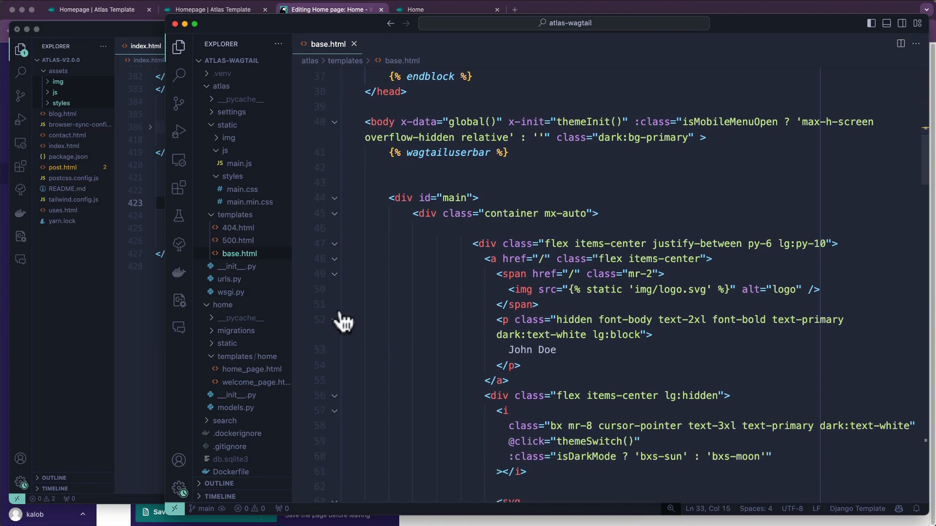
pyautogui.click(334, 243)
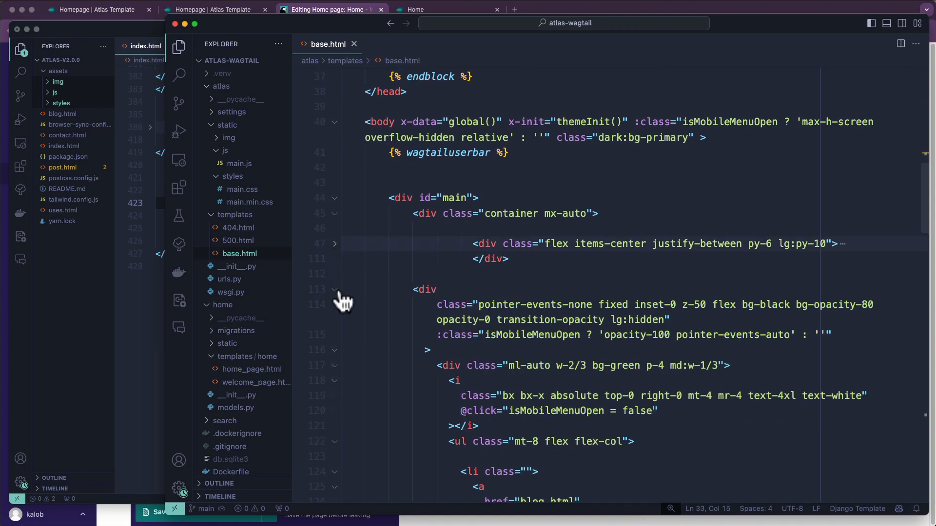
pyautogui.click(334, 289)
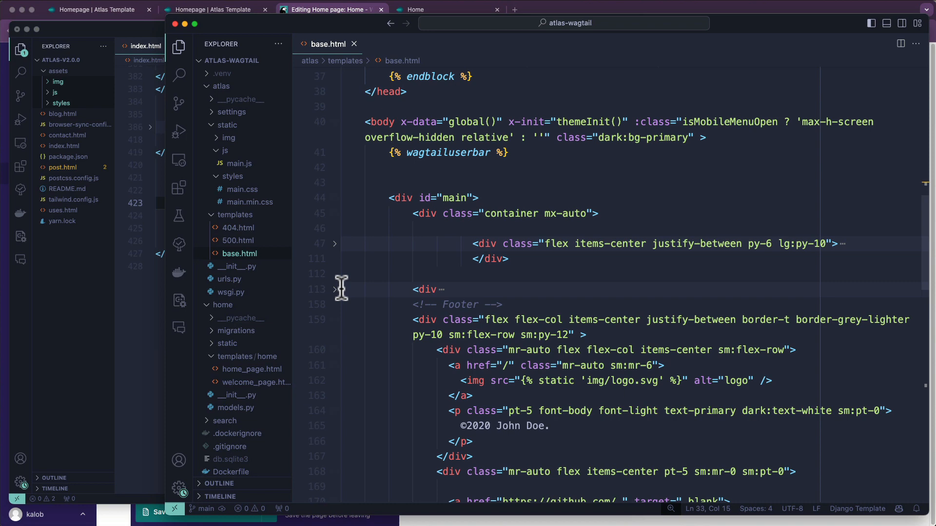
pyautogui.click(334, 290)
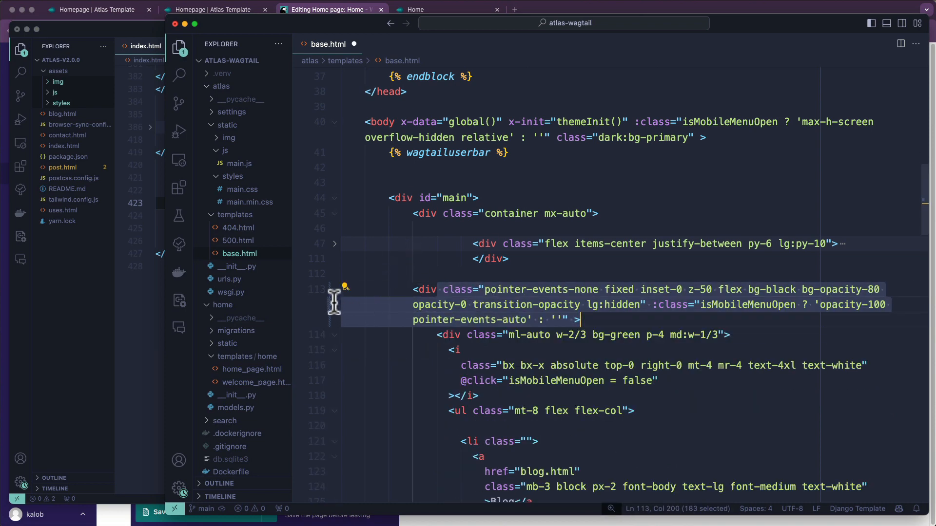
pyautogui.click(334, 289)
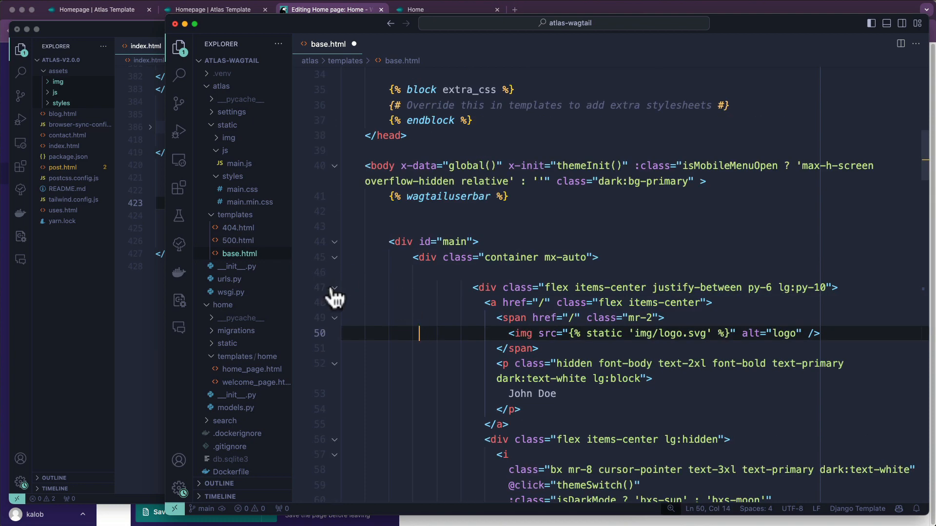
# Select both menu markup blocks and cut them, leaving empty lines above the content block
pyautogui.scroll(-3)
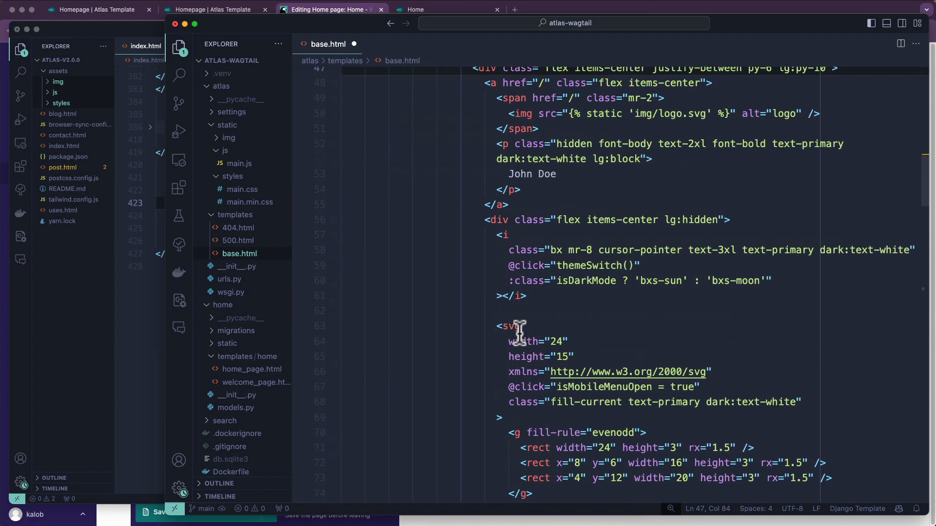
pyautogui.scroll(-3)
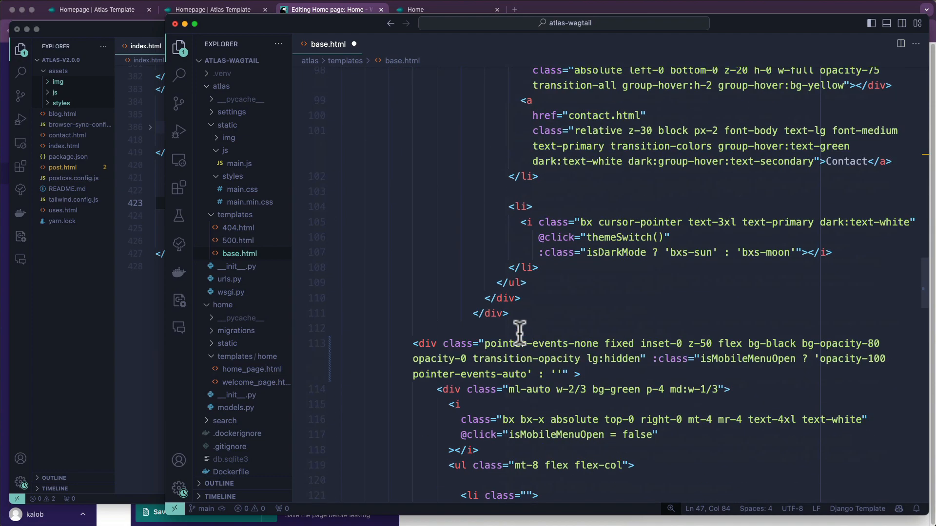
pyautogui.scroll(-3)
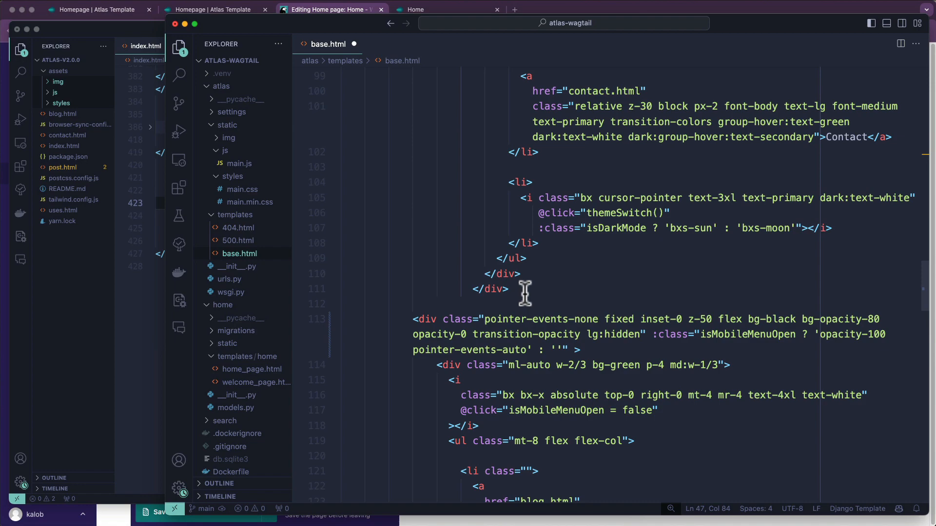
pyautogui.scroll(-3)
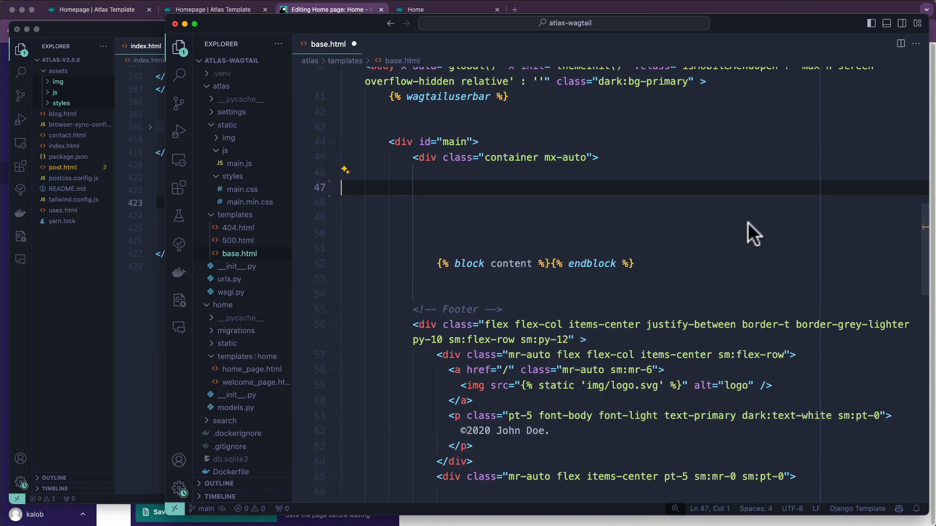
# Insert a block snippet named navigation and join its block and endblock tags onto one line
pyautogui.press('Enter')
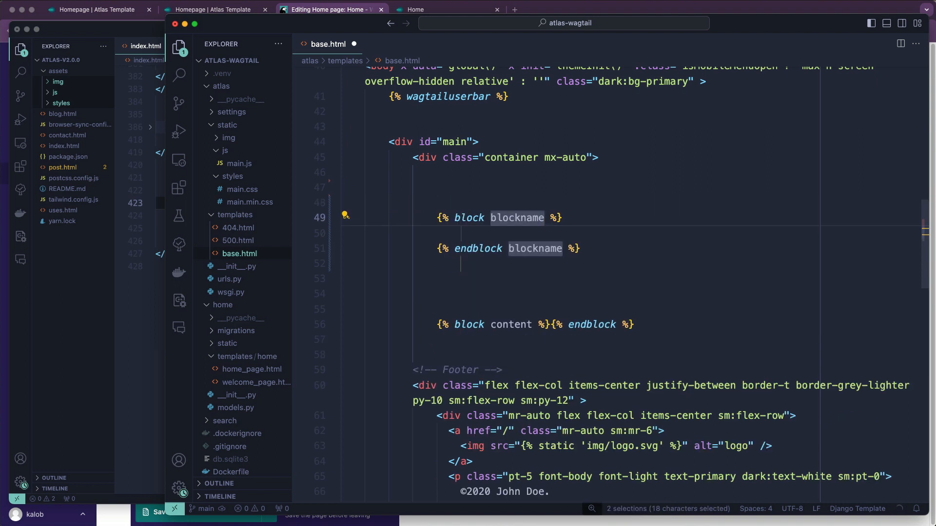
pyautogui.write('navigation')
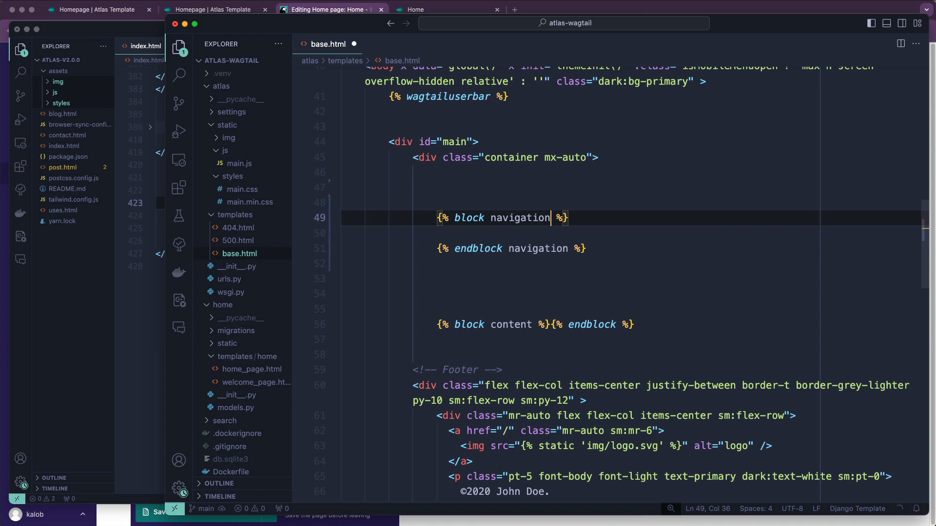
pyautogui.press('Backspace')
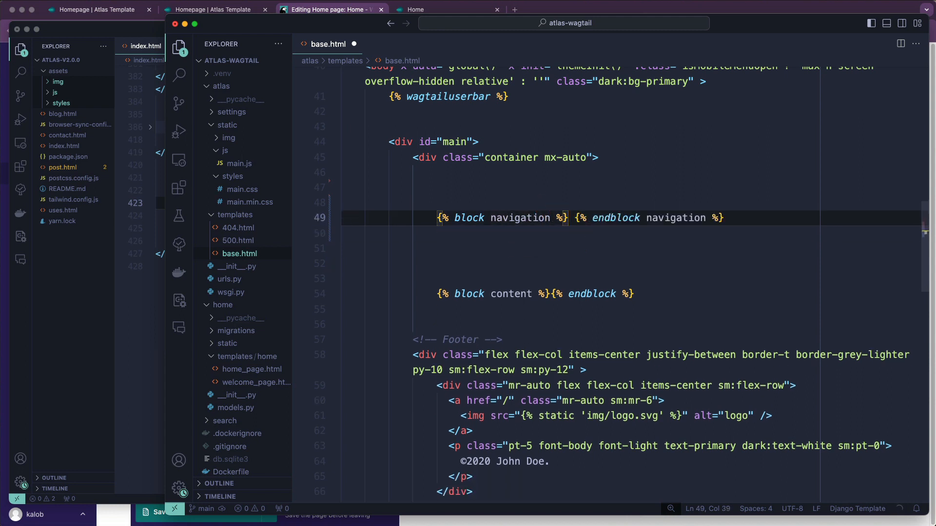
pyautogui.write('home')
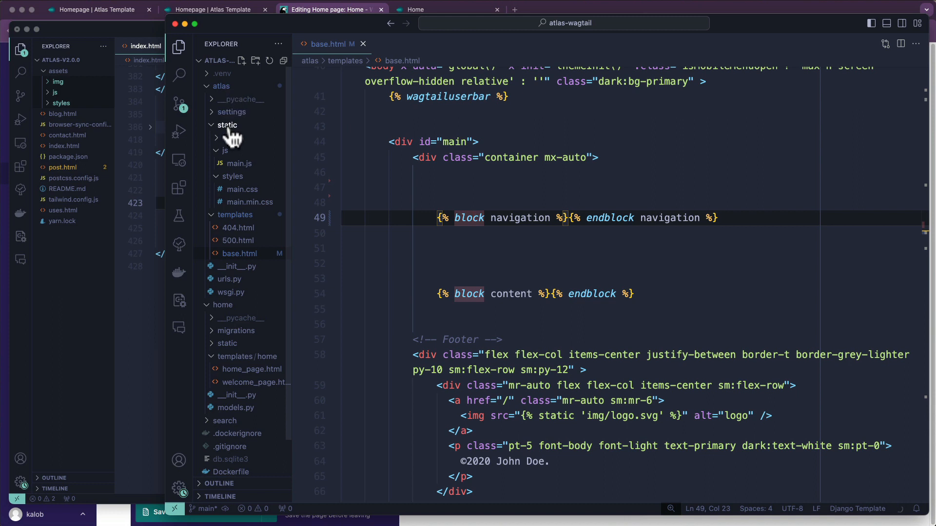
# Create includes/navigation.html in the templates folder, paste the navbar markup and save
pyautogui.click(227, 125)
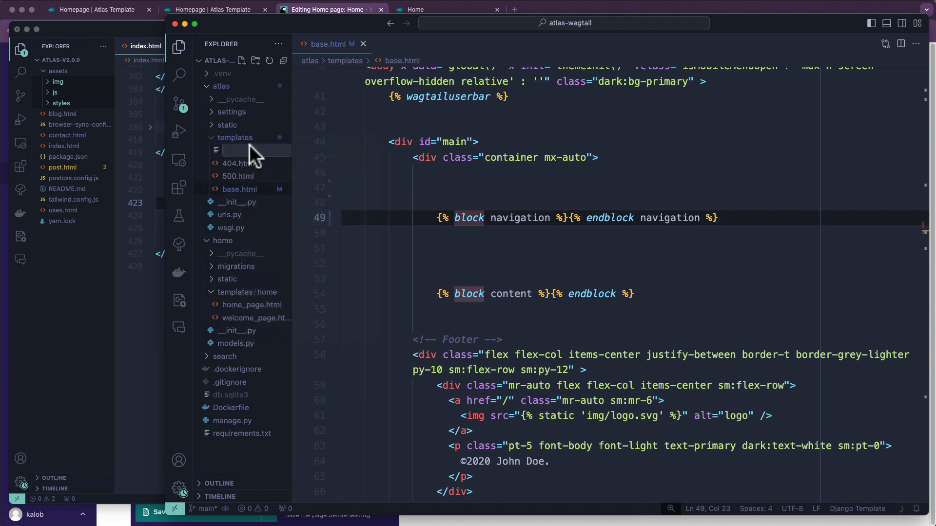
pyautogui.write('includes/')
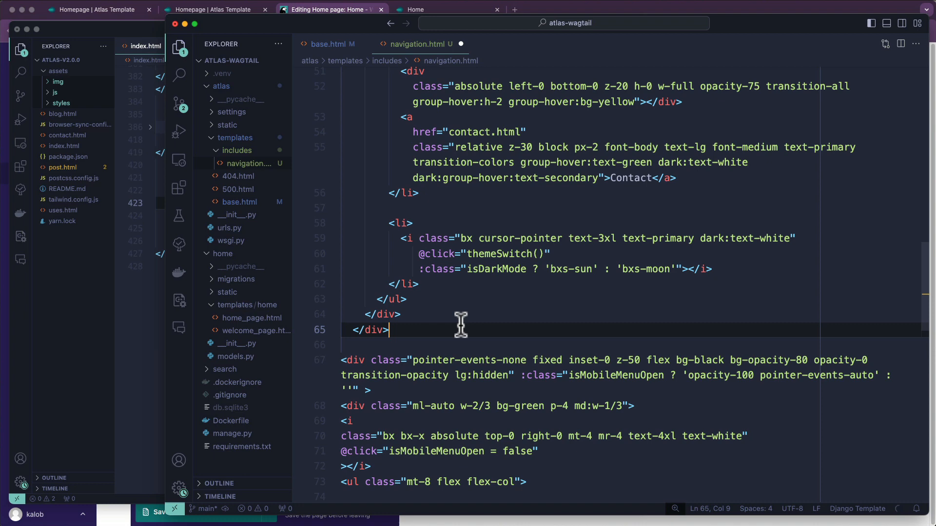
pyautogui.scroll(-3)
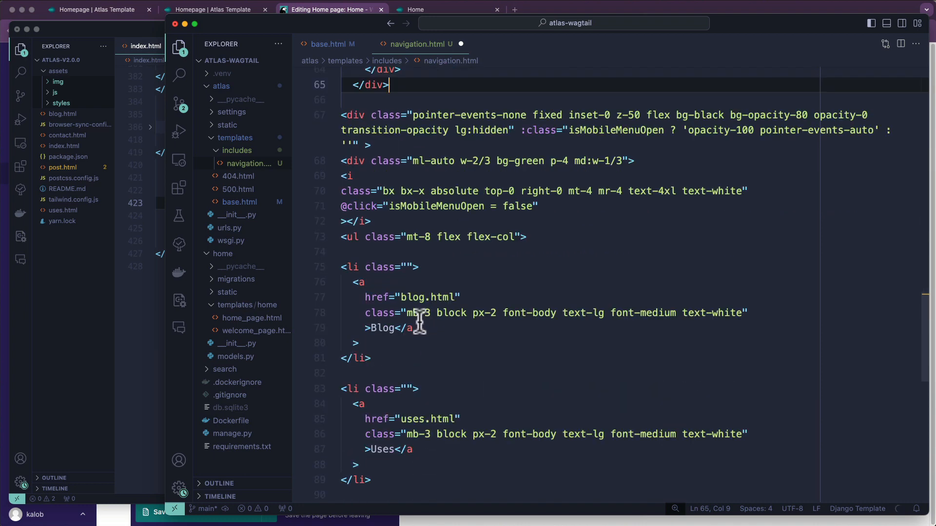
pyautogui.moveTo(430, 216)
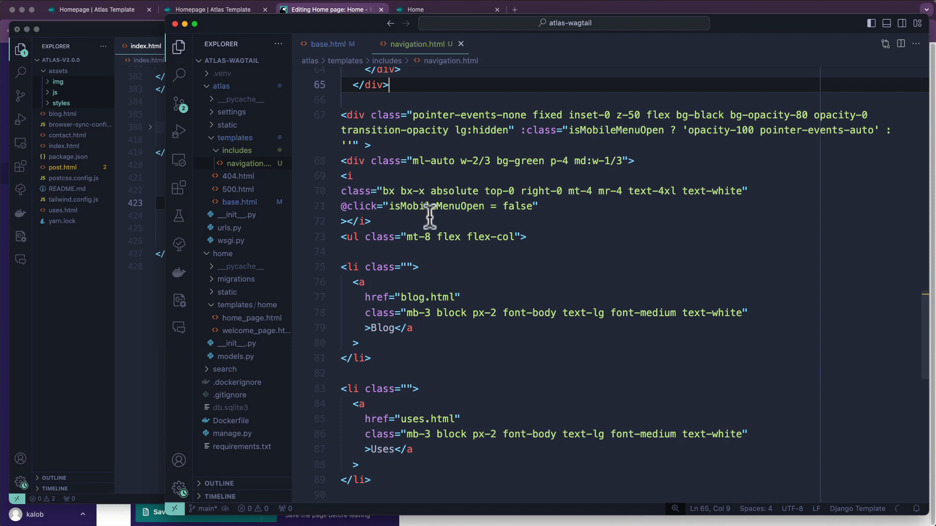
# Return to base.html and start an include tag in the navigation block
pyautogui.click(332, 44)
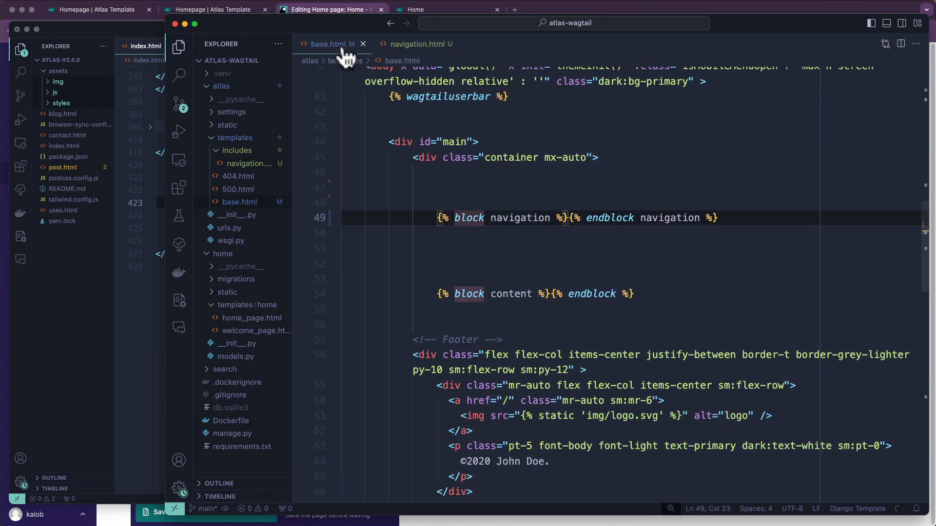
pyautogui.write('include')
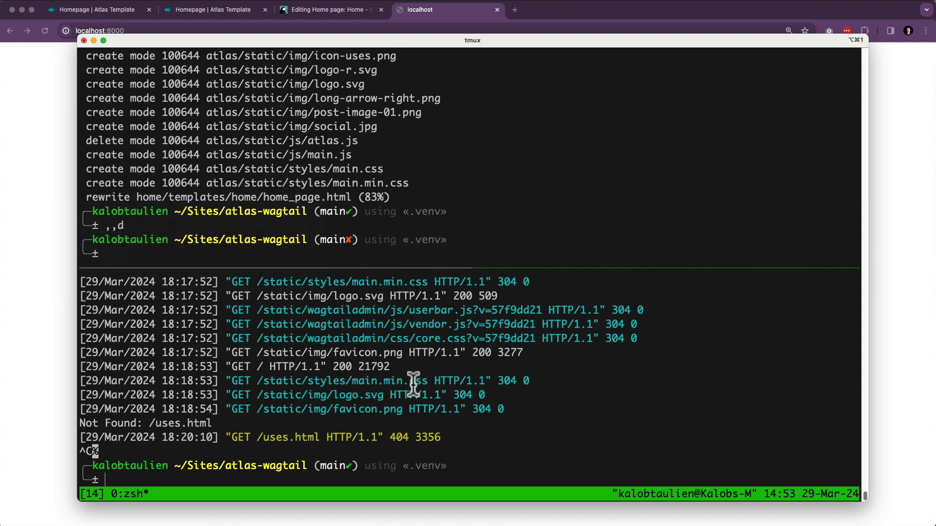
# Run python manage.py runserver 0.0.0.0:8000 to restart the development server
pyautogui.write('python manage.py runserver 0.0.0.0:8000')
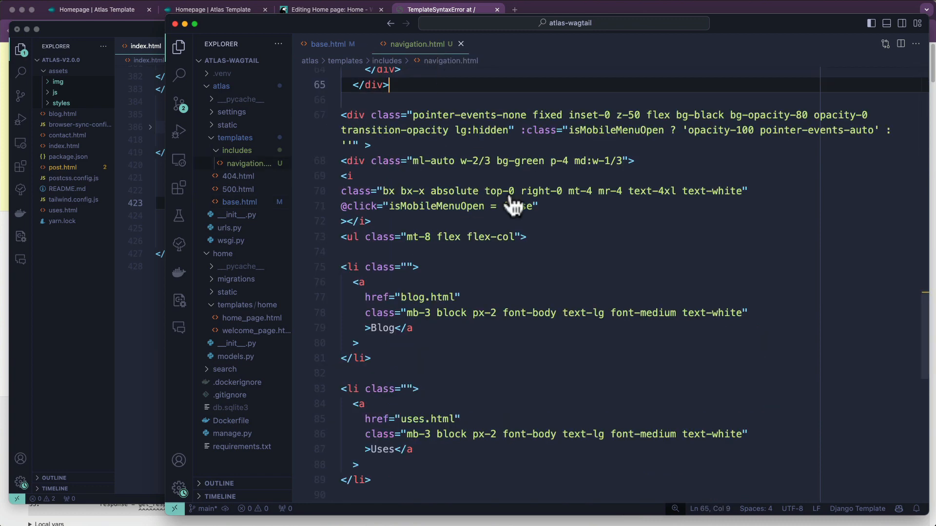
# Add {% load static %} at the top of navigation.html
pyautogui.write('s')
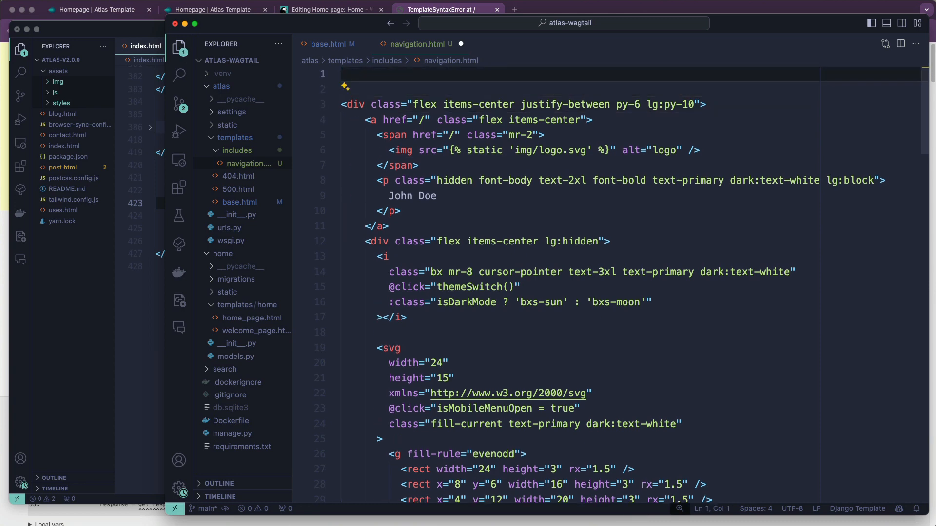
pyautogui.write('{% load %}')
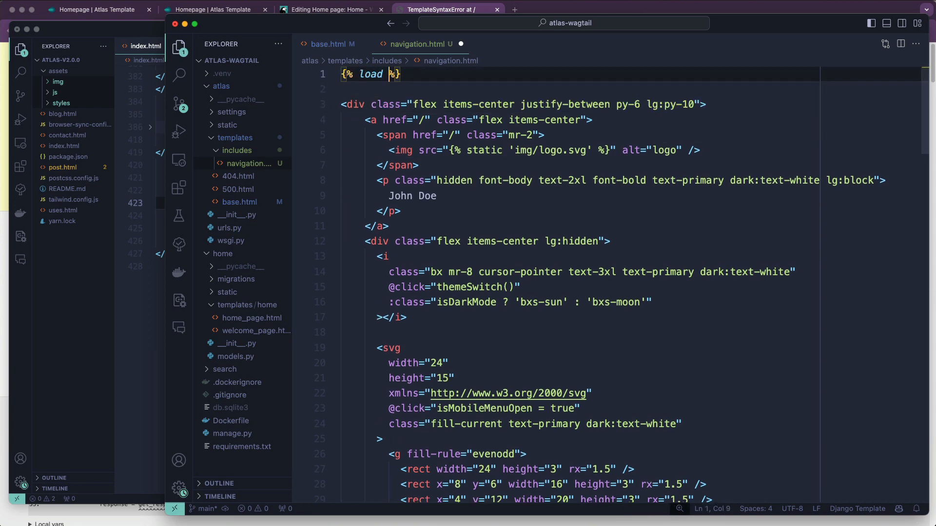
pyautogui.write('static')
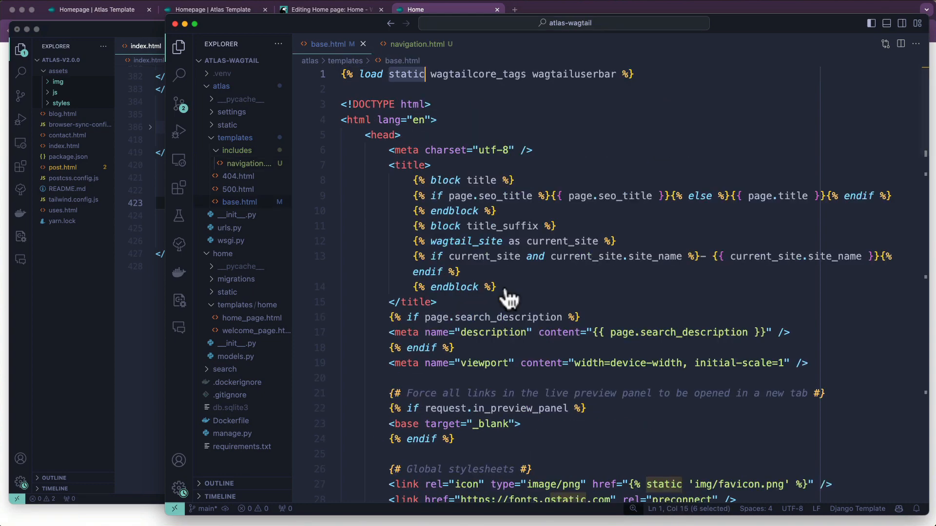
pyautogui.scroll(-3)
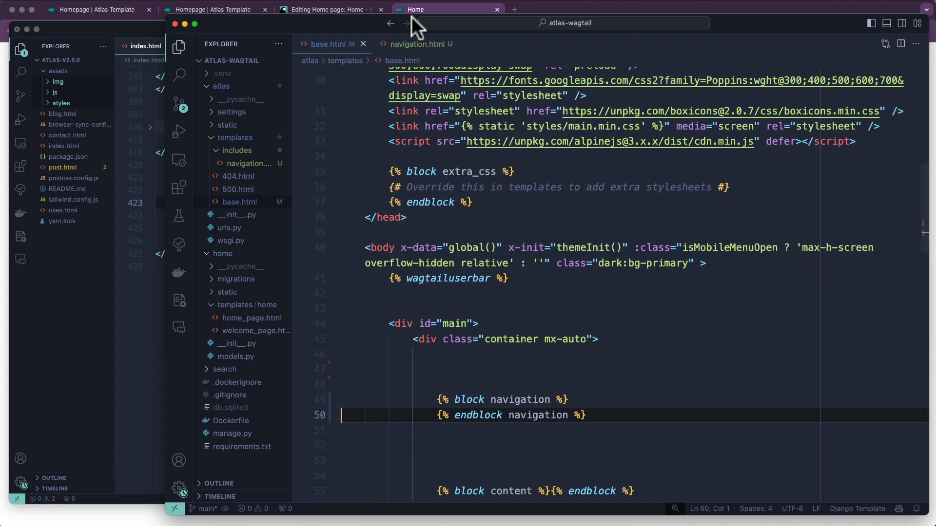
# Check the rendered homepage at localhost:8000 in Chrome
pyautogui.click(447, 10)
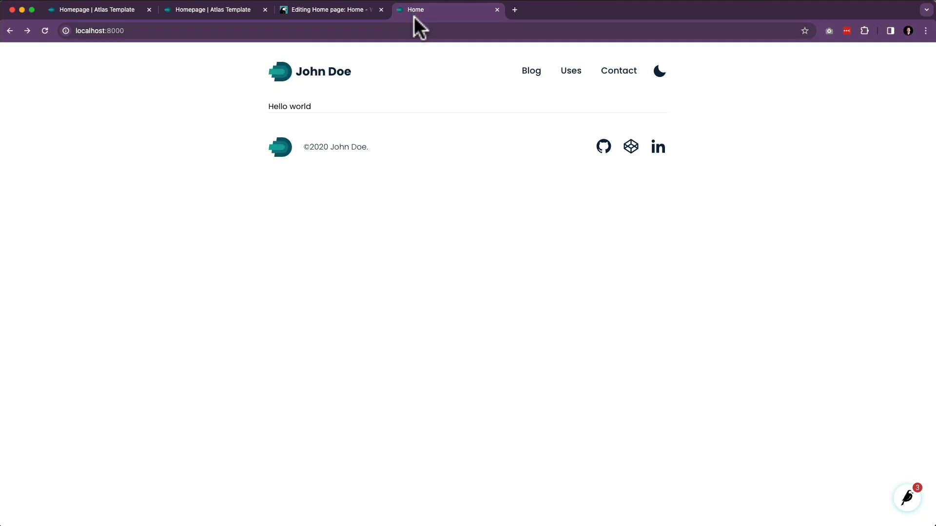
pyautogui.scroll(-3)
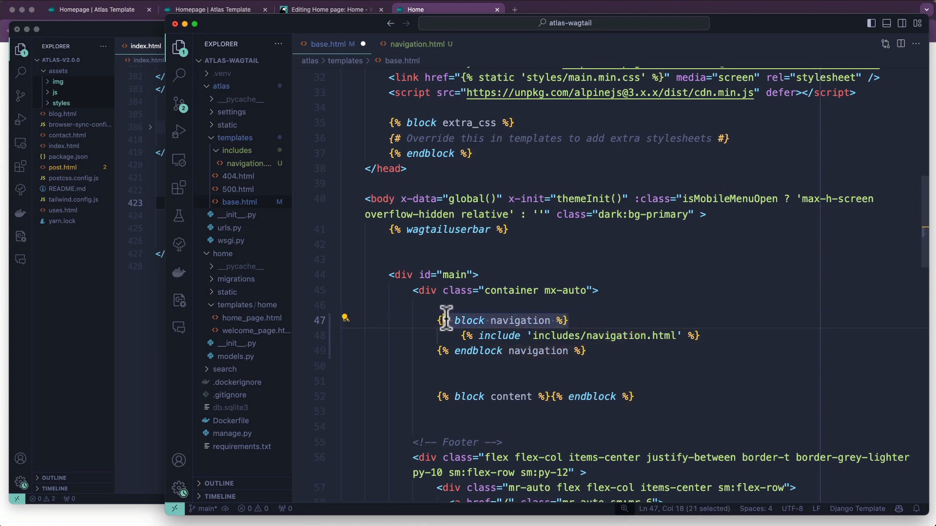
# Include 'includes/navigation.html' in base.html's navigation block and try a navigation override in home_page.html
pyautogui.moveTo(445, 320); pyautogui.dragTo(700, 335)
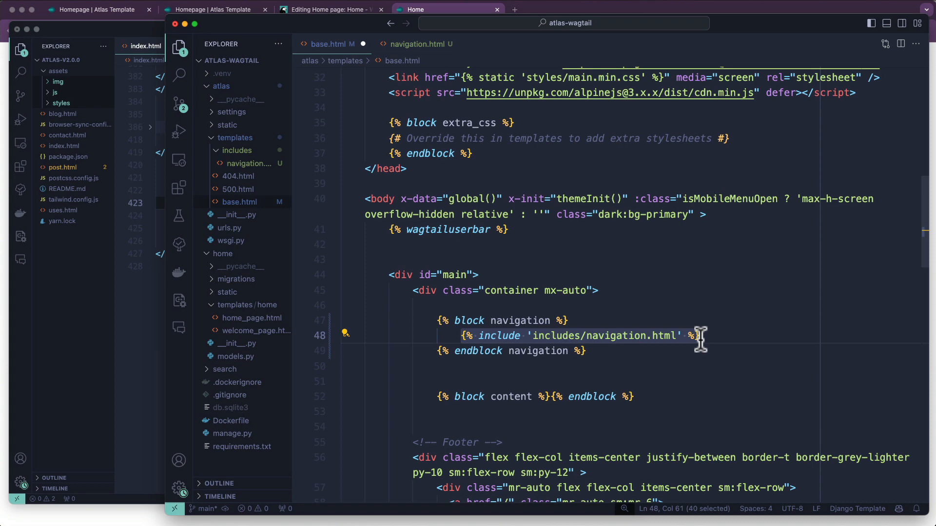
pyautogui.click(252, 318)
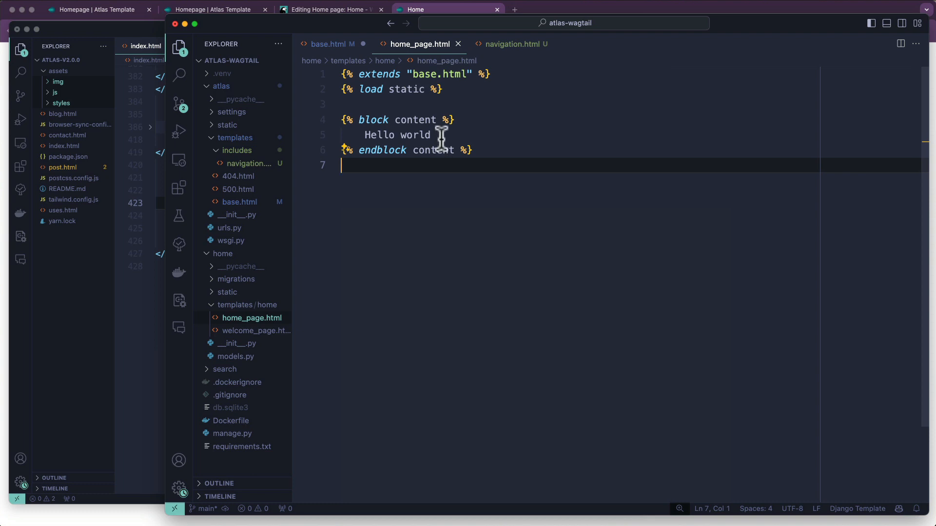
pyautogui.click(328, 44)
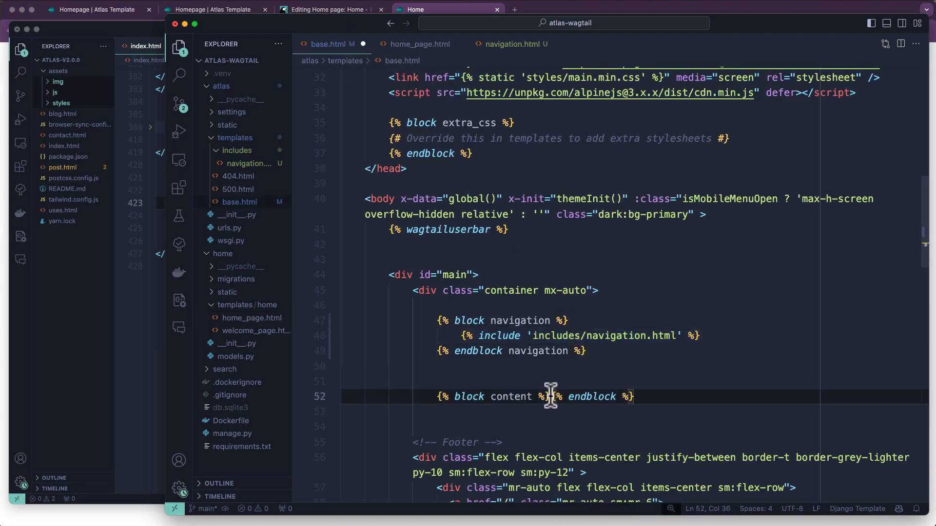
pyautogui.write('H')
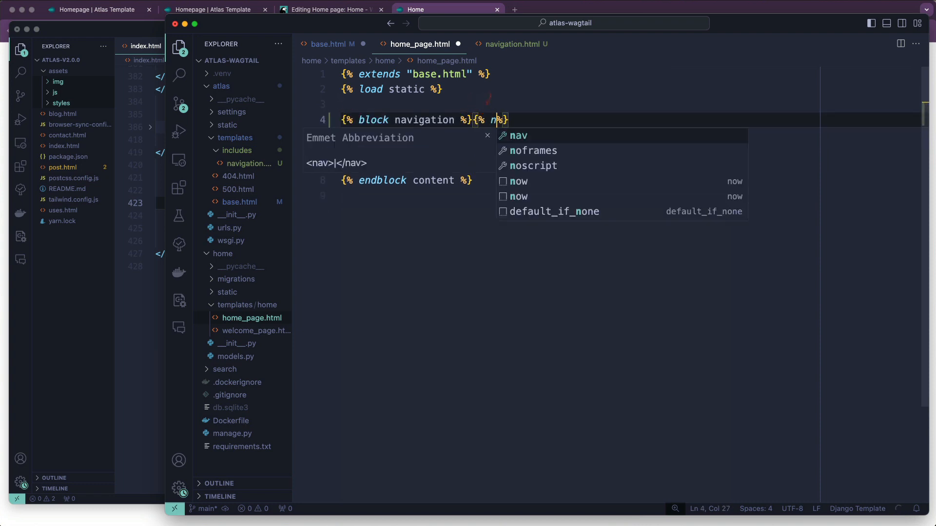
pyautogui.write('endblock')
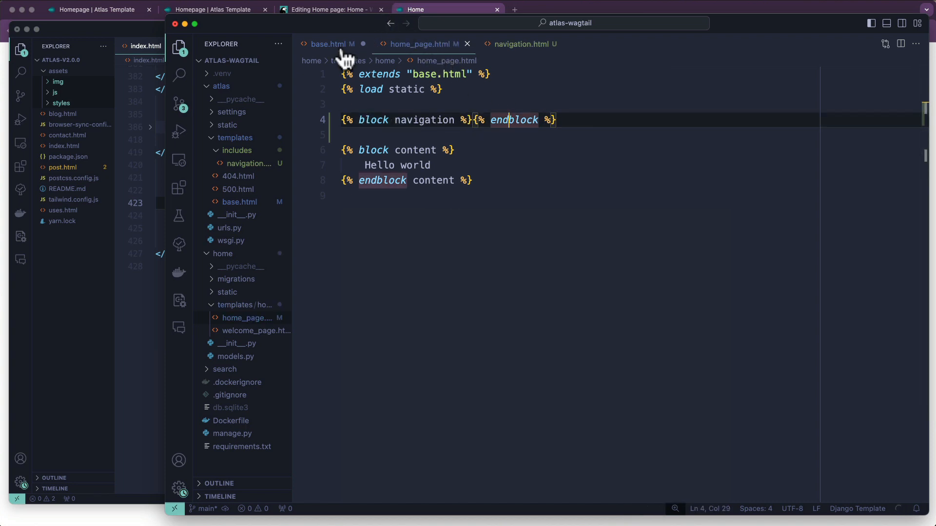
# Remove the override so home_page.html keeps only its content block, then view the homepage in Chrome
pyautogui.click(327, 44)
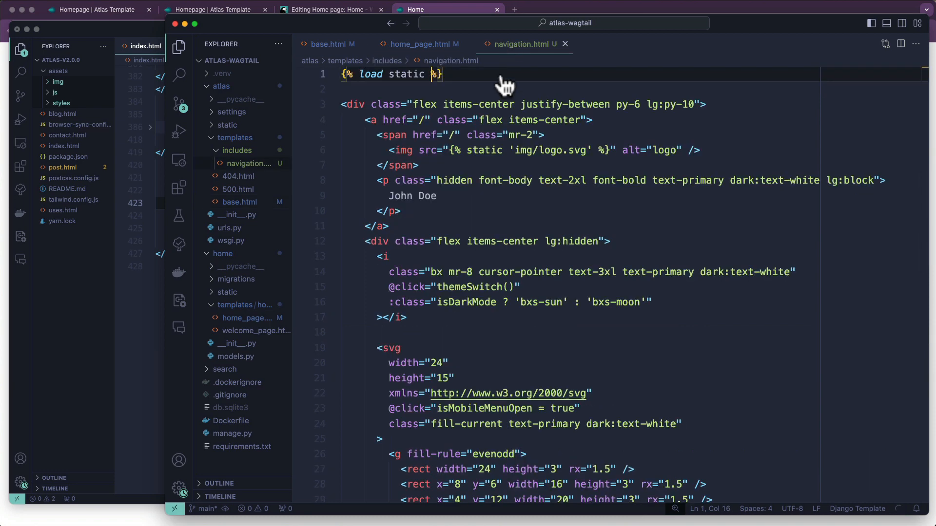
pyautogui.click(421, 44)
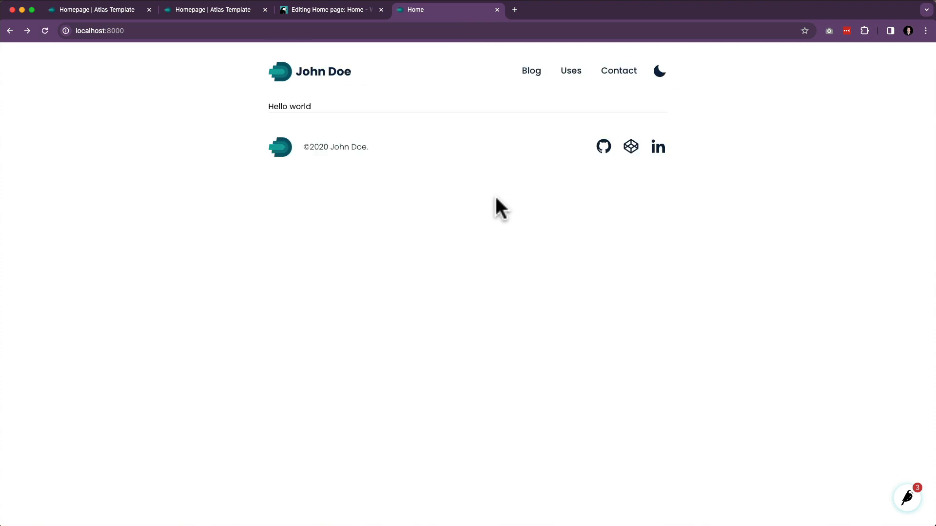
pyautogui.moveTo(522, 84)
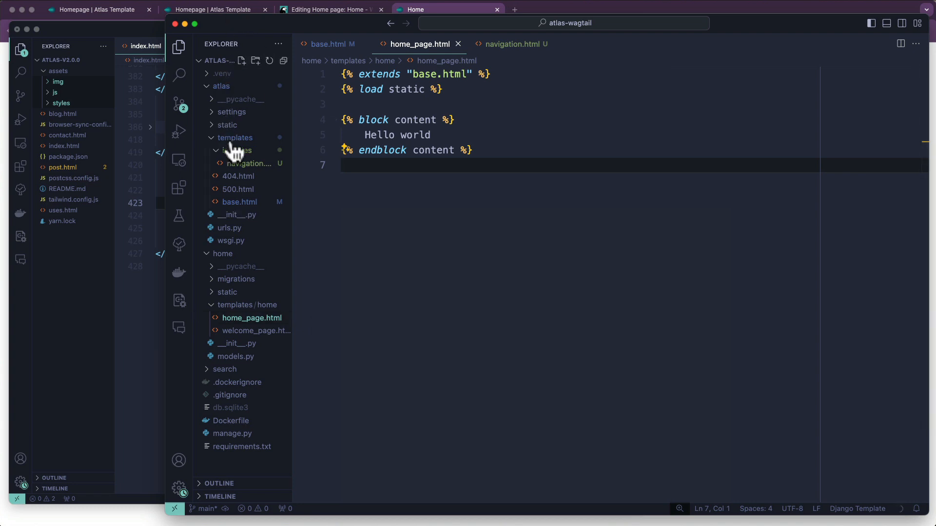
# Create home/templatetags/navbar_tags.py and __init__.py via New File
pyautogui.click(221, 86)
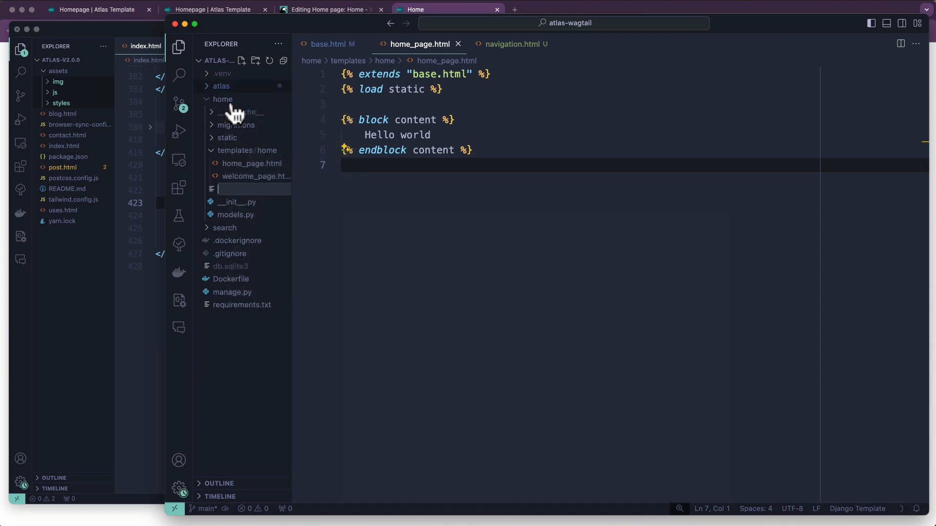
pyautogui.write('te')
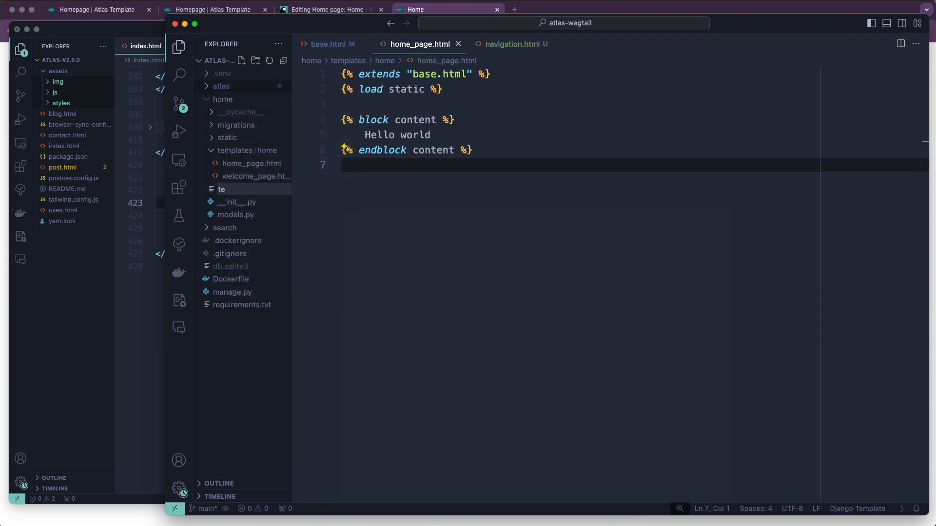
pyautogui.write('mplatetags/')
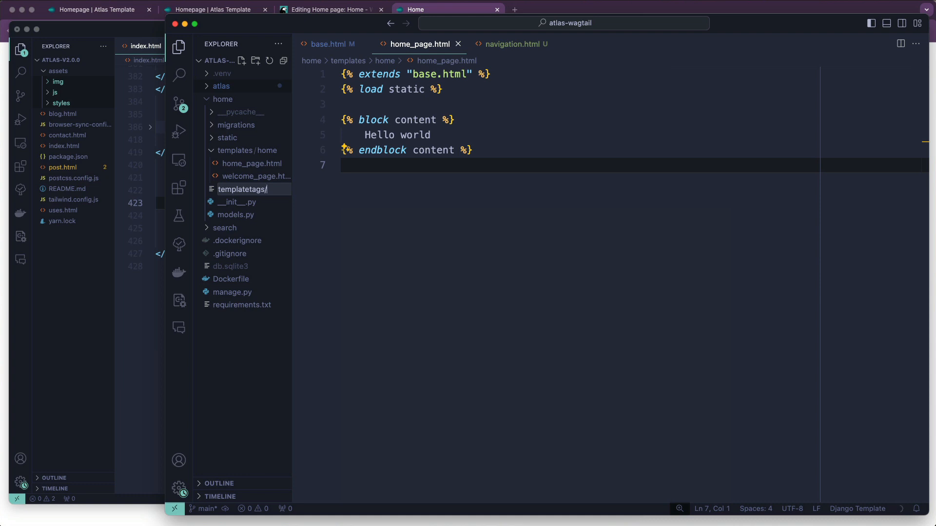
pyautogui.write('navbar')
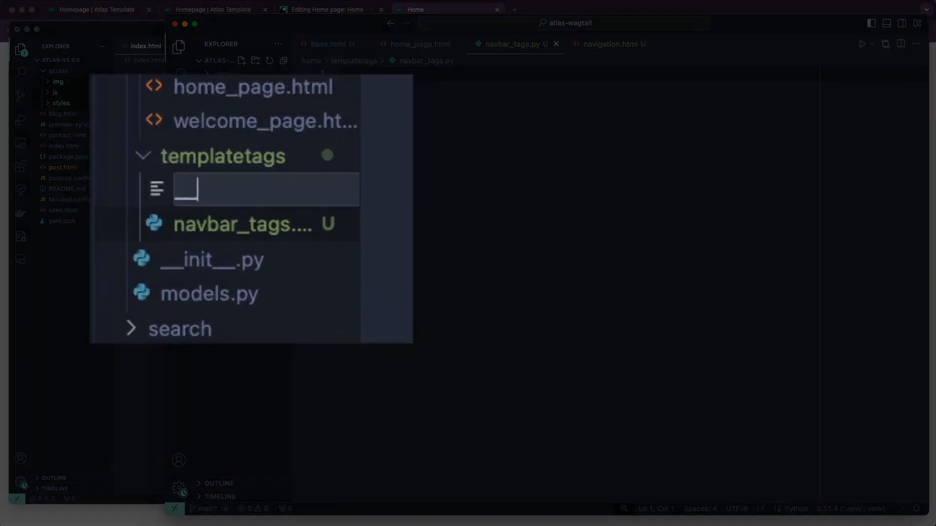
pyautogui.write('__init__.py')
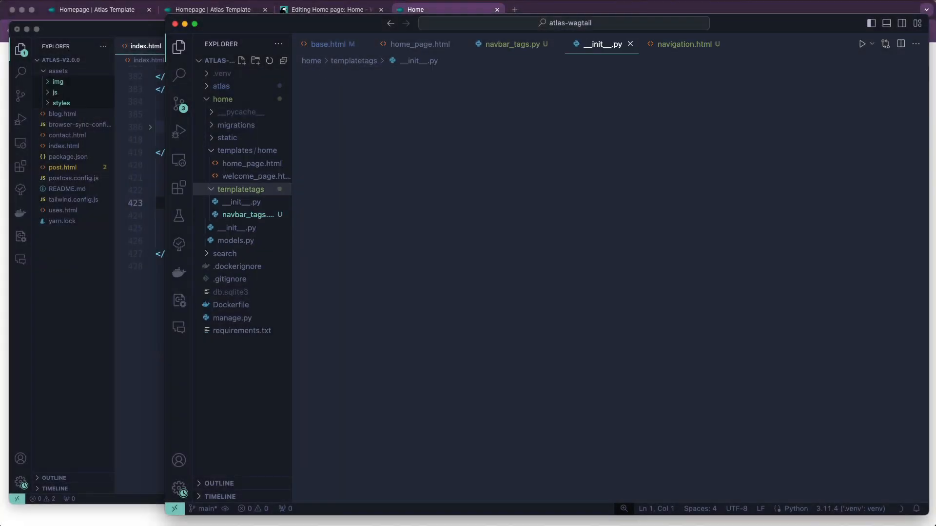
# Close the __init__.py and home page template tabs, leaving navbar_tags.py open
pyautogui.click(249, 214)
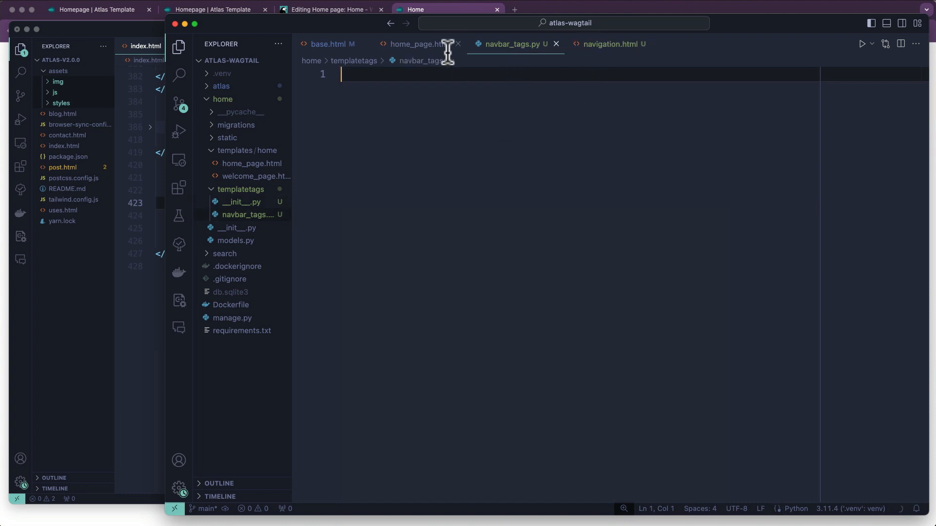
pyautogui.click(458, 44)
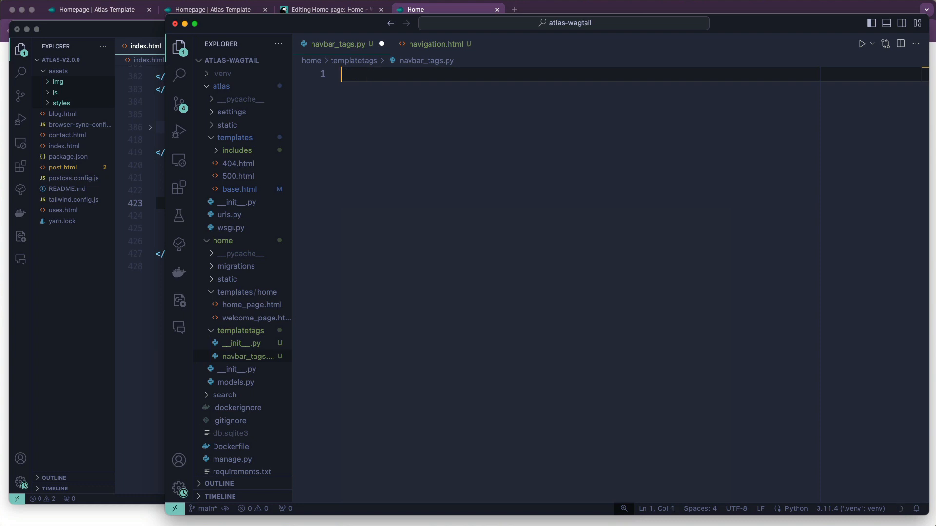
# Import django template and wagtail Page, and create a template Library register in navbar_tags.py
pyautogui.write('form django import')
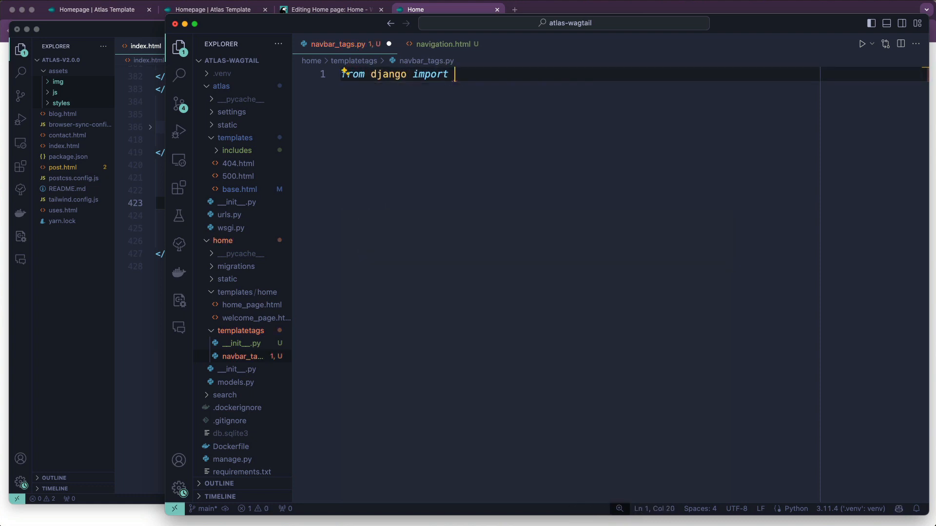
pyautogui.write('template')
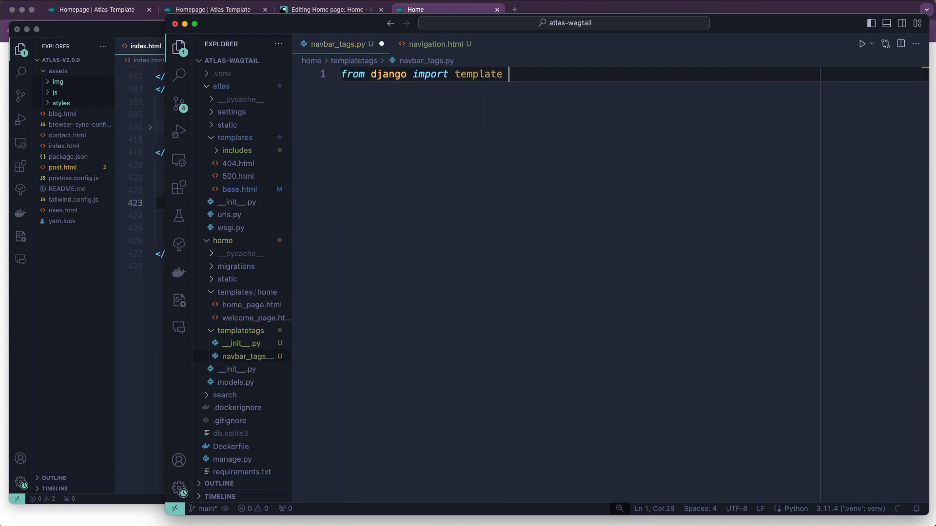
pyautogui.write('from wagtail')
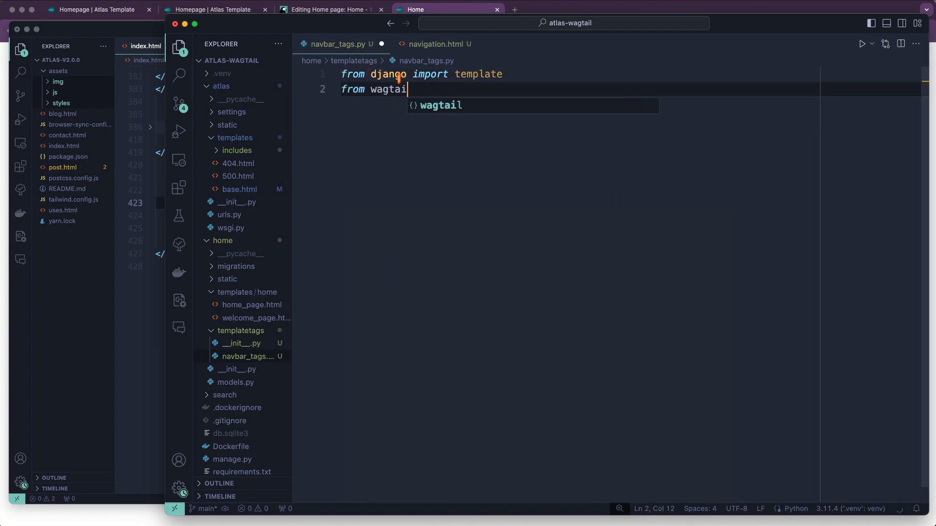
pyautogui.write('.models import Page')
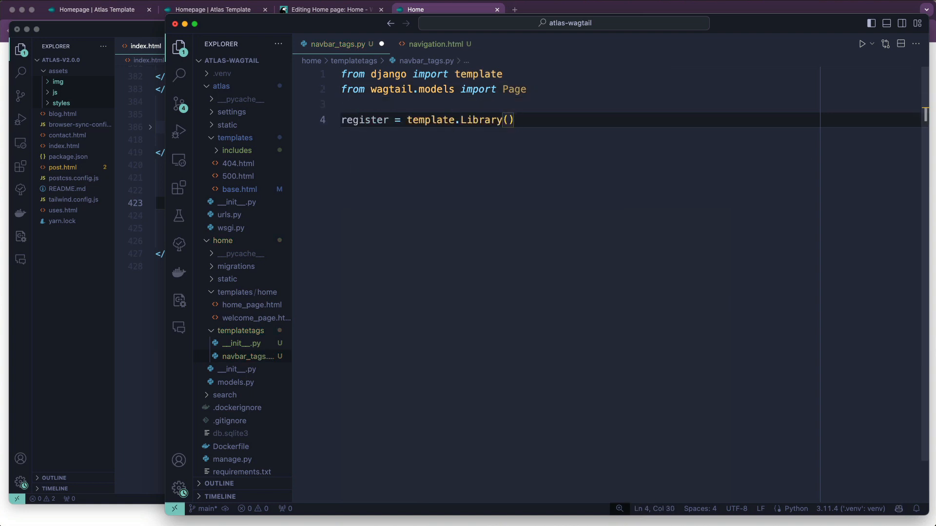
pyautogui.doubleClick(363, 119)
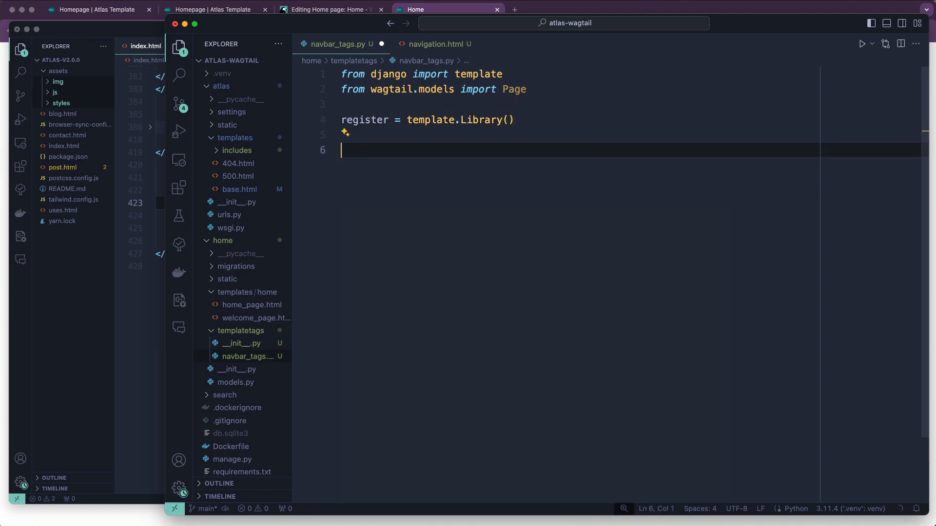
# Register simple_tag get_navbar_pages returning ['Item 1', 'Item 2', 'Item 3'] and save
pyautogui.write("@register.inclusion_tag('navbar.html', takes_context=True)")
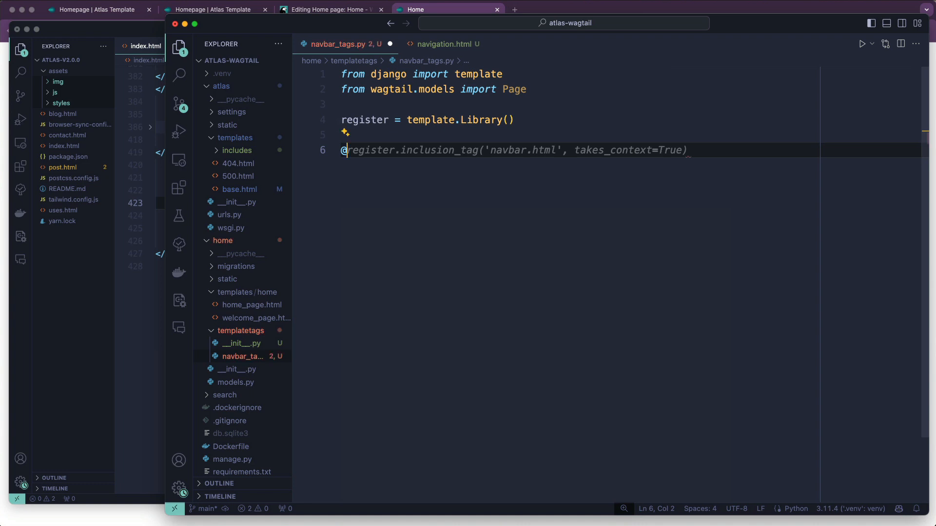
pyautogui.write('regist')
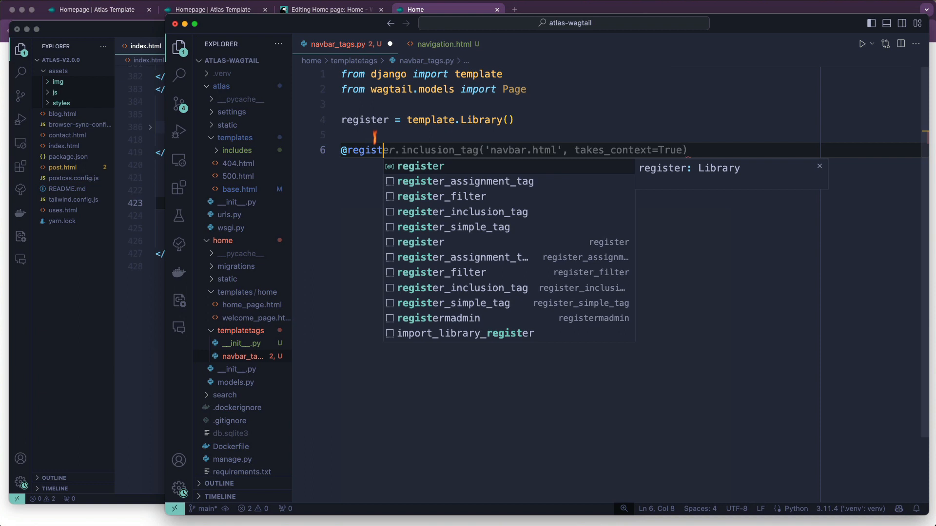
pyautogui.write('sim')
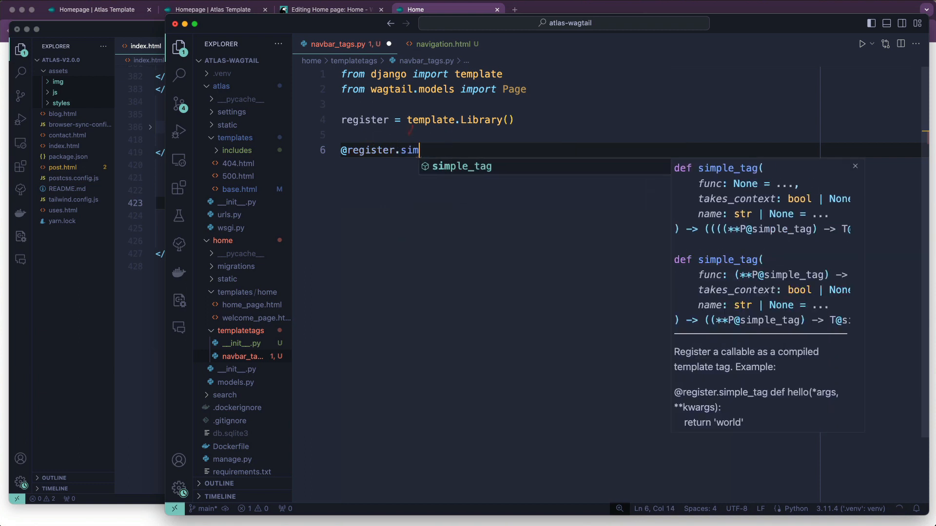
pyautogui.press('Tab')
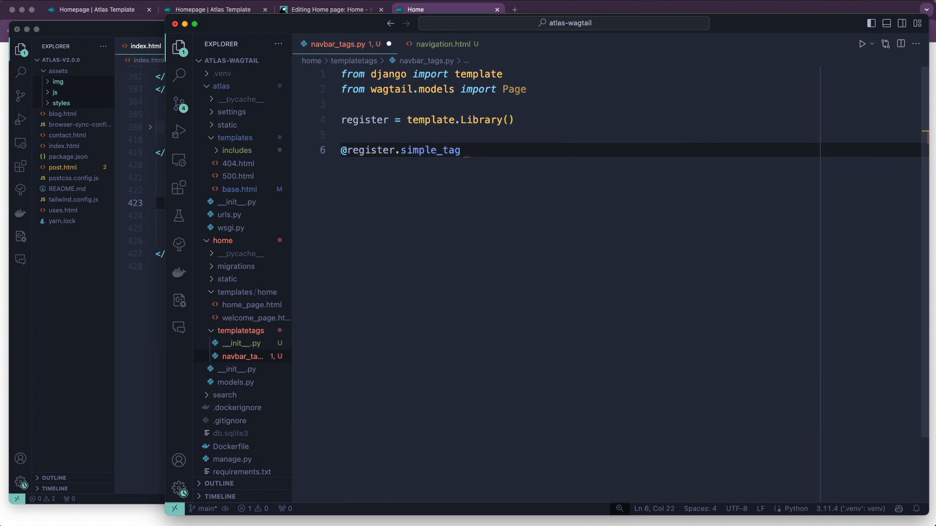
pyautogui.write('deg')
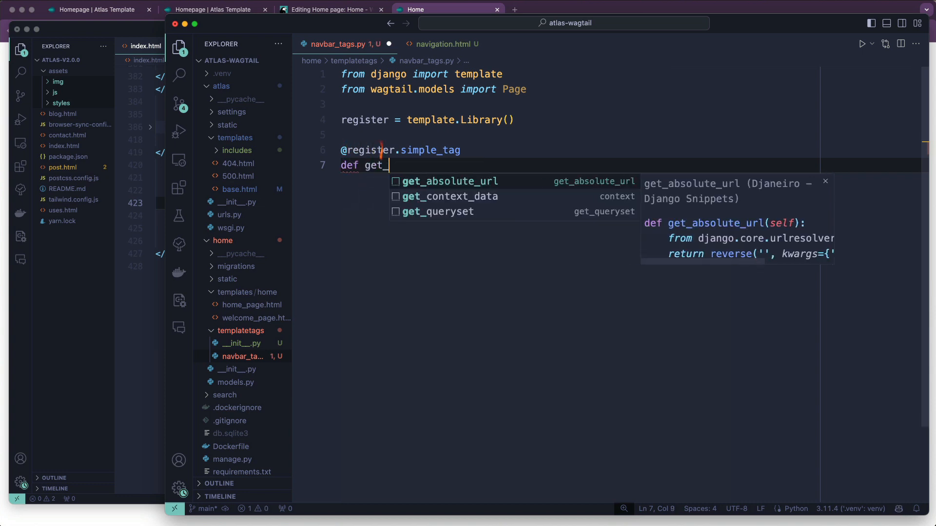
pyautogui.write('navbar_pages():')
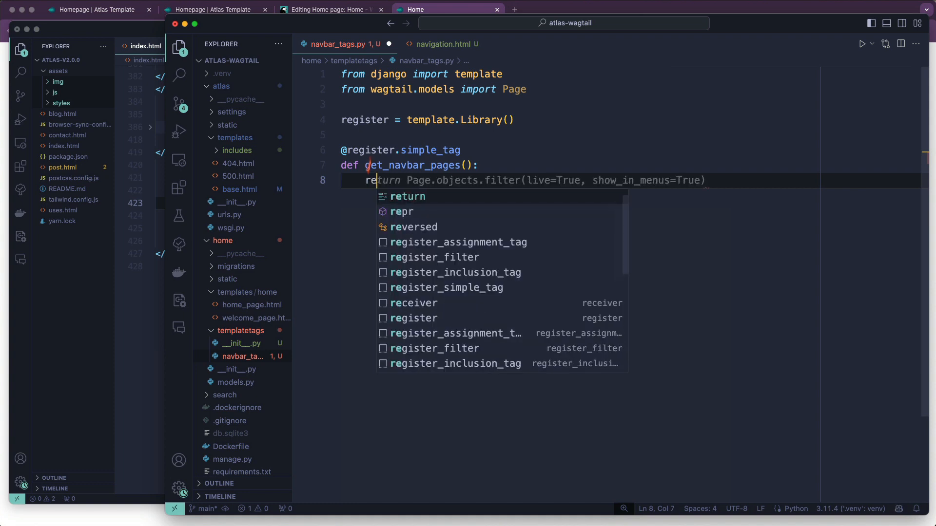
pyautogui.write('[page for page in Page.objects.live().public().in_menu() if page.depth == 2]')
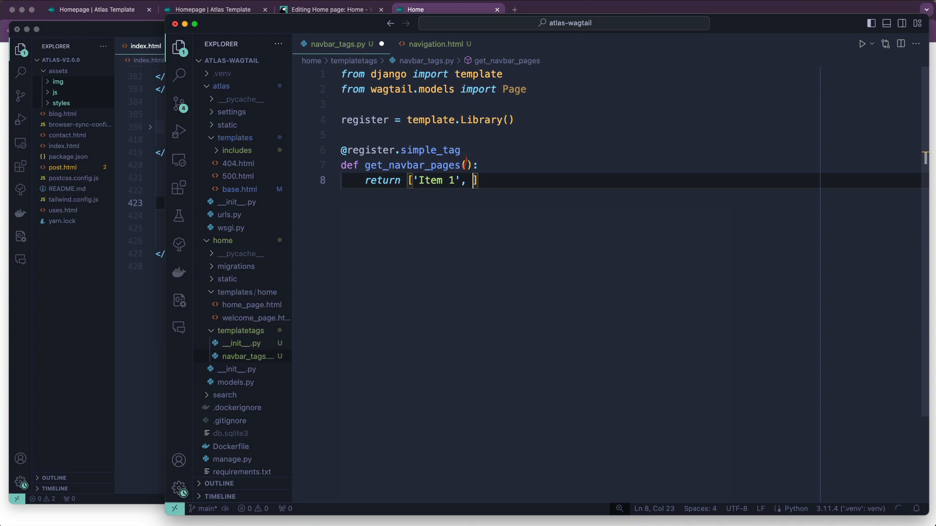
pyautogui.write("'Item 2', 'Item 3'")
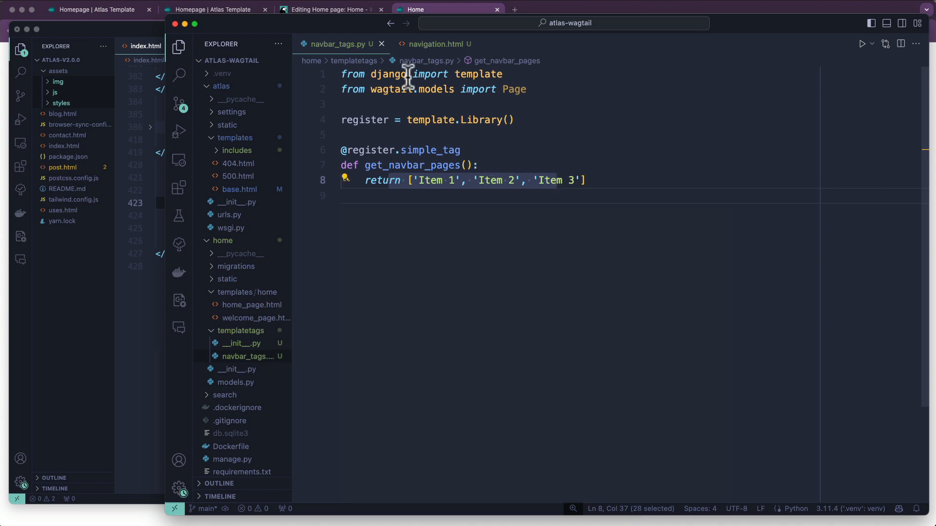
pyautogui.moveTo(336, 50)
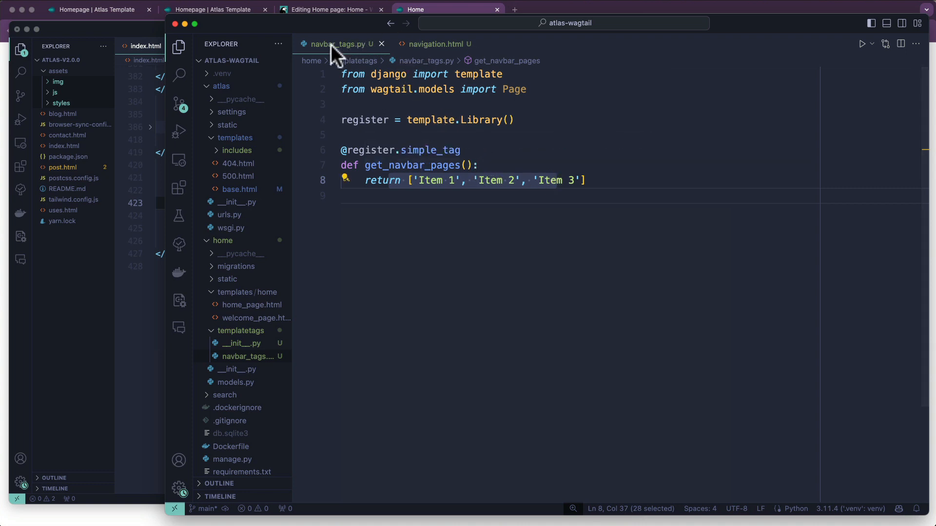
pyautogui.moveTo(419, 177)
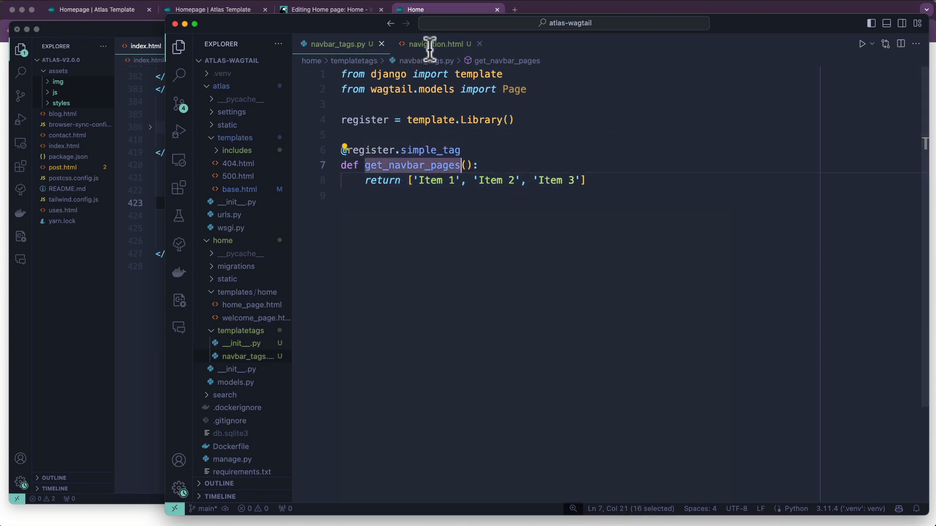
# Add navbar_tags to the load tag at the top of navigation.html
pyautogui.click(437, 44)
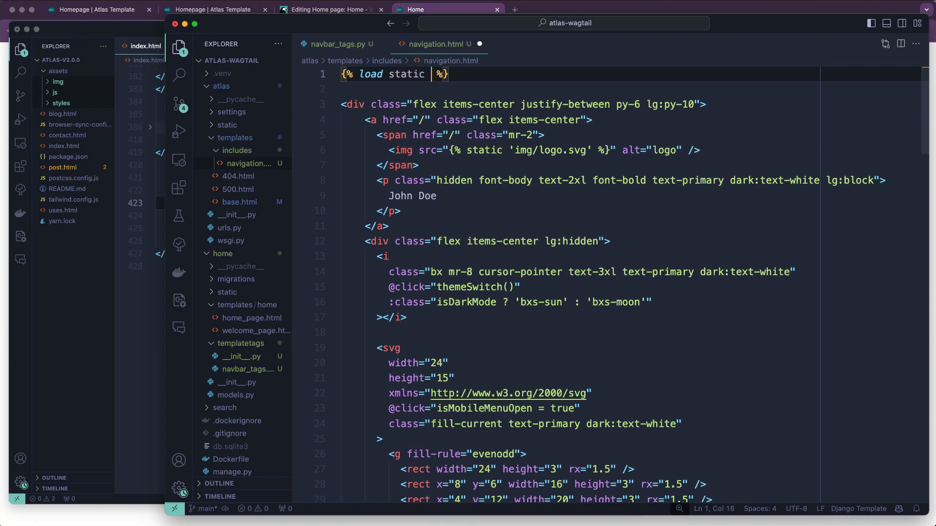
pyautogui.write('navb')
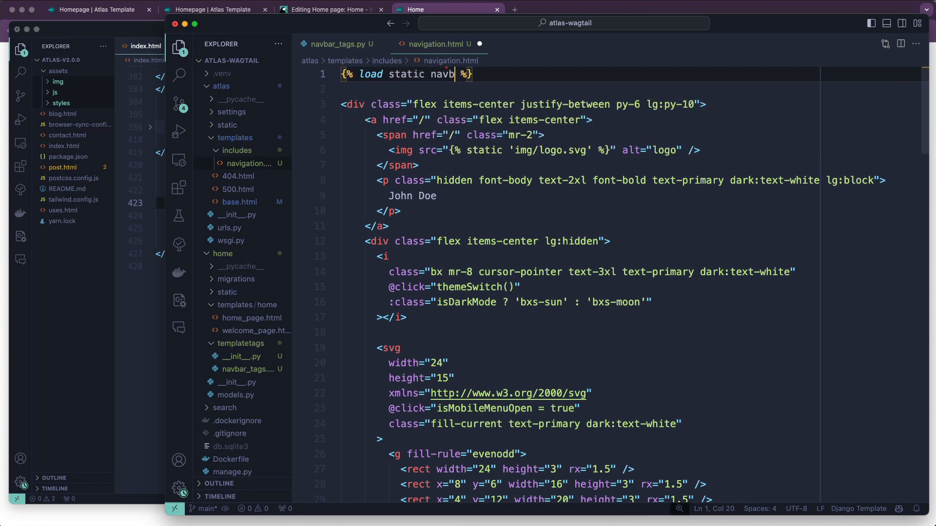
pyautogui.write('ar_tags')
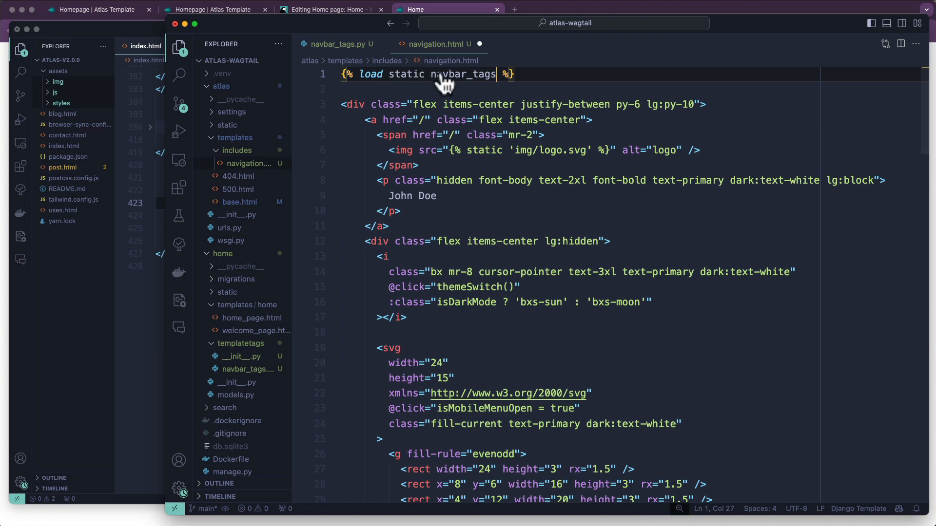
pyautogui.doubleClick(464, 74)
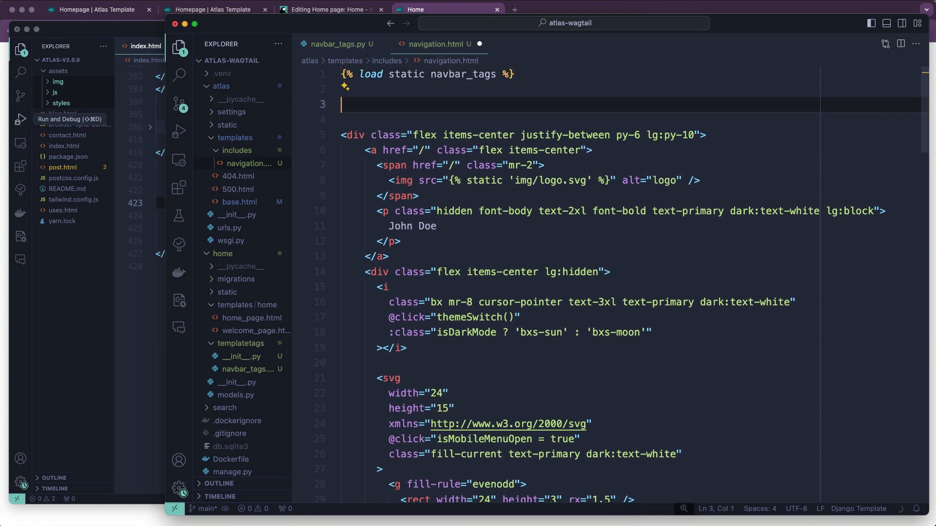
# Add {% get_navbar_pages as navbar_pages %} on line 3 of navigation.html
pyautogui.write('{% get_navbar_pages %}')
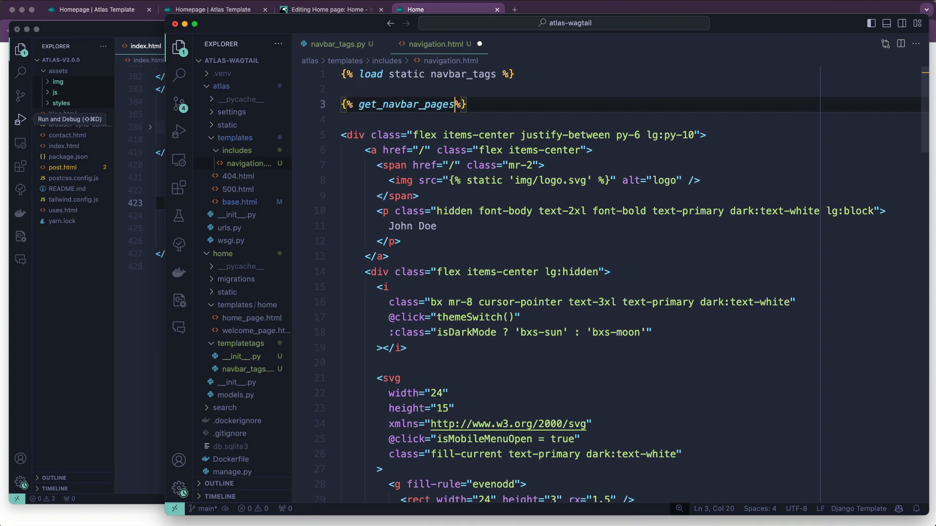
pyautogui.write('as navbar_pages')
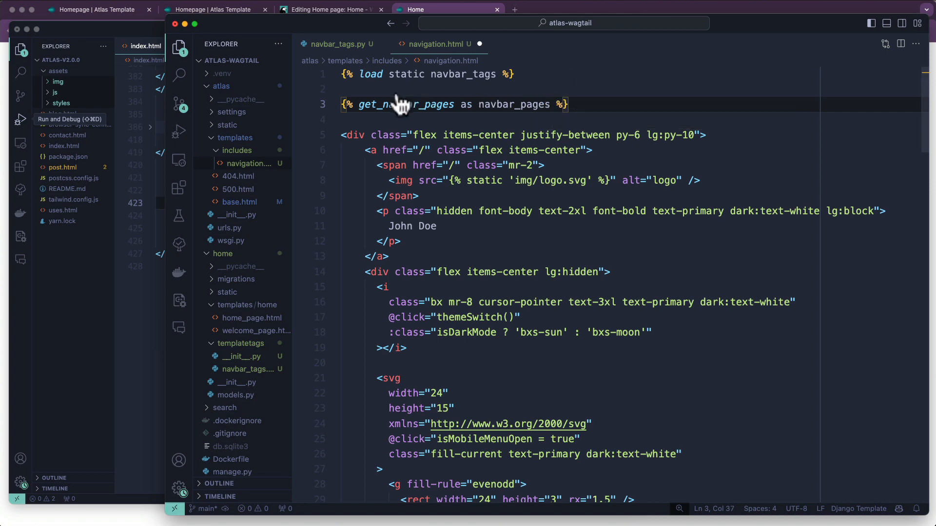
pyautogui.doubleClick(459, 74)
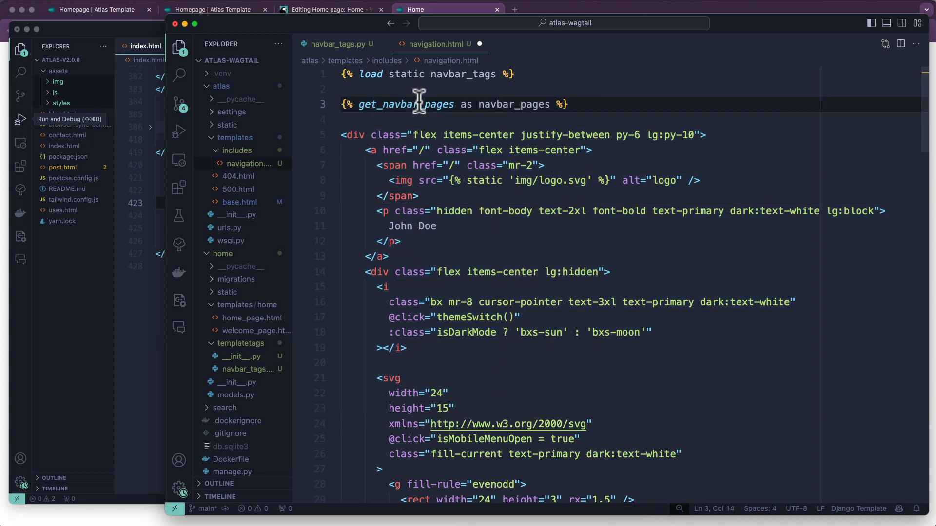
pyautogui.doubleClick(405, 105)
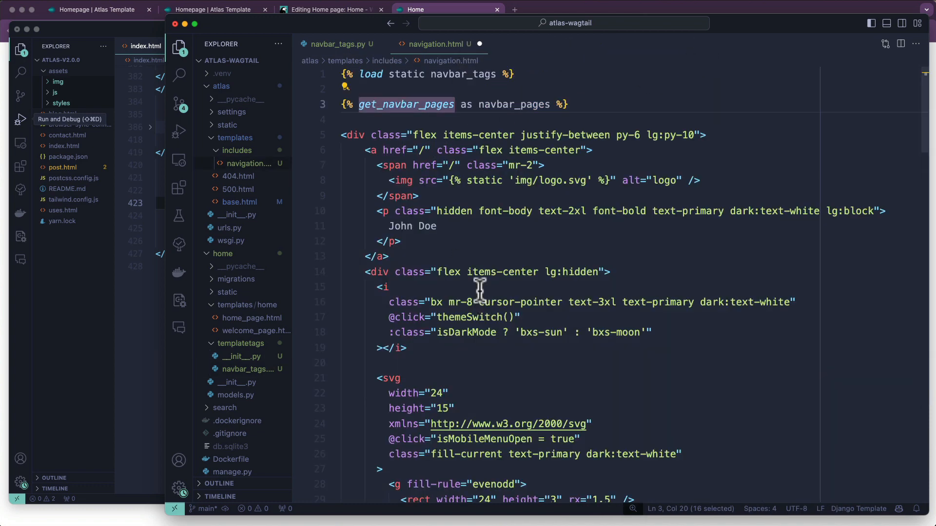
# Remove the static Uses and Contact items from the desktop menu list
pyautogui.scroll(-3)
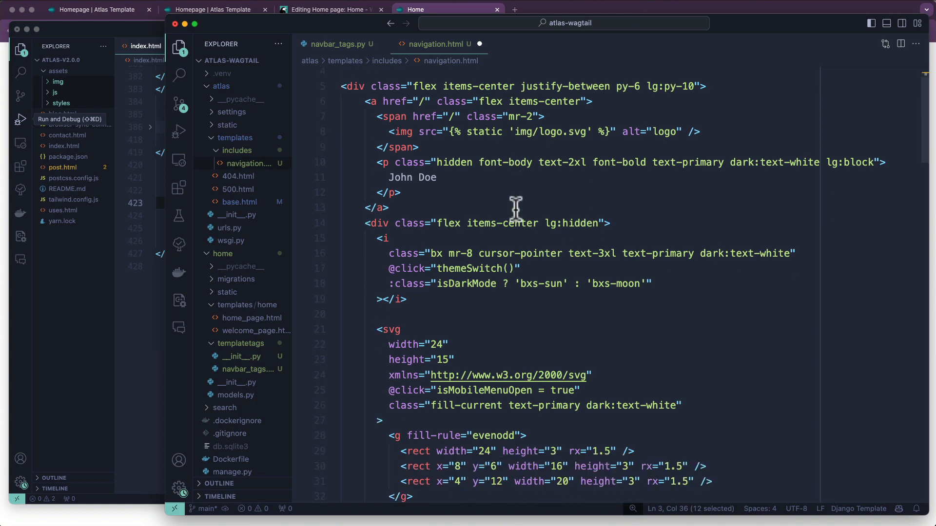
pyautogui.scroll(-3)
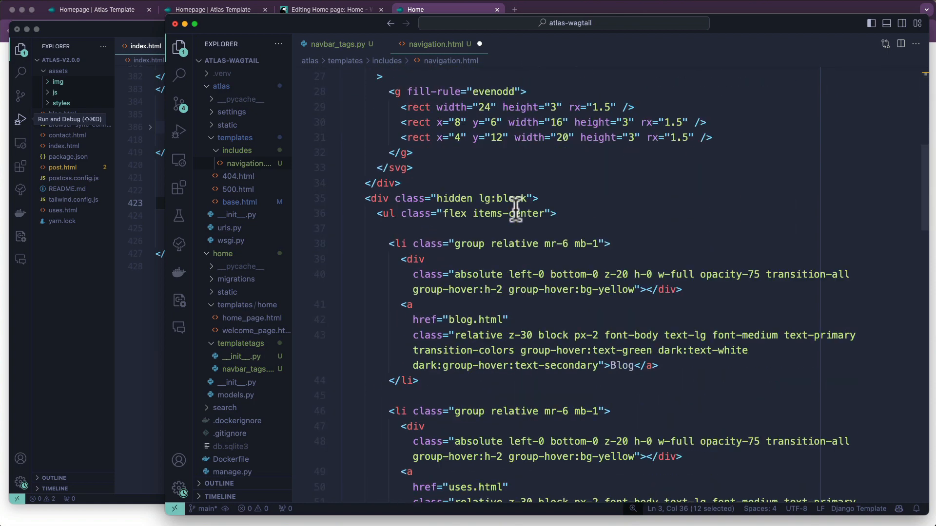
pyautogui.scroll(-3)
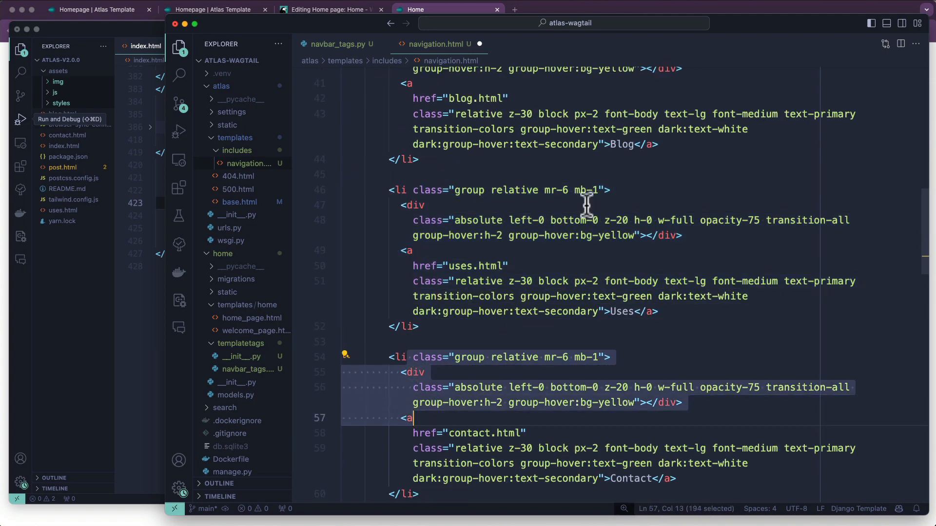
pyautogui.scroll(-3)
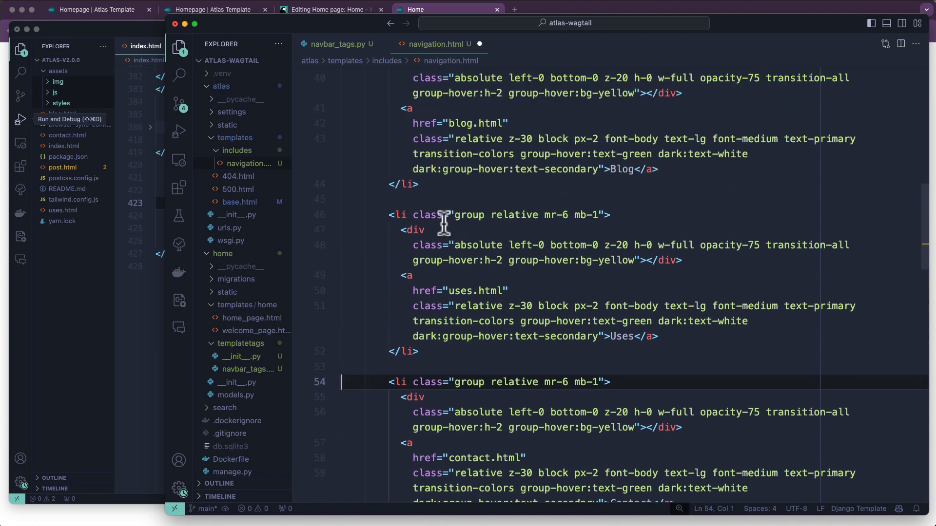
pyautogui.scroll(-3)
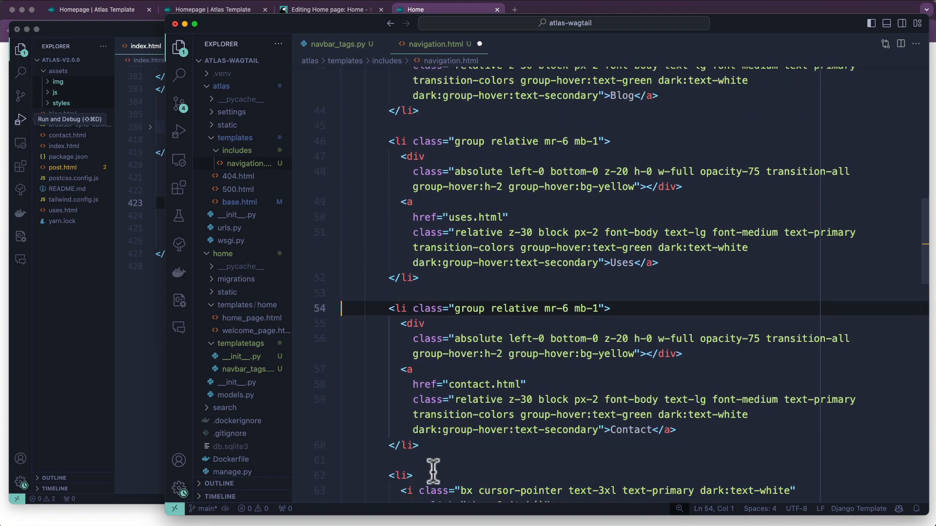
pyautogui.moveTo(432, 470); pyautogui.dragTo(317, 147)
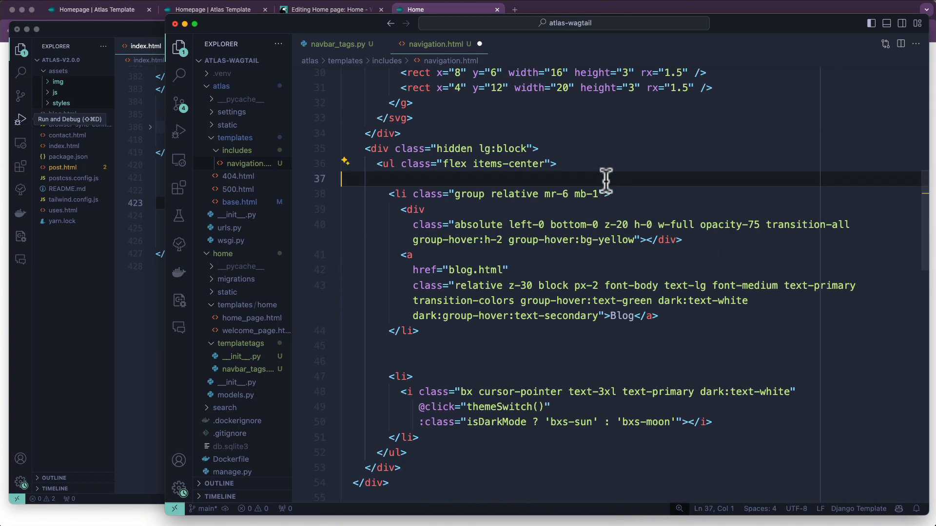
# Wrap the Blog item in {% for navbar_page in navbar_pages %} … {% endfor %}
pyautogui.write('{% %}')
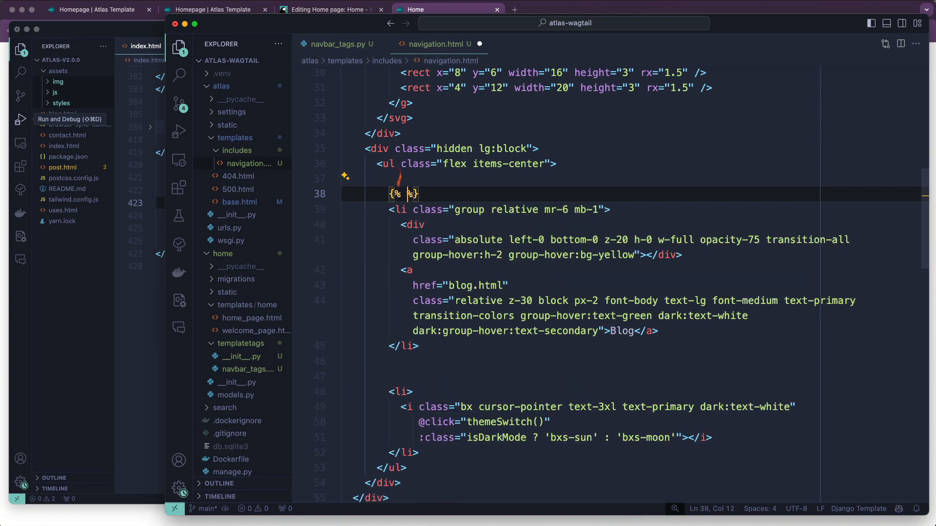
pyautogui.write('for navba')
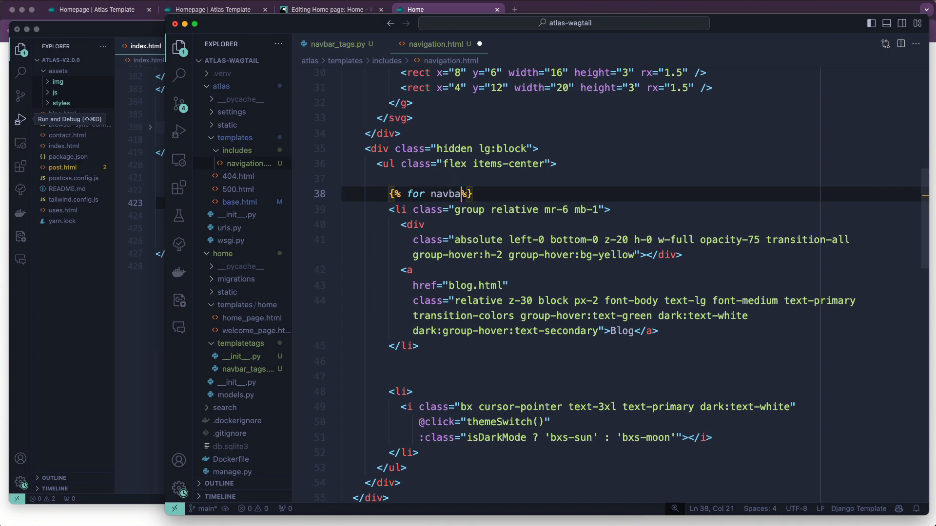
pyautogui.write('_page')
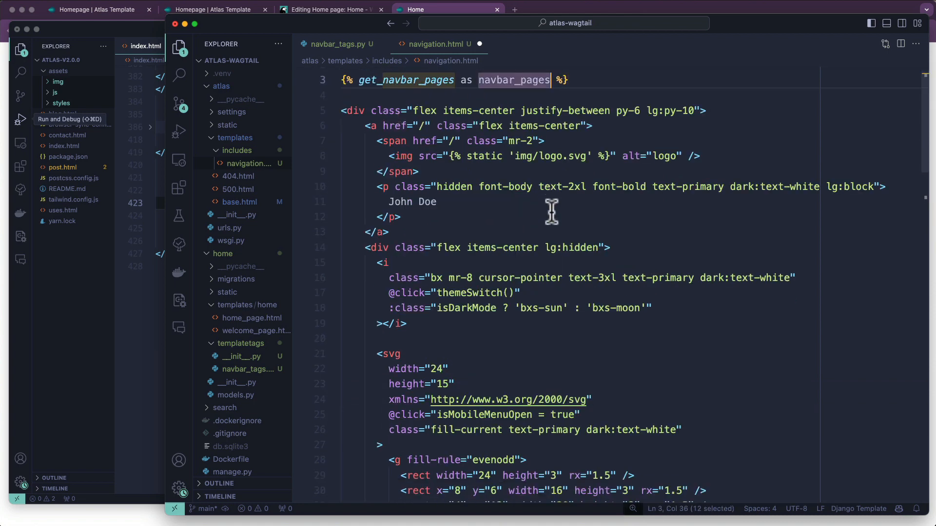
pyautogui.click(335, 44)
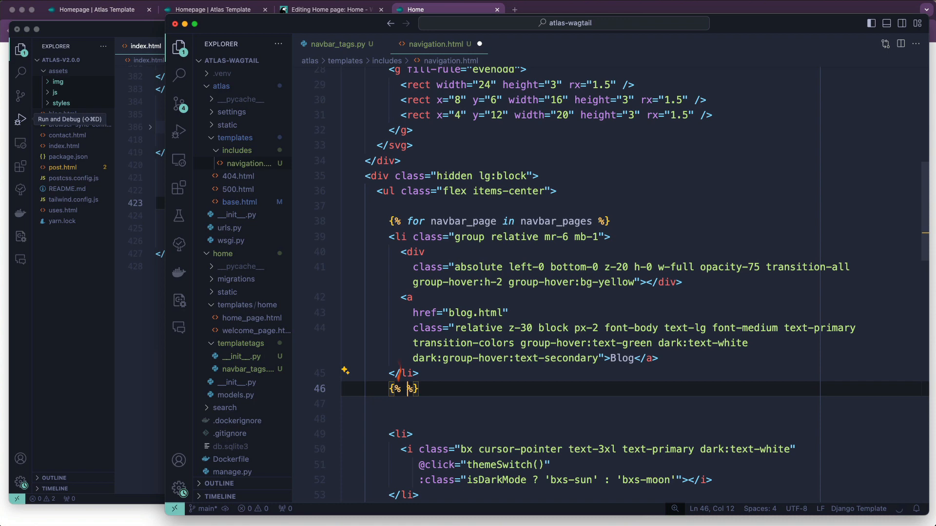
pyautogui.write('endfor')
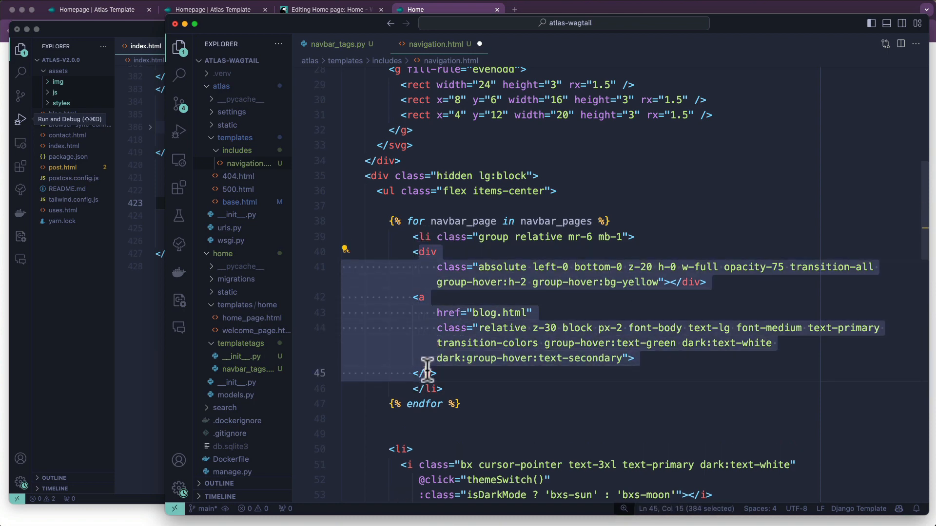
# Indent the looped li block and join its div and anchor attributes onto single lines
pyautogui.click(459, 252)
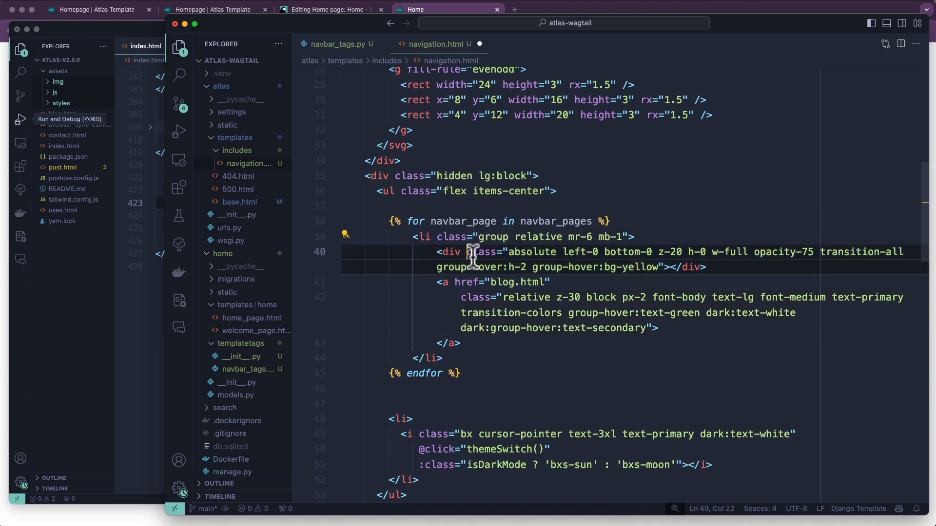
pyautogui.moveTo(475, 251); pyautogui.dragTo(653, 267)
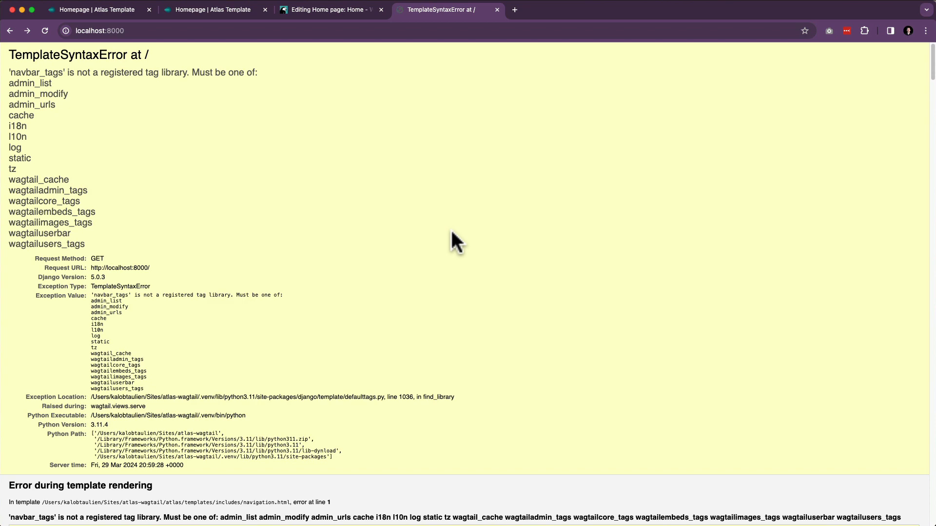
pyautogui.moveTo(112, 107)
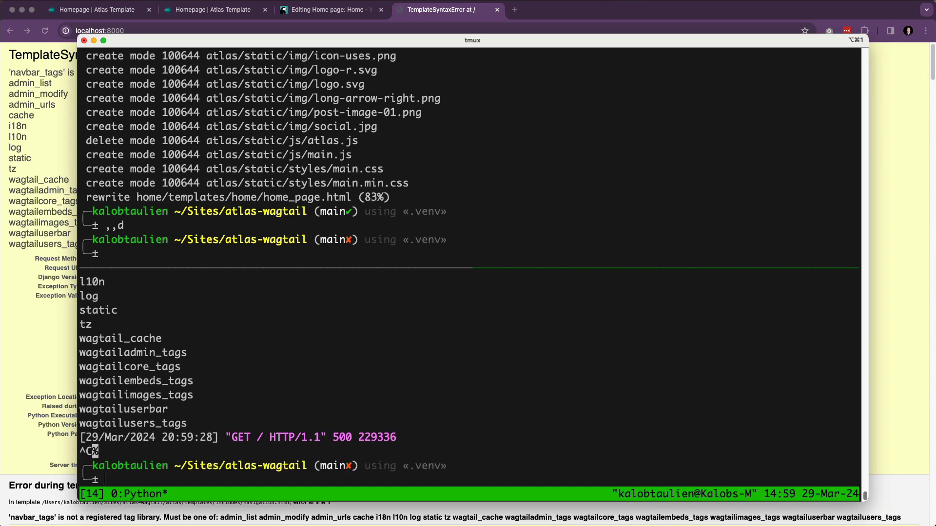
# Restart the dev server with python manage.py runserver 0.0.0.0:8000 and reload the homepage showing Item 1–3
pyautogui.write('python manage.py runserver 0.0.0.0:8000')
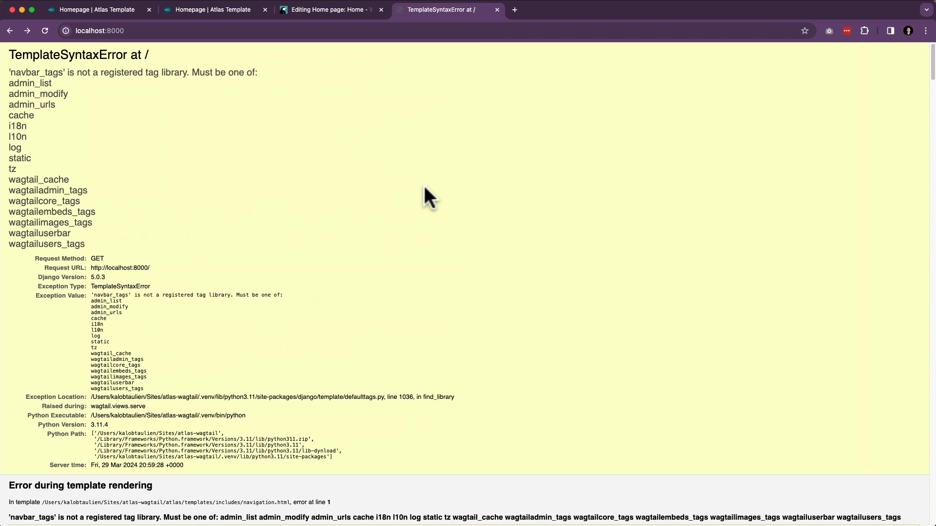
pyautogui.click(45, 31)
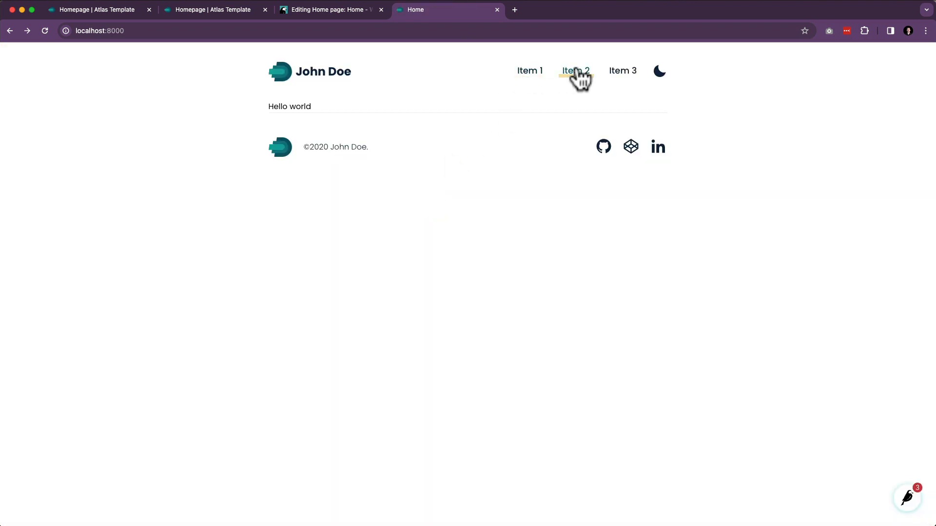
pyautogui.moveTo(537, 87)
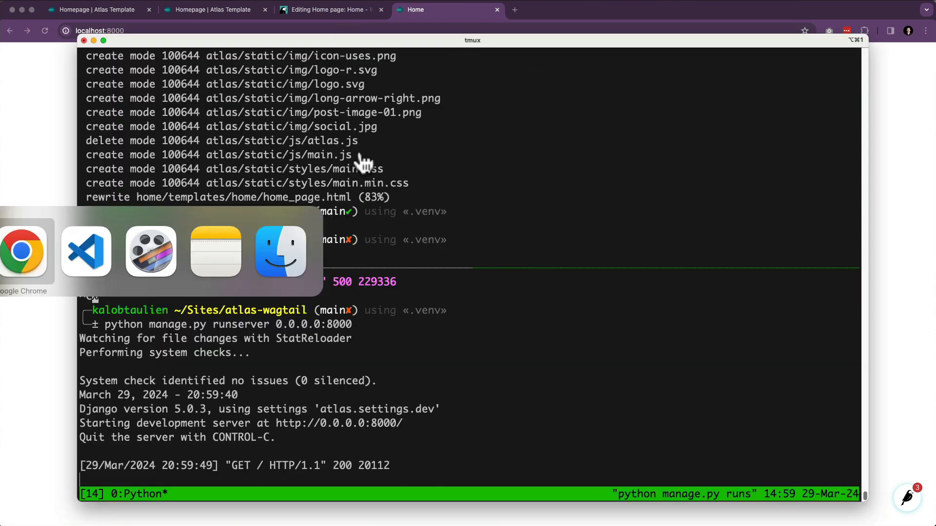
pyautogui.click(85, 251)
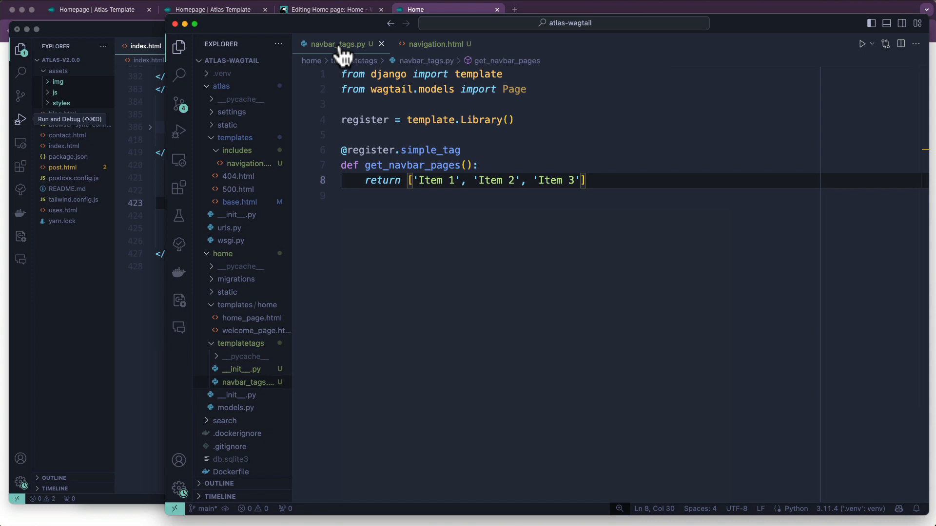
# Have get_navbar_pages return Page.objects.live().public().in_menu()
pyautogui.press('Enter')
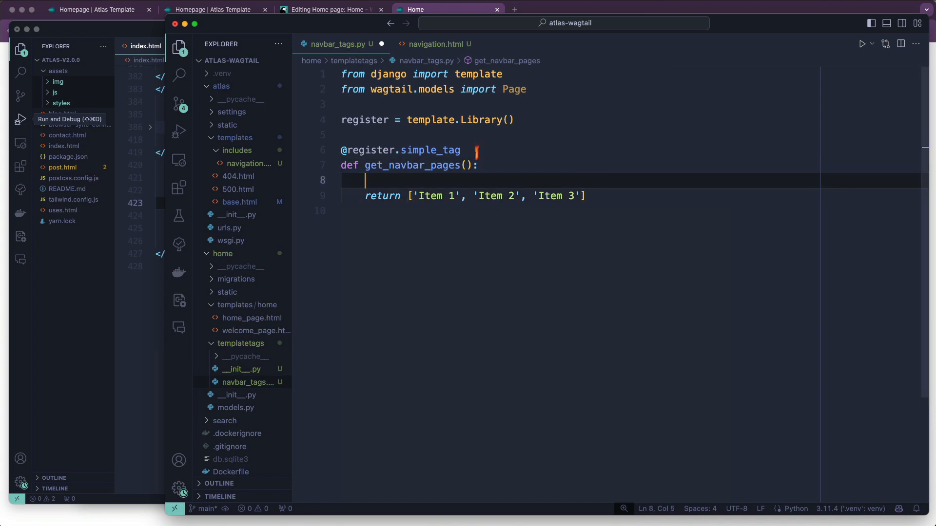
pyautogui.write('return Page.objects.filter(depth=2)')
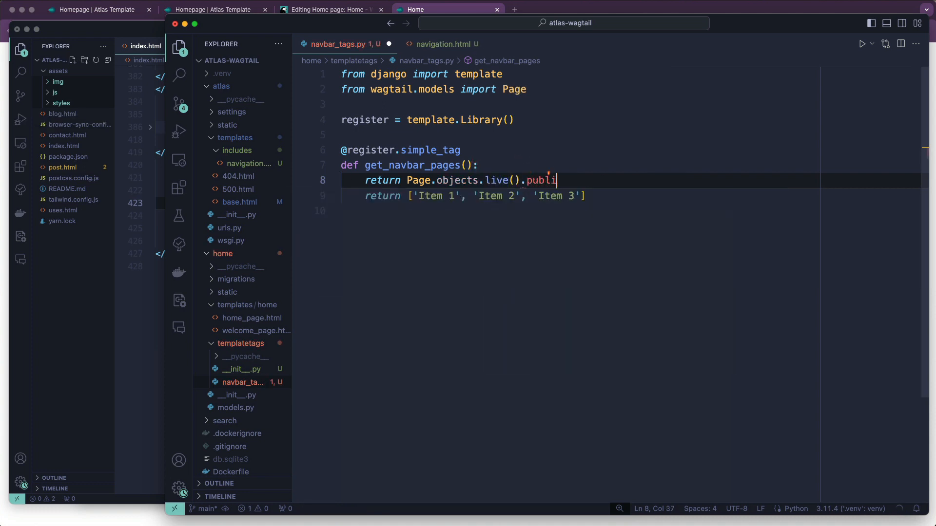
pyautogui.write('c()')
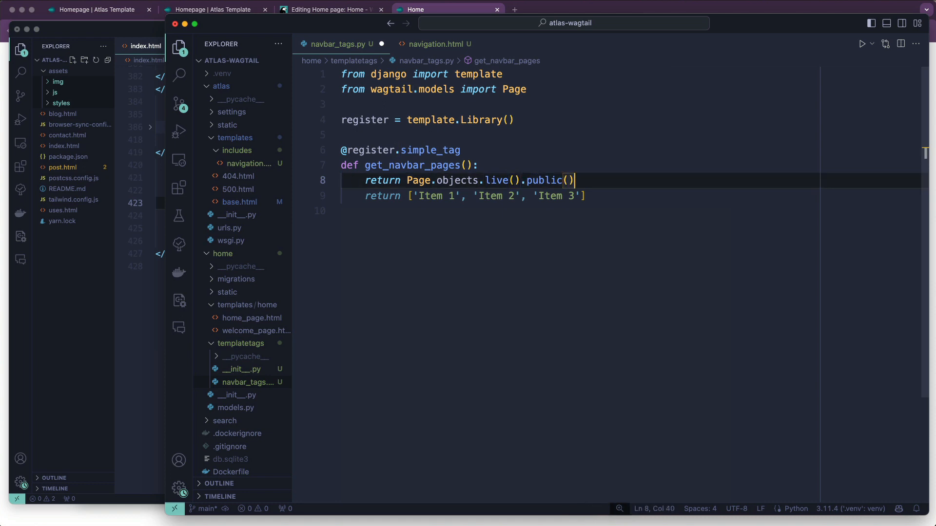
pyautogui.write('.in_menu()')
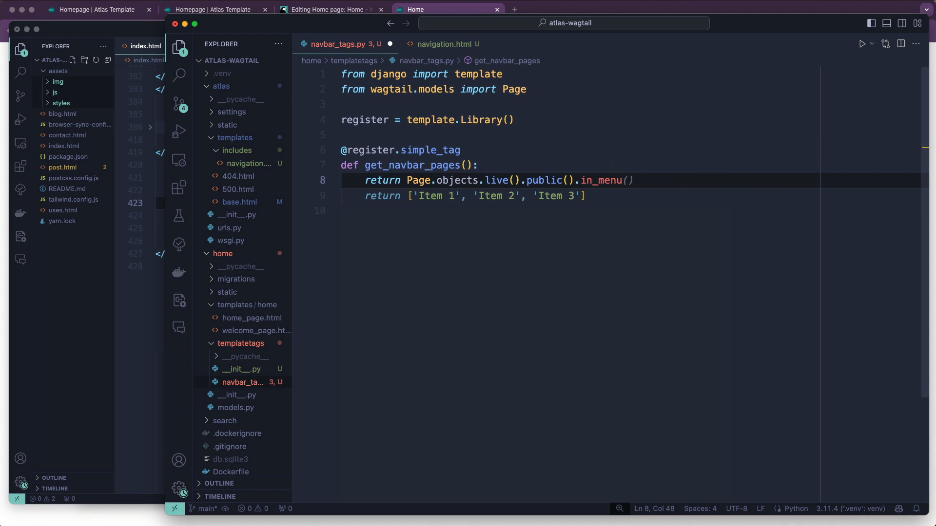
# Add a .filter(depth__gte=2) clause, comment it out with #, and save
pyautogui.write('.filter(depth__gte2')
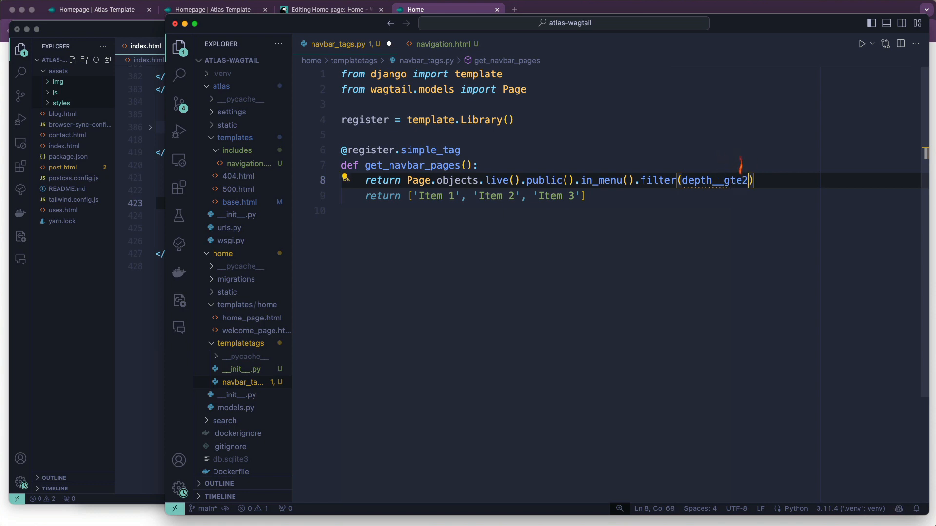
pyautogui.write('=')
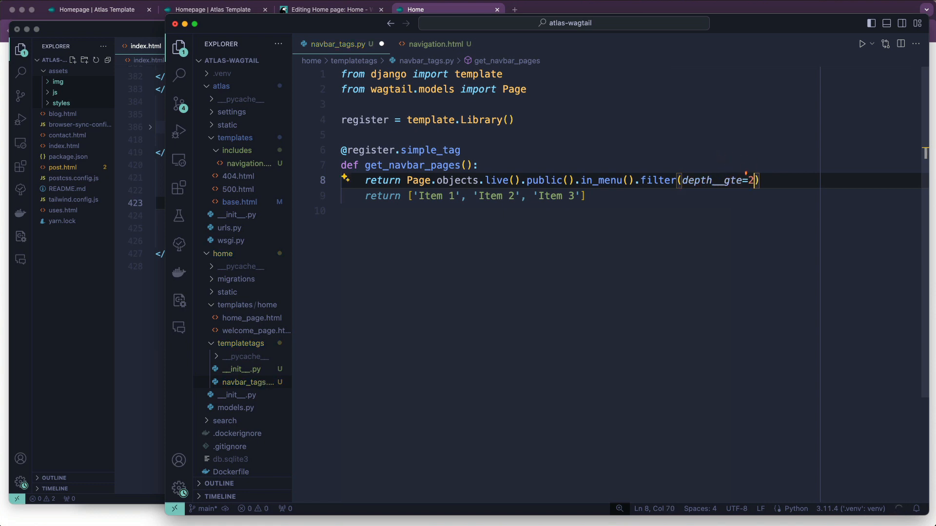
pyautogui.doubleClick(708, 180)
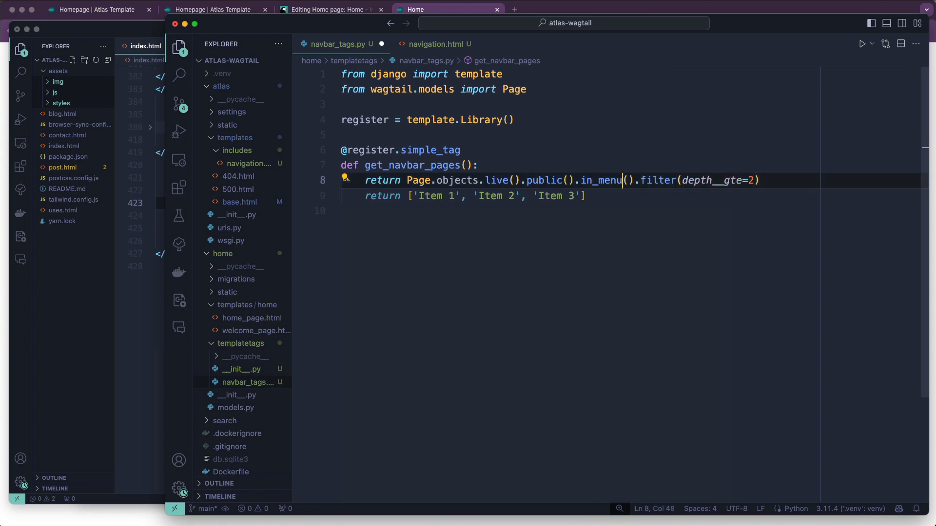
pyautogui.write('#')
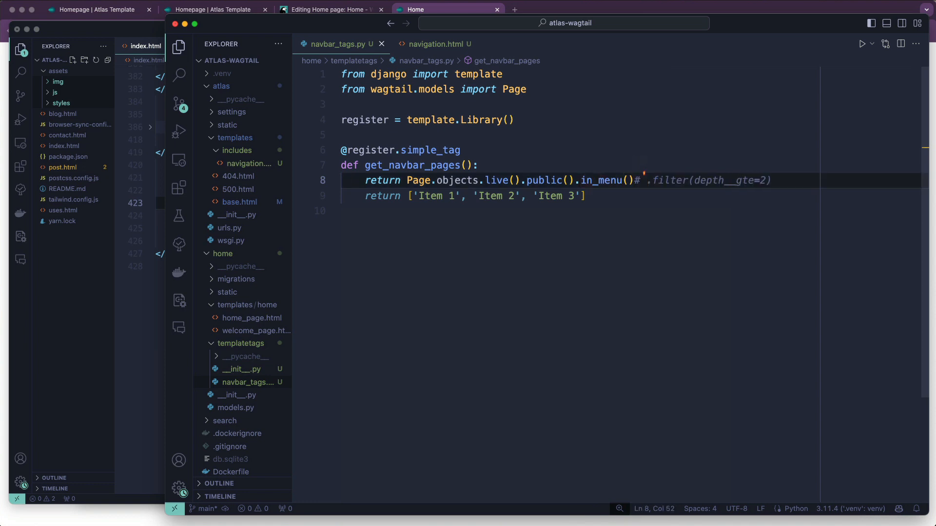
pyautogui.moveTo(450, 180)
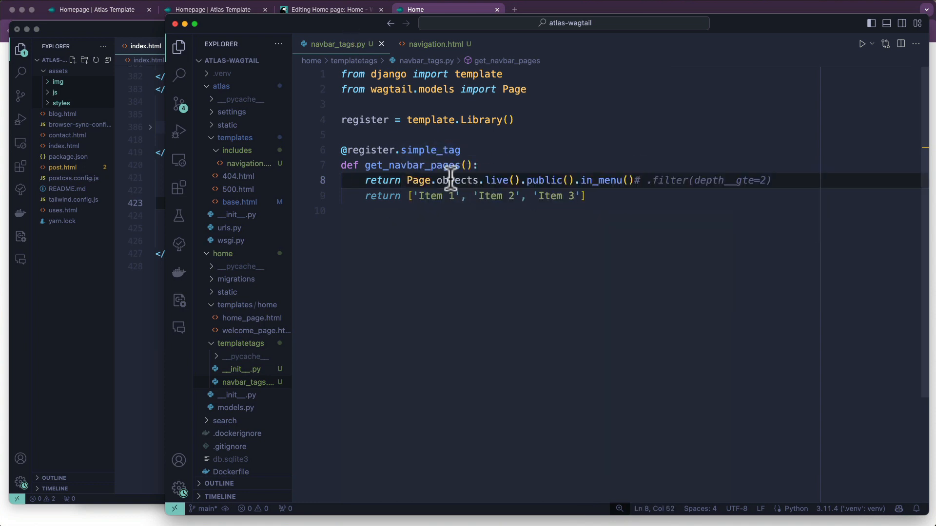
pyautogui.click(618, 180)
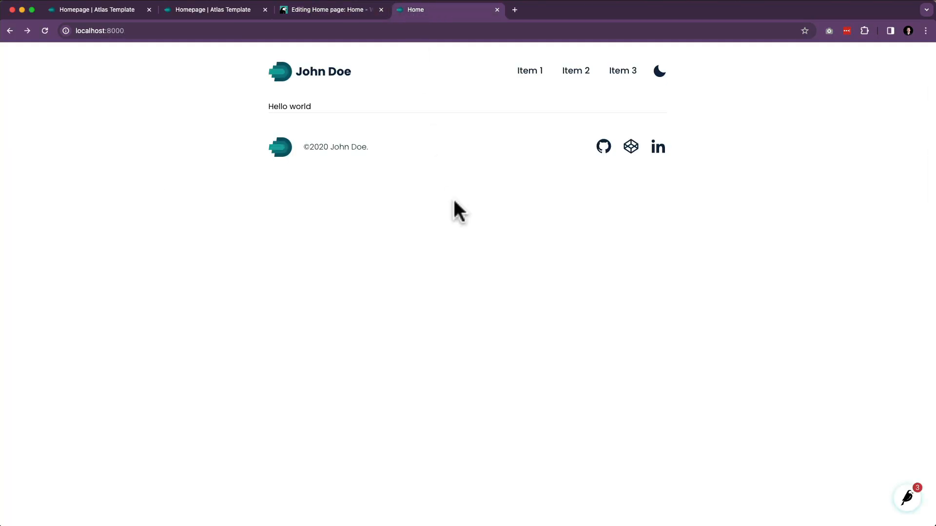
# Tick Show in menus on the Home page's Promote settings, publish it, and return to the Root listing
pyautogui.click(328, 9)
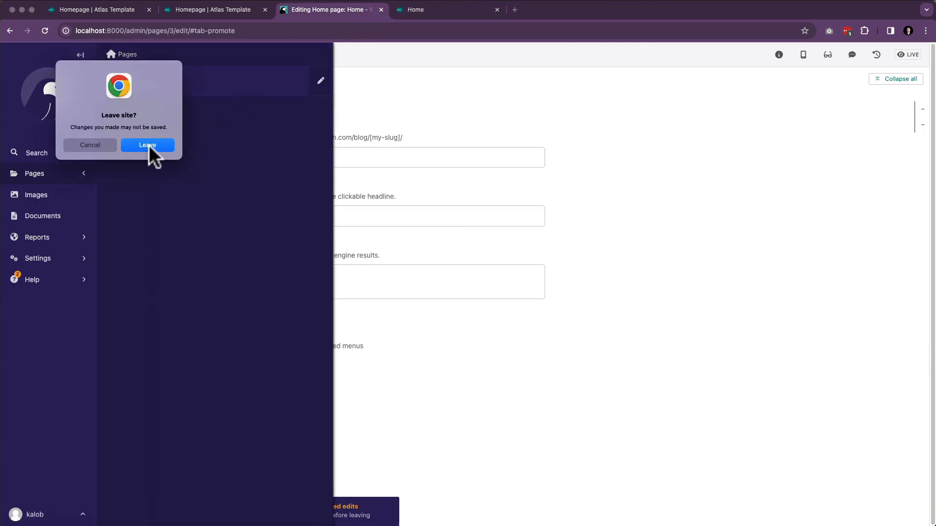
pyautogui.click(147, 146)
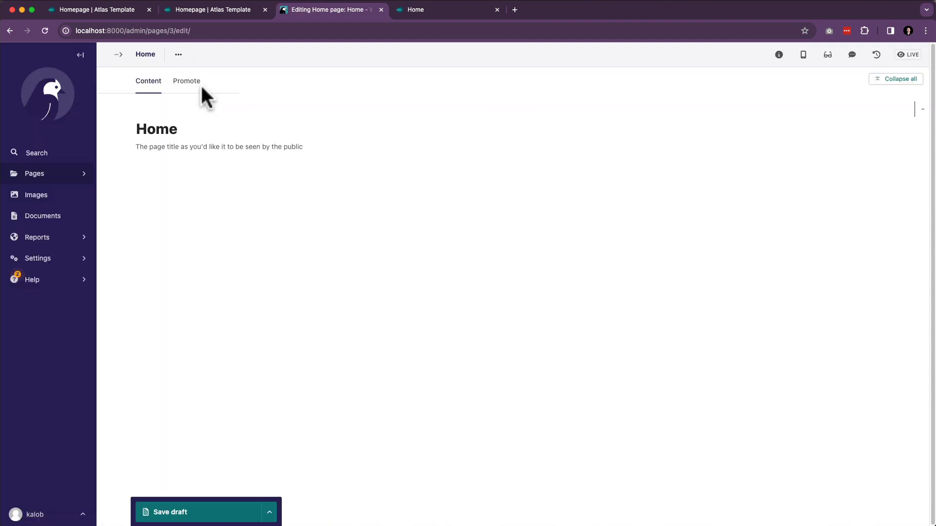
pyautogui.click(186, 81)
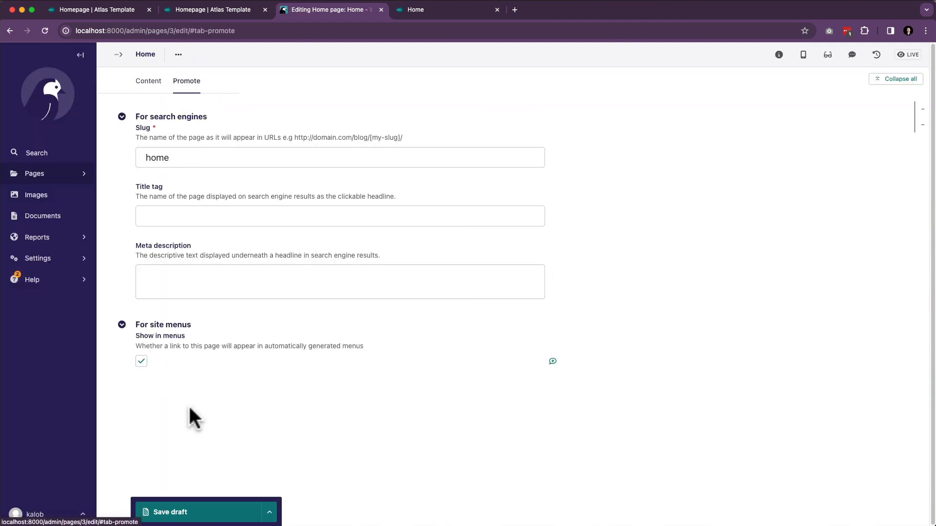
pyautogui.click(269, 512)
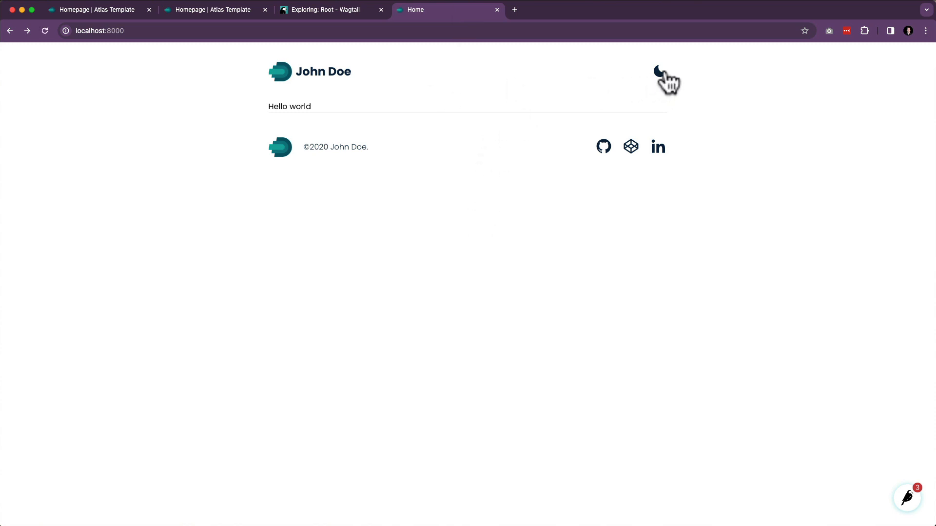
pyautogui.click(330, 10)
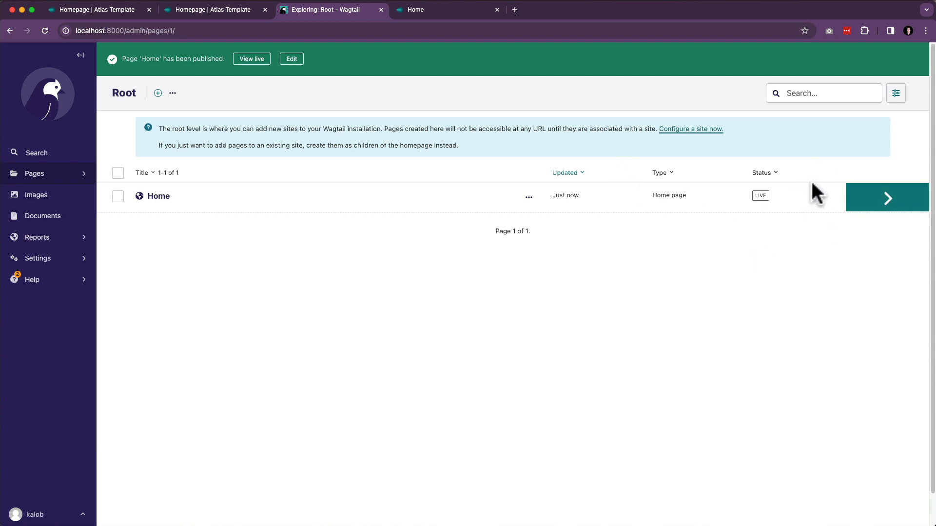
pyautogui.moveTo(690, 149)
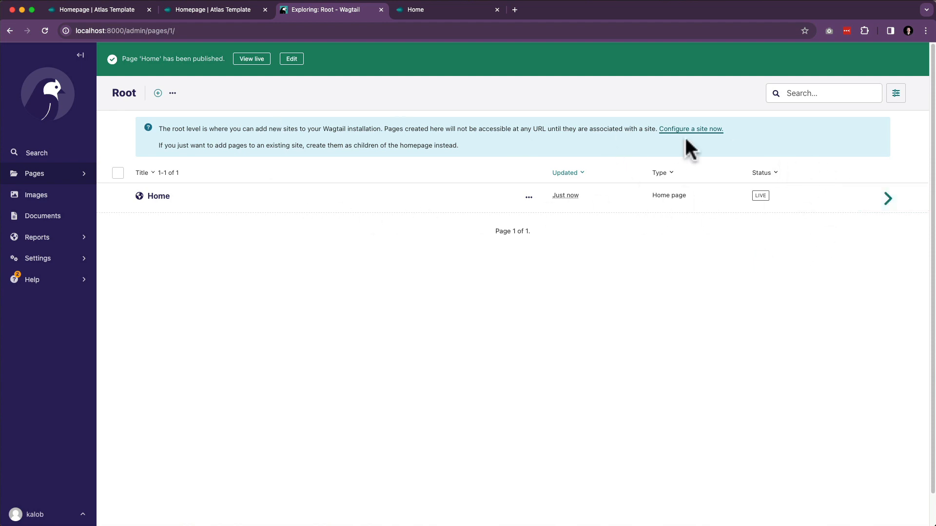
# Add and publish a child page titled Sampele 1 under Home
pyautogui.click(159, 196)
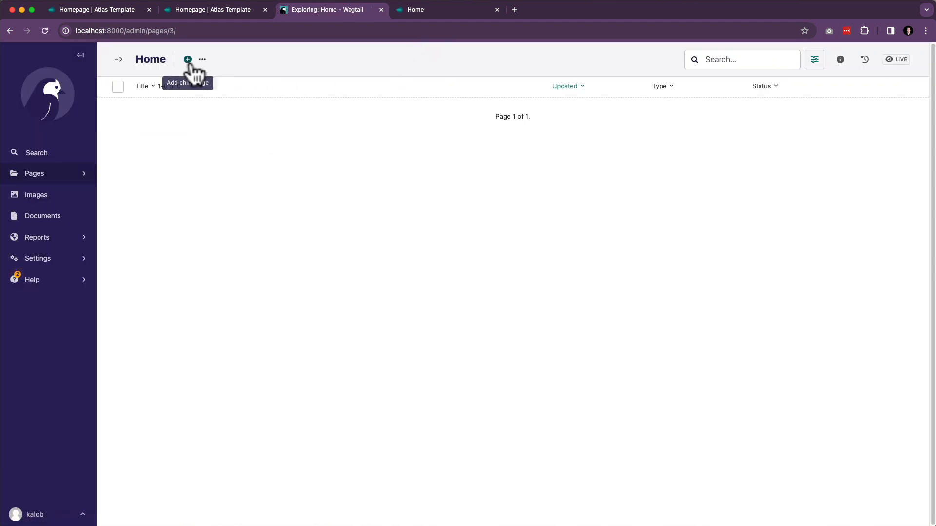
pyautogui.click(187, 59)
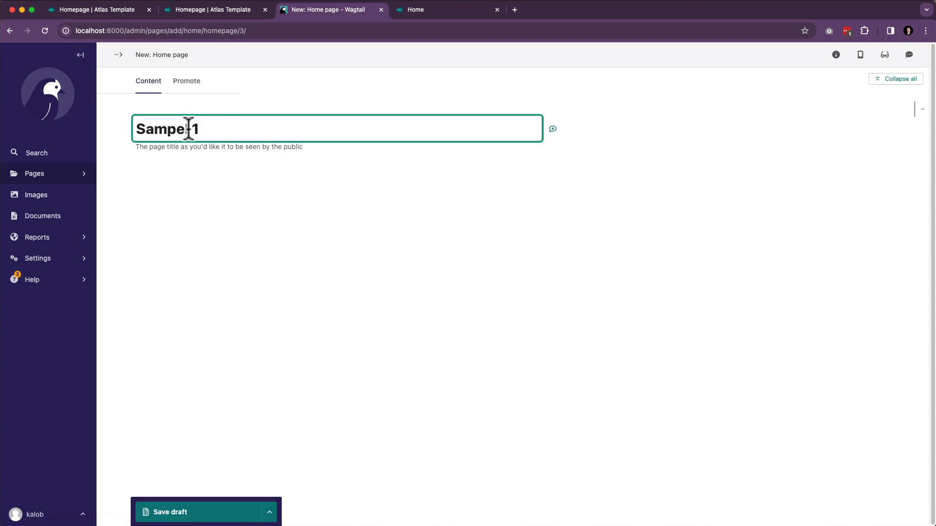
pyautogui.click(186, 81)
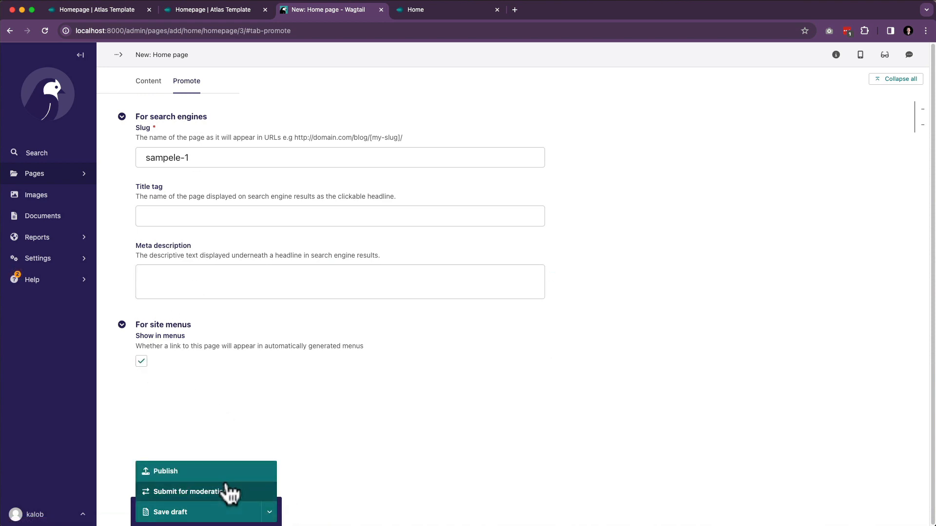
pyautogui.click(444, 10)
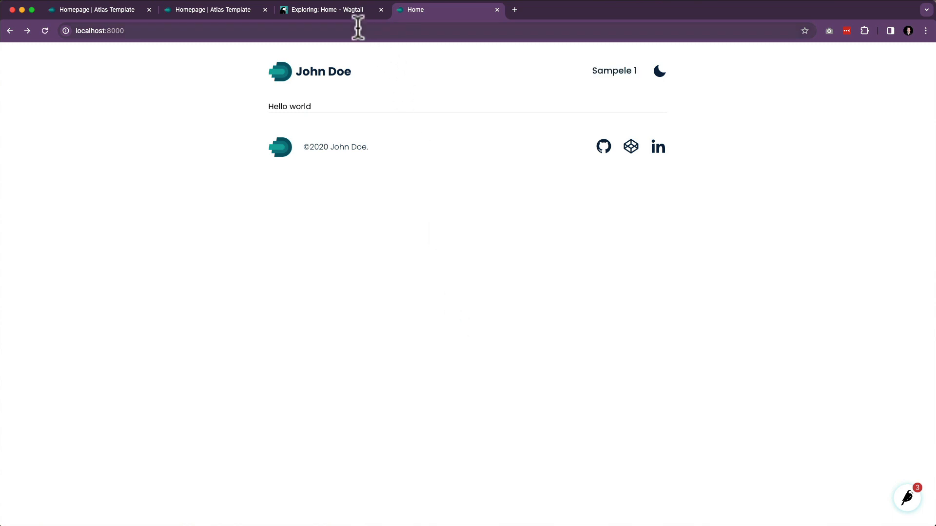
pyautogui.click(325, 9)
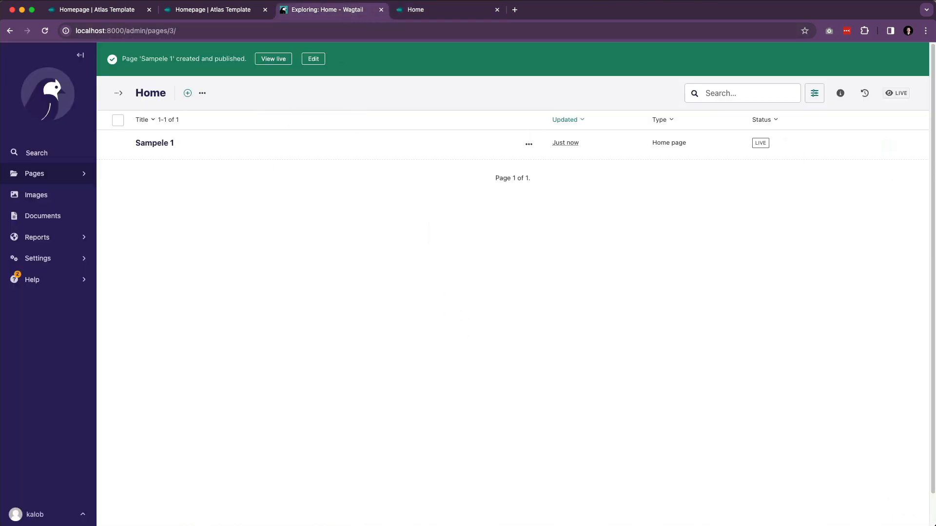
# Add and publish a second child page titled Sampele 2 under Home and reload the site
pyautogui.click(187, 94)
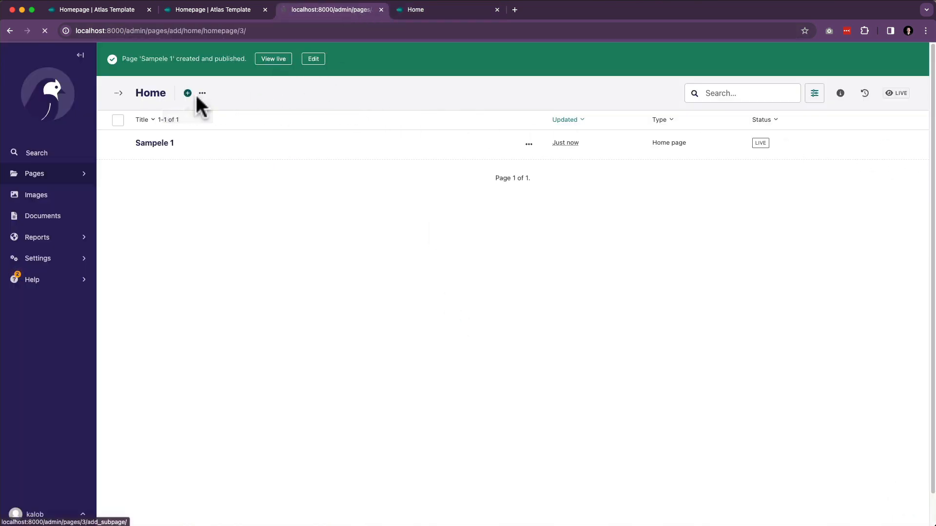
pyautogui.click(187, 94)
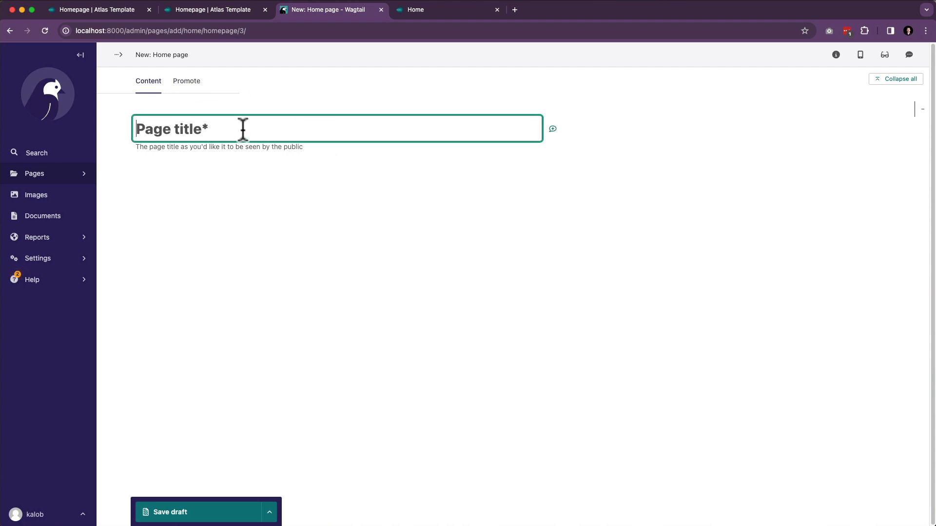
pyautogui.write('Sampele 2')
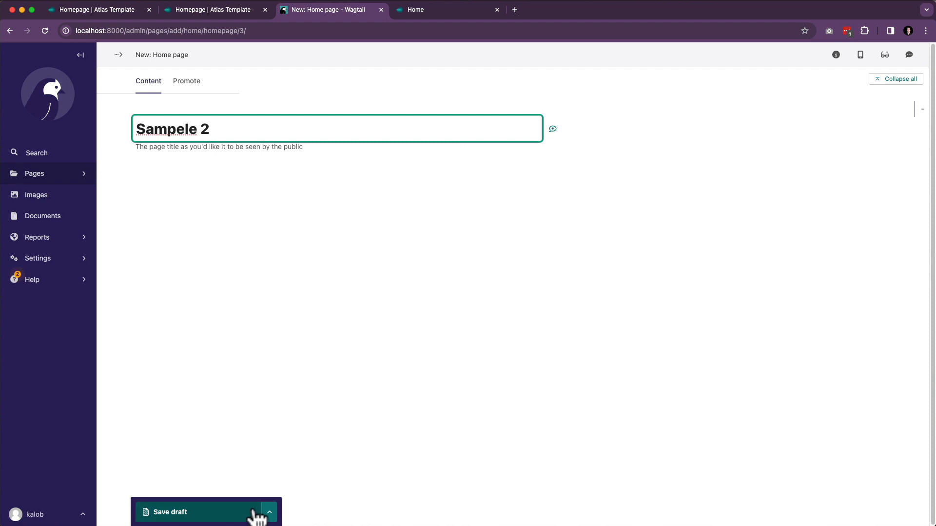
pyautogui.click(170, 512)
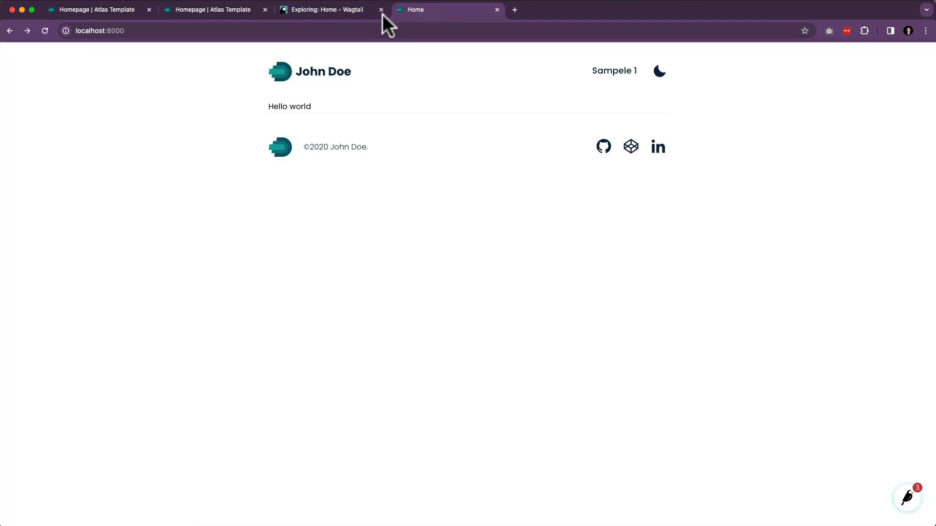
pyautogui.click(331, 9)
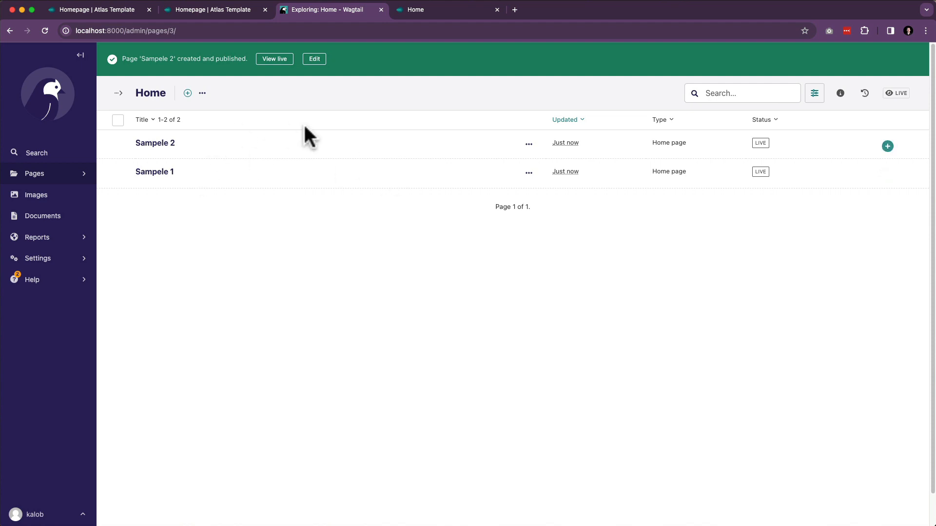
pyautogui.click(527, 145)
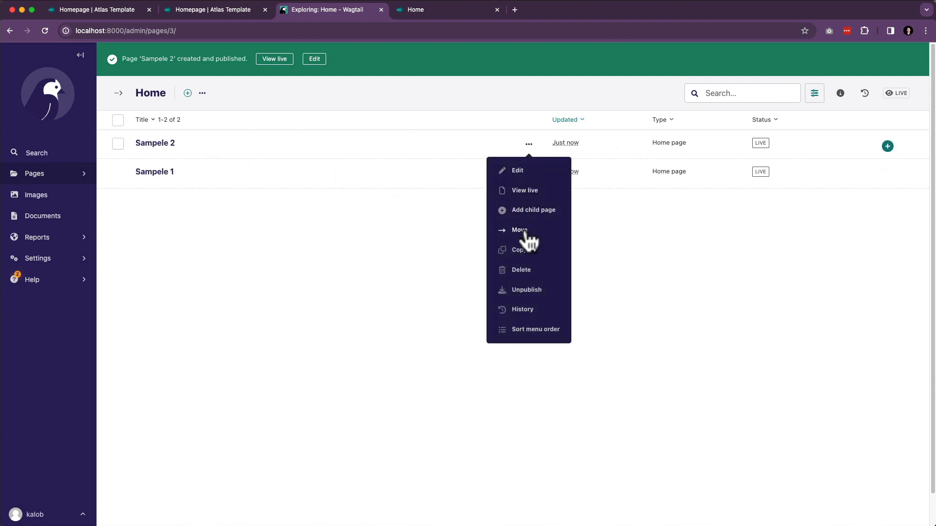
pyautogui.click(517, 170)
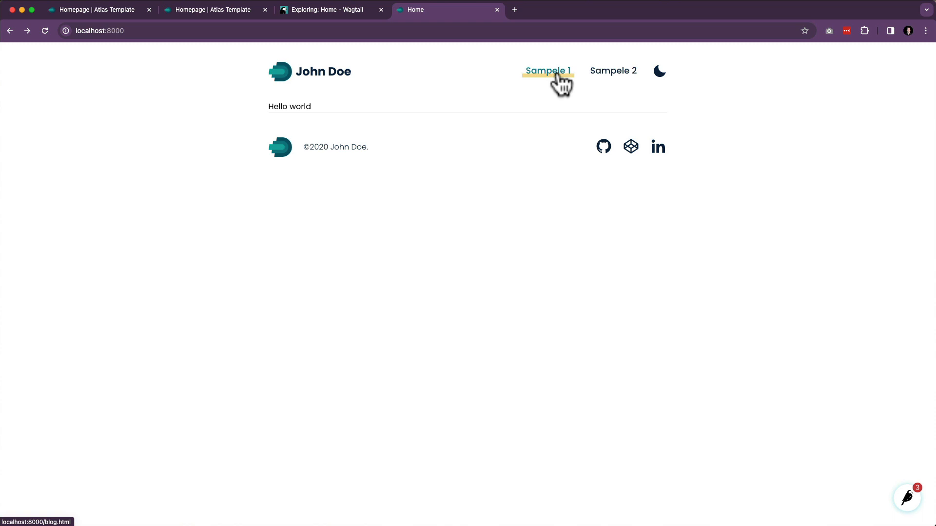
pyautogui.moveTo(509, 401)
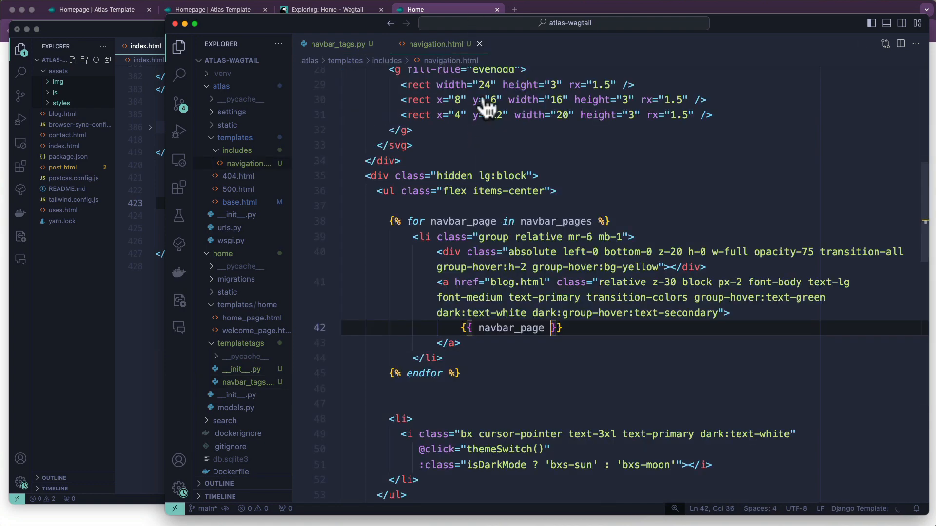
# Set the desktop menu link's href to {{ navbar_page.url }} and its text to {{ navbar_page.title }}
pyautogui.doubleClick(511, 328)
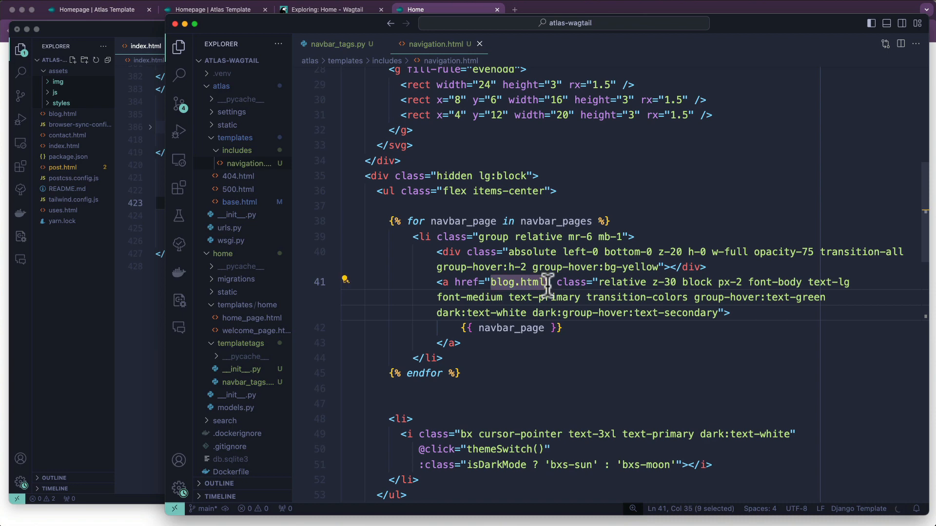
pyautogui.write('{{ }}')
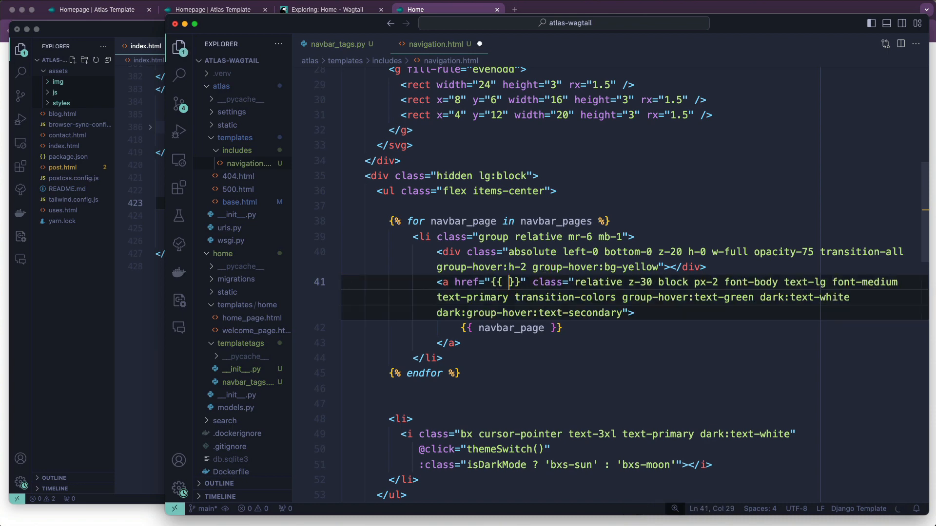
pyautogui.write('navbar_page.url')
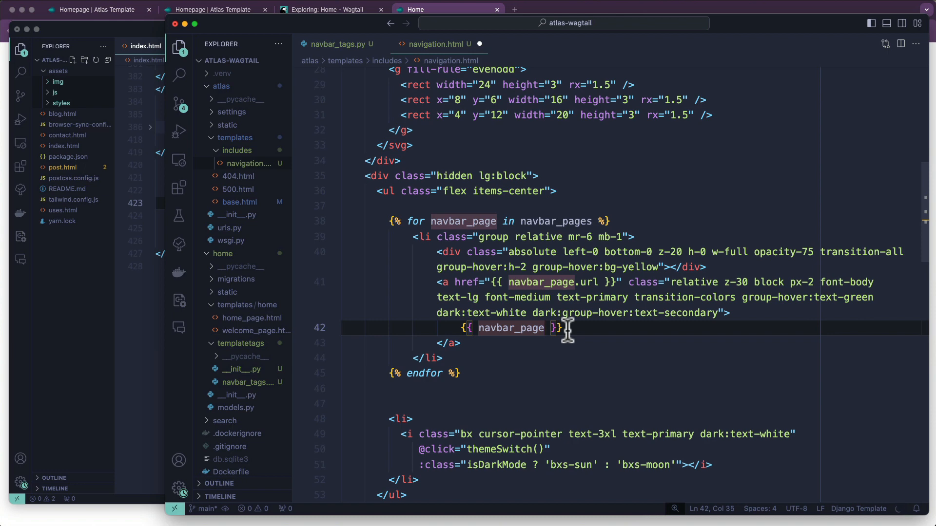
pyautogui.write('.')
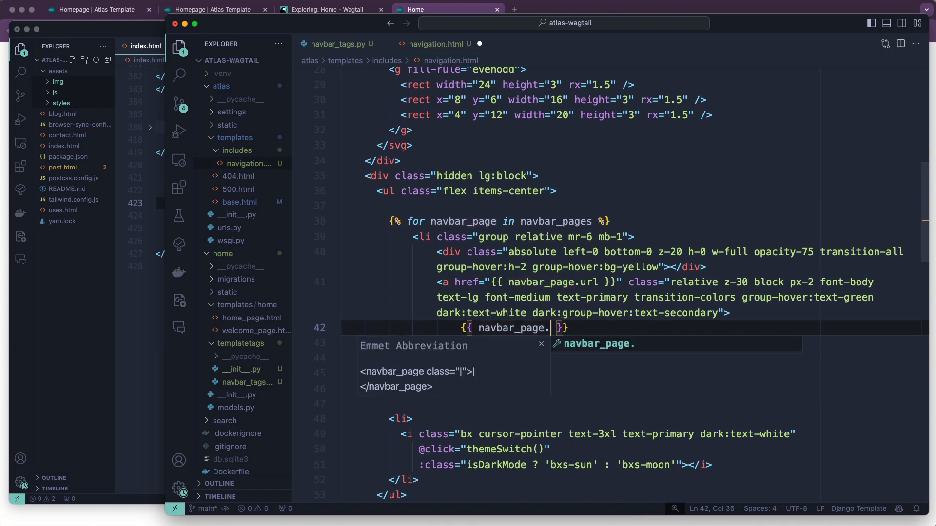
pyautogui.write('title')
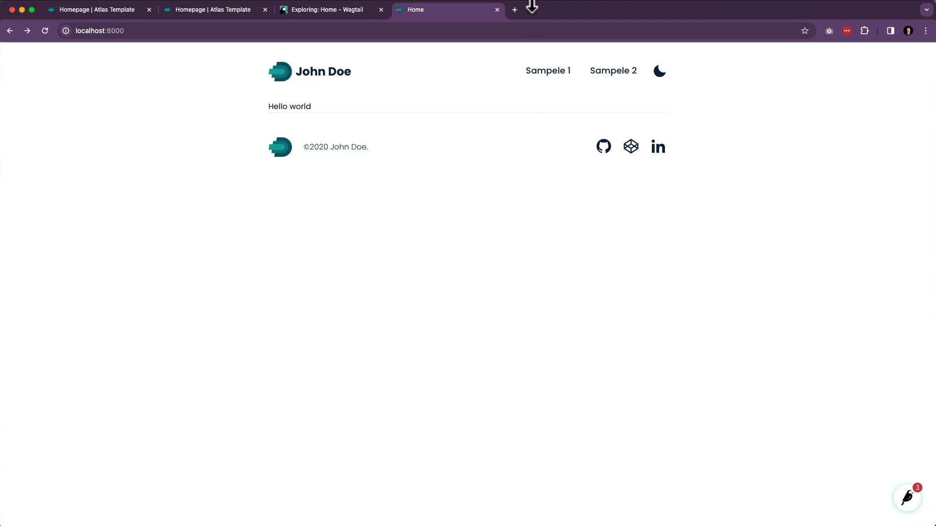
# Follow the Sampele 1 and Sampele 2 navbar links and return to the home page
pyautogui.click(547, 71)
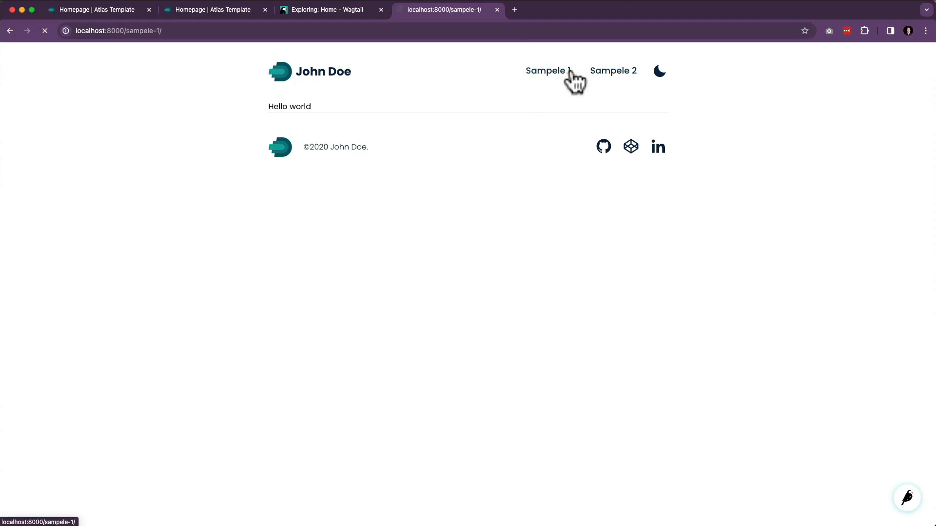
pyautogui.click(613, 70)
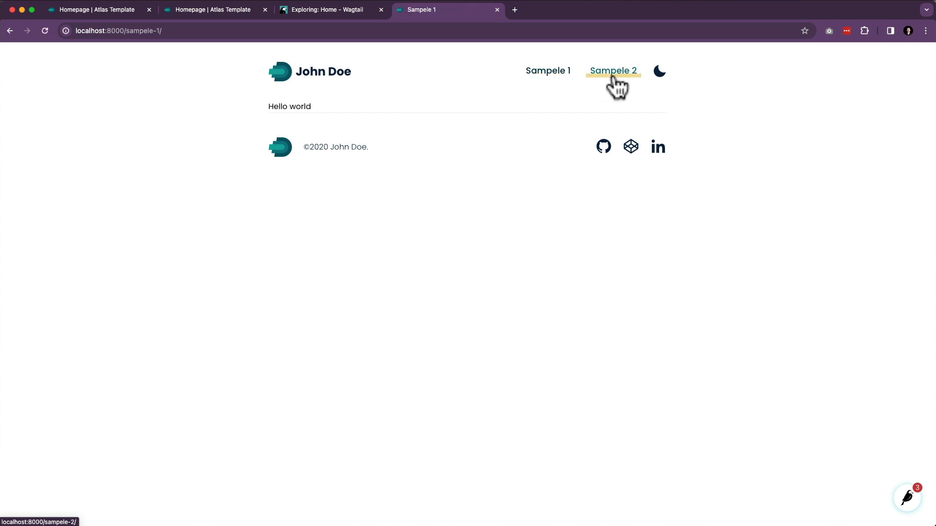
pyautogui.click(612, 70)
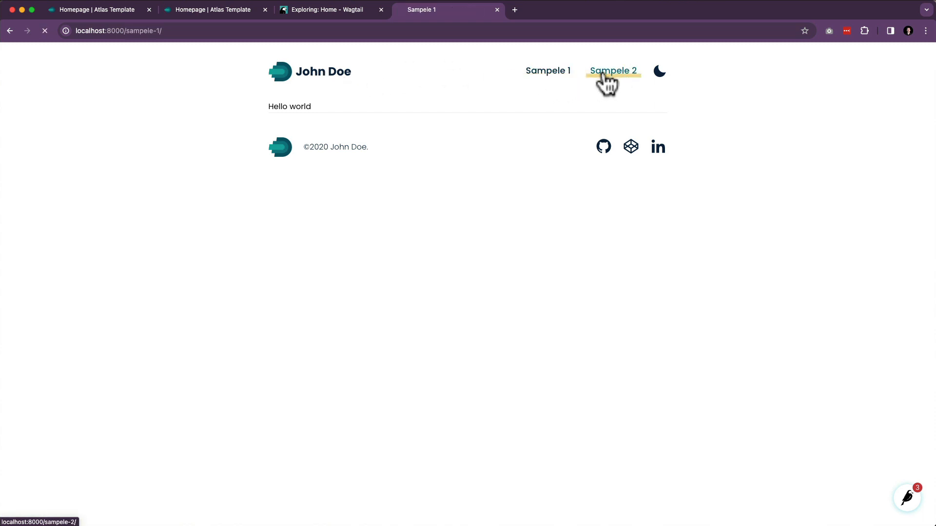
pyautogui.click(612, 70)
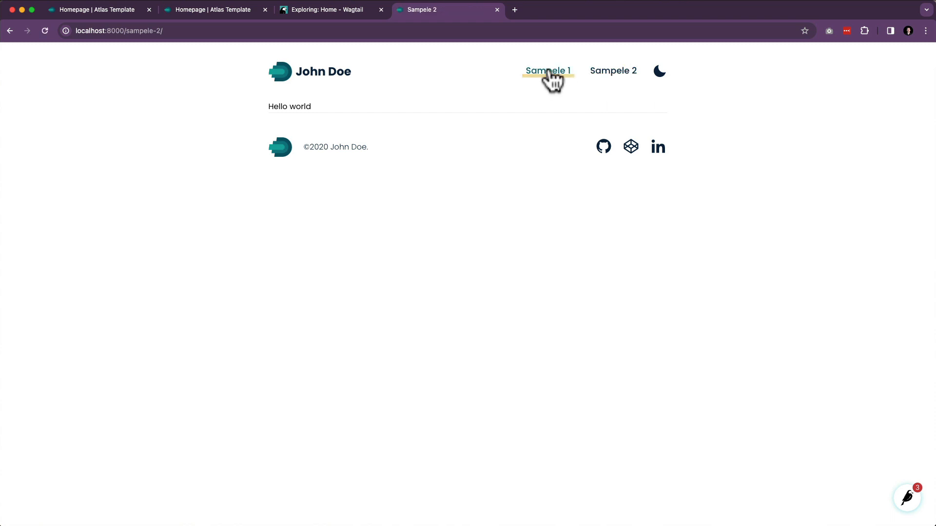
pyautogui.click(547, 70)
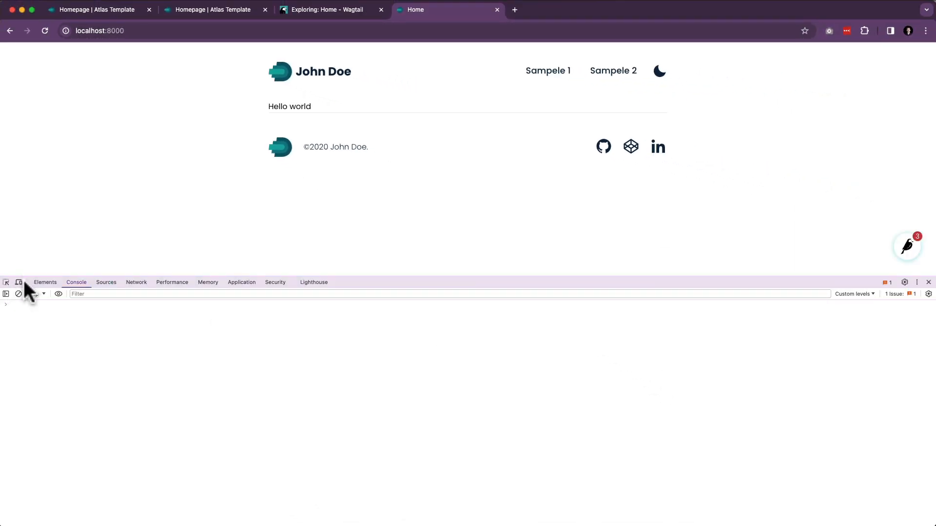
# Preview the home page at phone width using the DevTools device toolbar
pyautogui.click(19, 282)
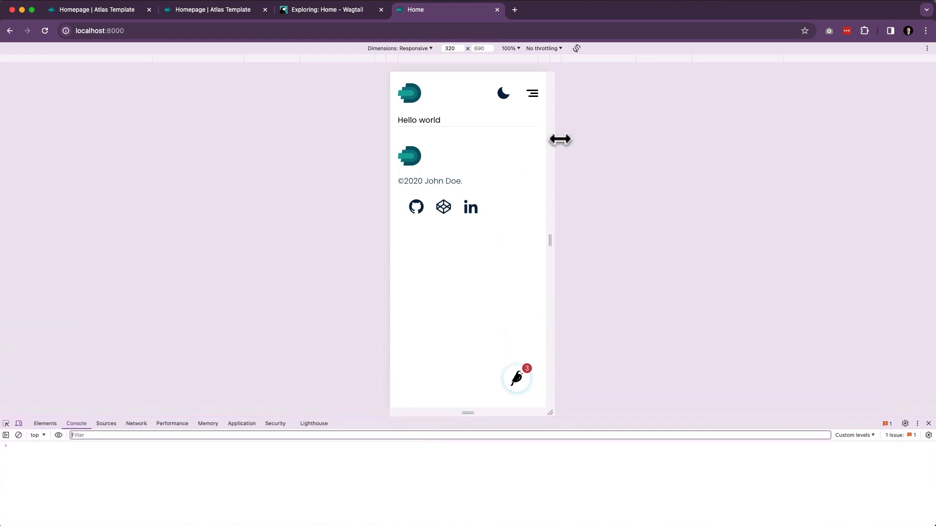
pyautogui.click(531, 94)
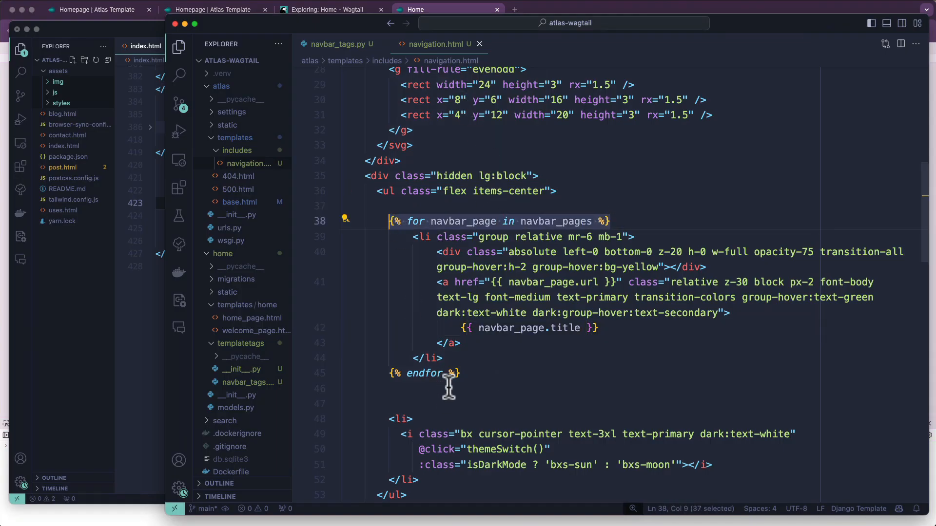
# Remove the mobile Uses and Contact items and wrap the Blog li in a for loop over navbar_pages
pyautogui.scroll(-3)
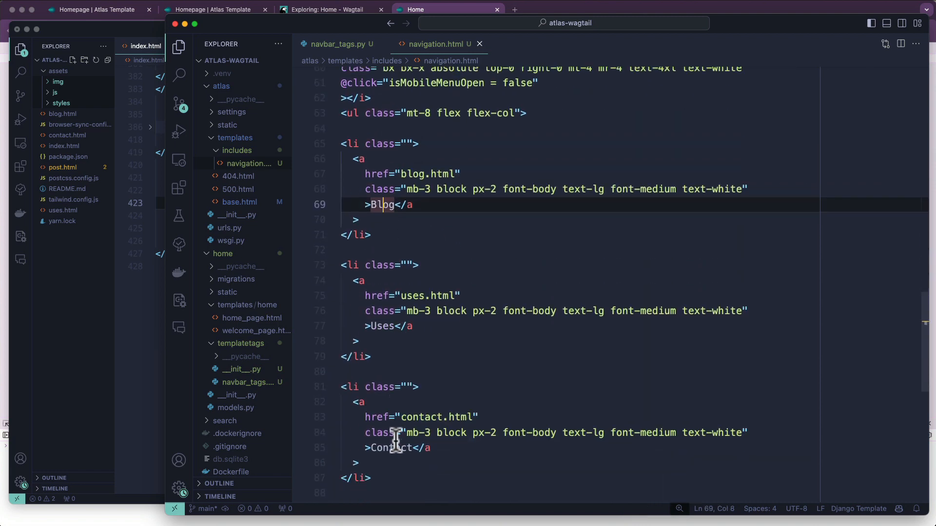
pyautogui.moveTo(358, 401); pyautogui.dragTo(358, 462)
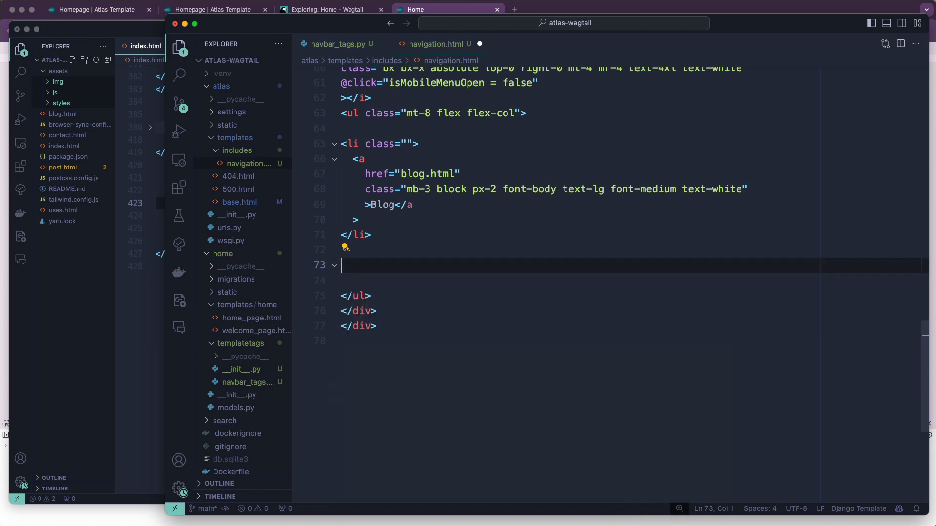
pyautogui.click(364, 159)
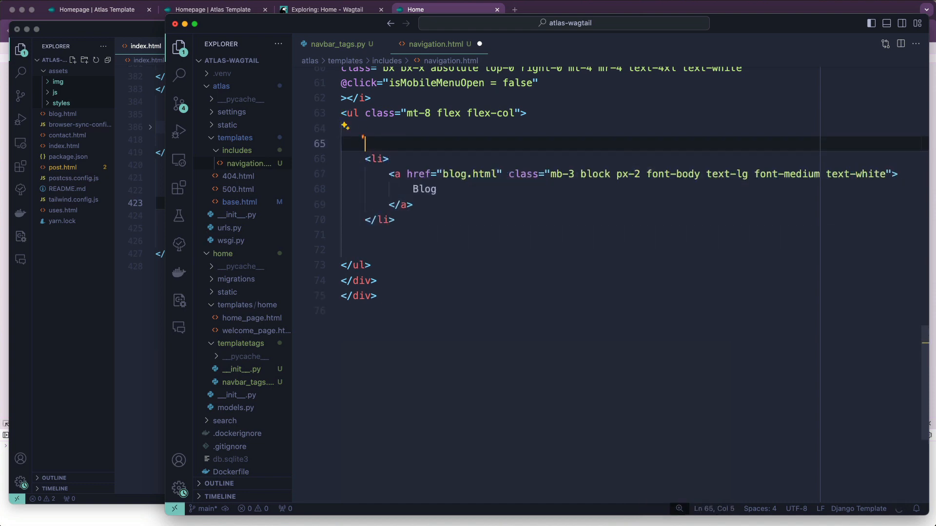
pyautogui.write('{% for navb %}')
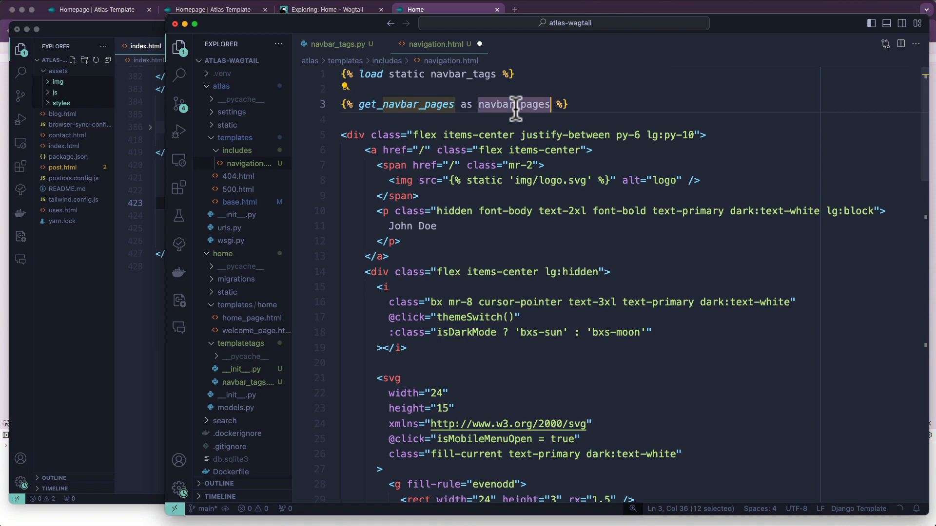
pyautogui.doubleClick(406, 104)
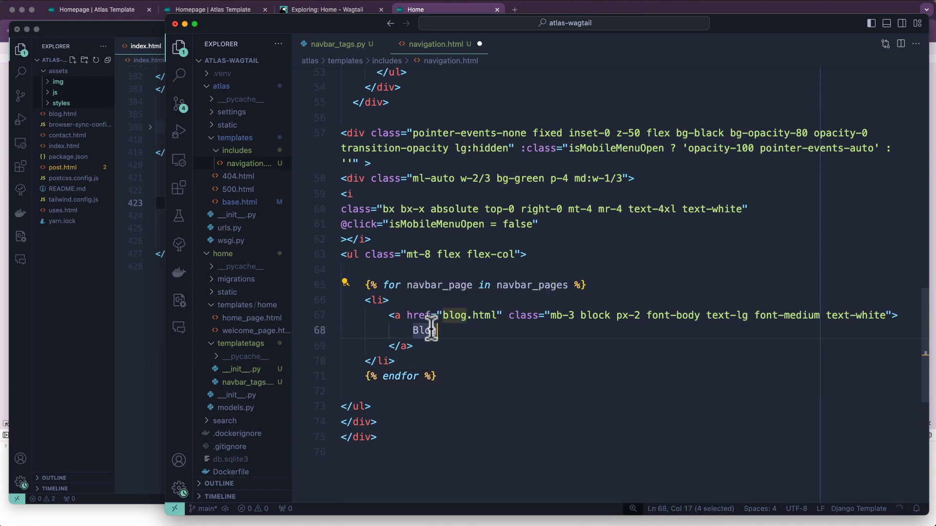
# Set the mobile link text to {{ navbar_page.title }} and its href to {{ navbar_page.url }}
pyautogui.write('{{}}')
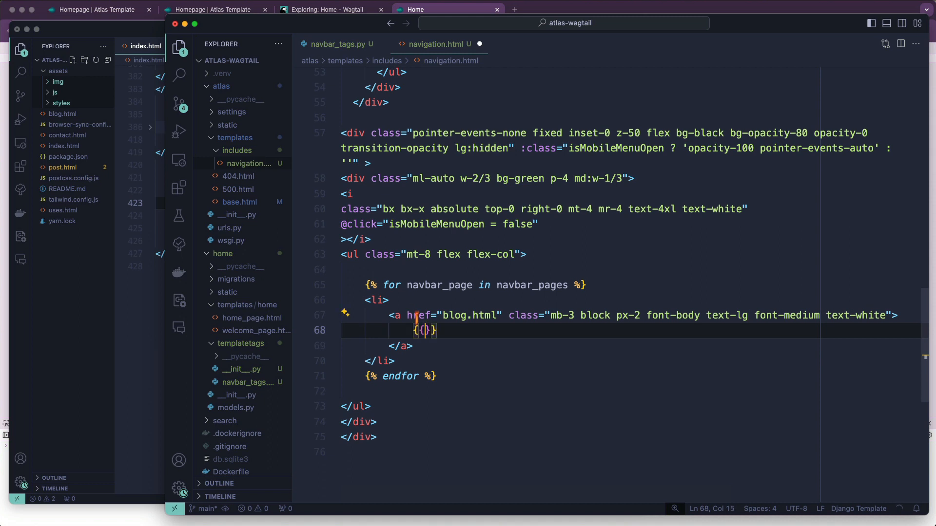
pyautogui.write('navbar_page.title')
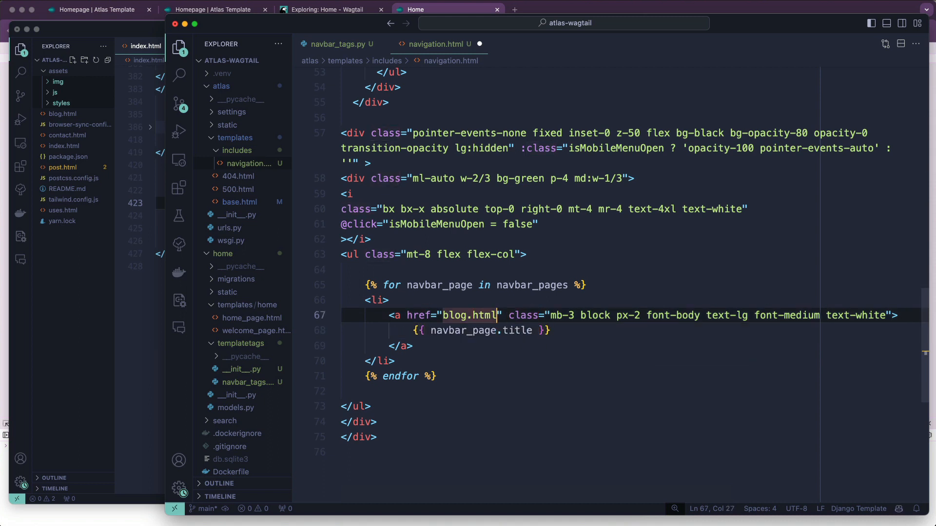
pyautogui.write('{{ navbar_page }}')
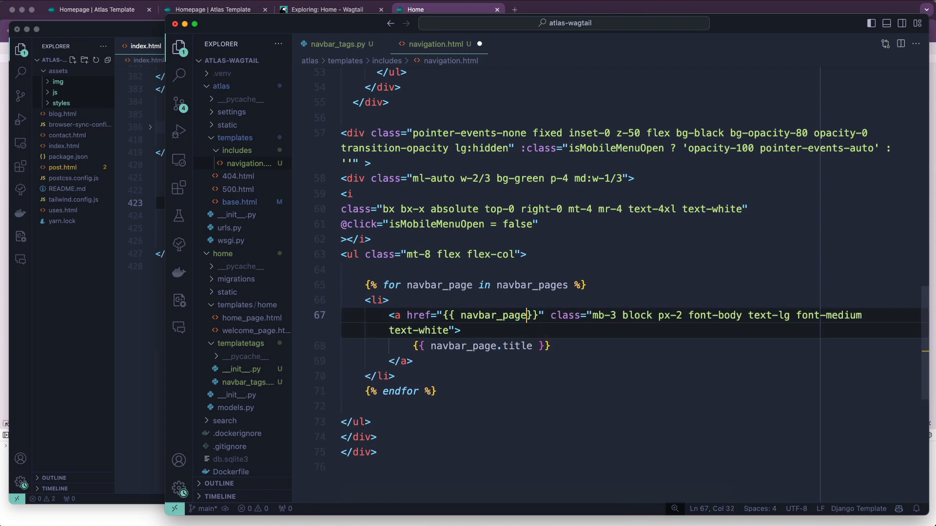
pyautogui.write('.url')
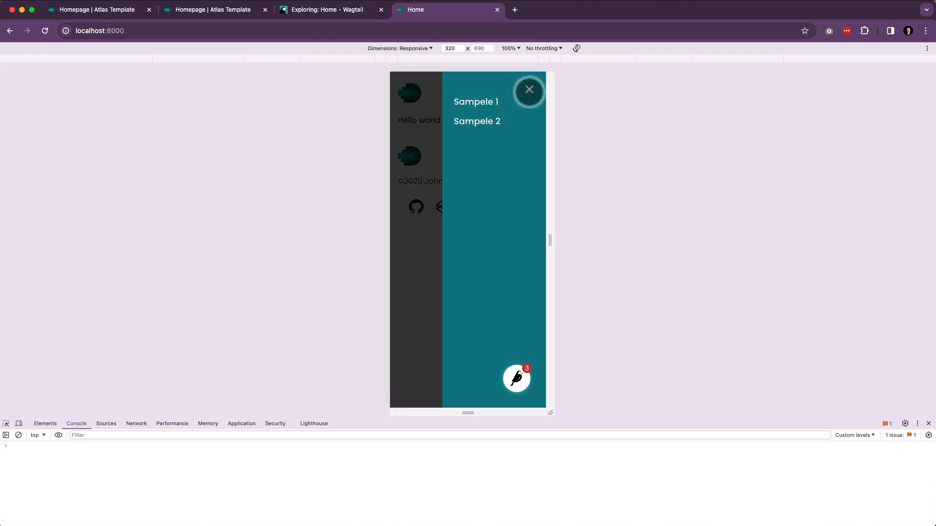
# Open Sampele 2 from the mobile hamburger menu, then switch the preview back to desktop width
pyautogui.click(474, 101)
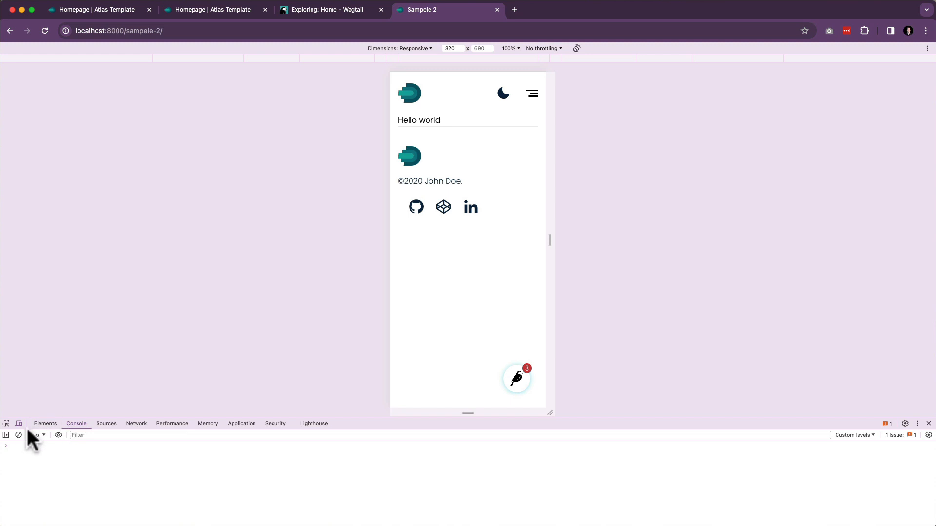
pyautogui.click(18, 424)
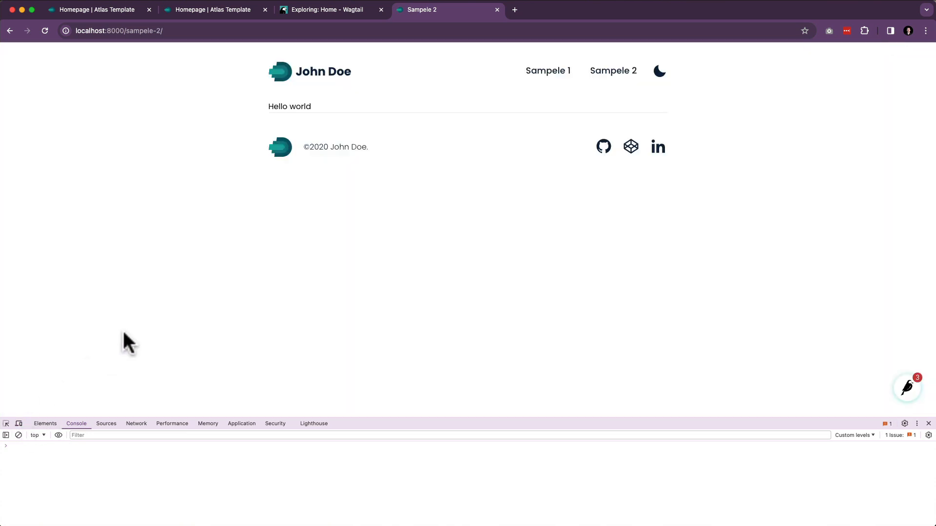
pyautogui.moveTo(293, 257)
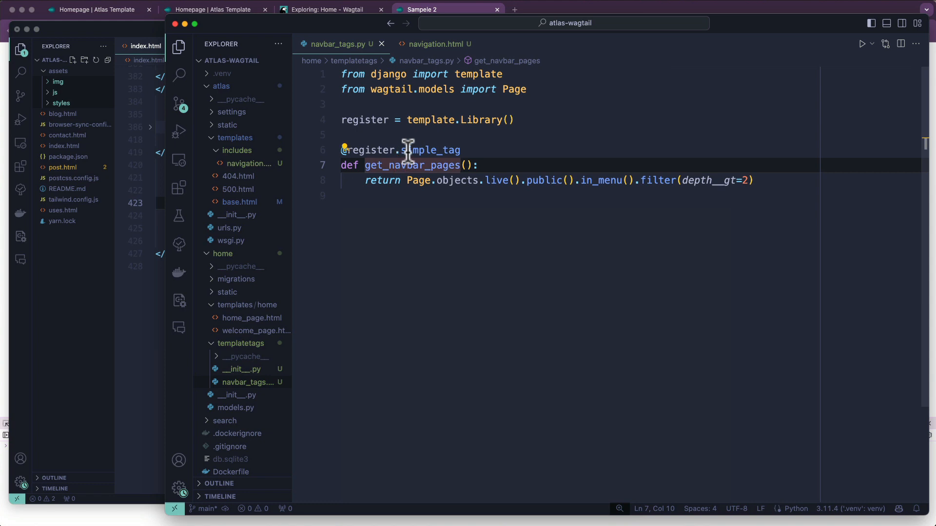
pyautogui.moveTo(366, 316)
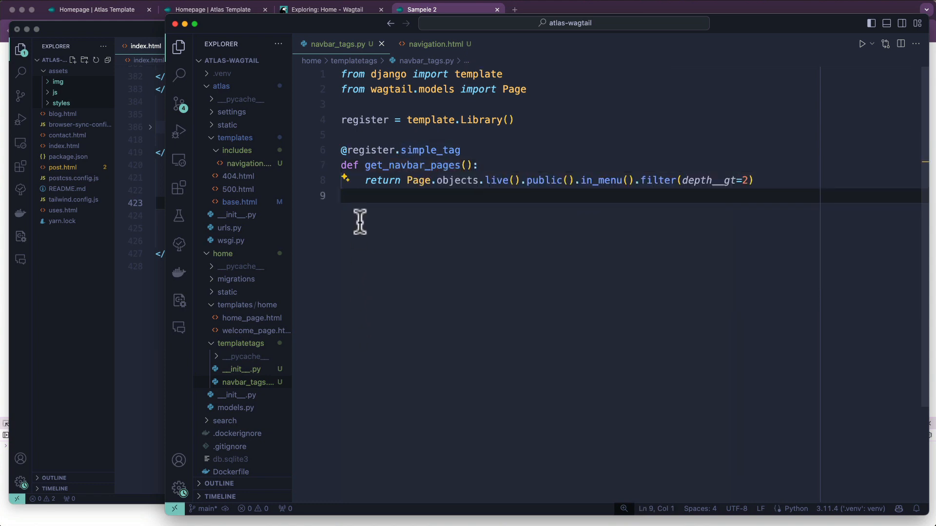
pyautogui.moveTo(397, 95)
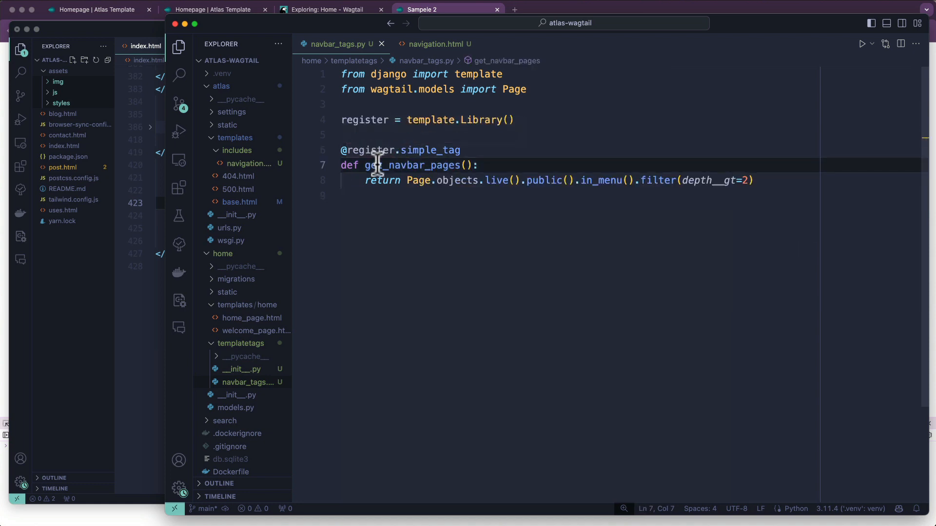
# Bring up navbar_tags.py to review the get_navbar_pages simple_tag with the depth__gt=2 filter
pyautogui.click(437, 44)
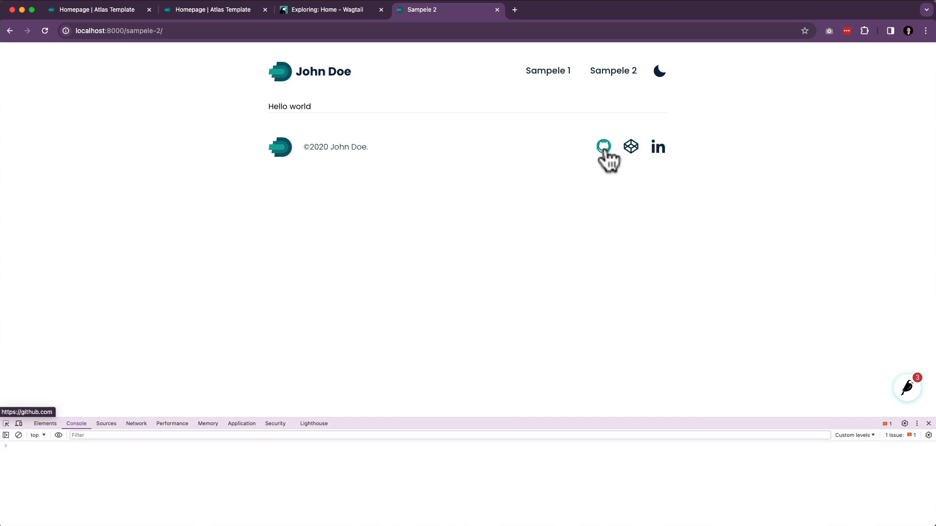
pyautogui.moveTo(631, 149)
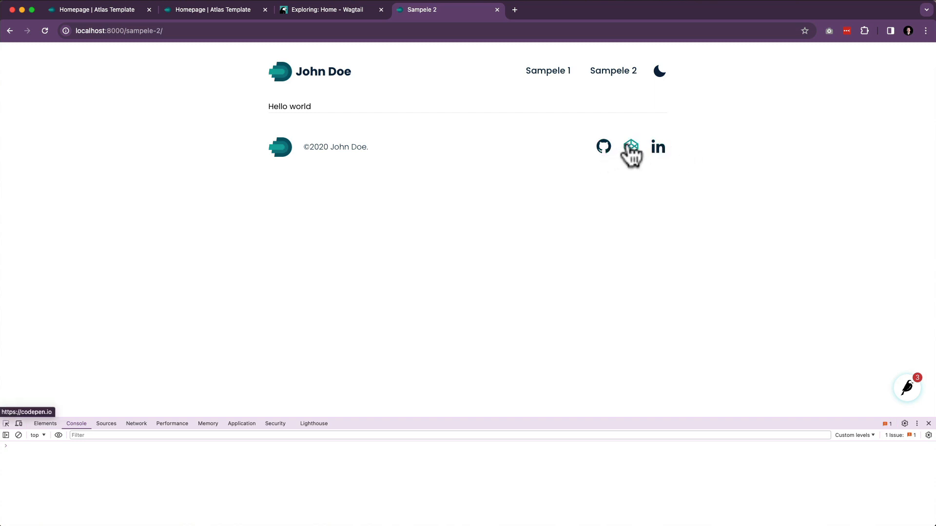
pyautogui.moveTo(602, 146)
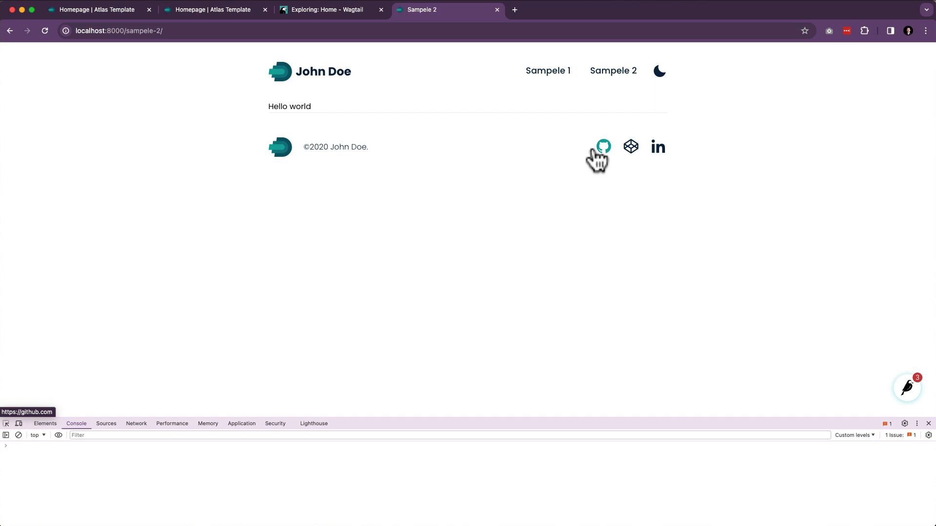
pyautogui.moveTo(324, 110)
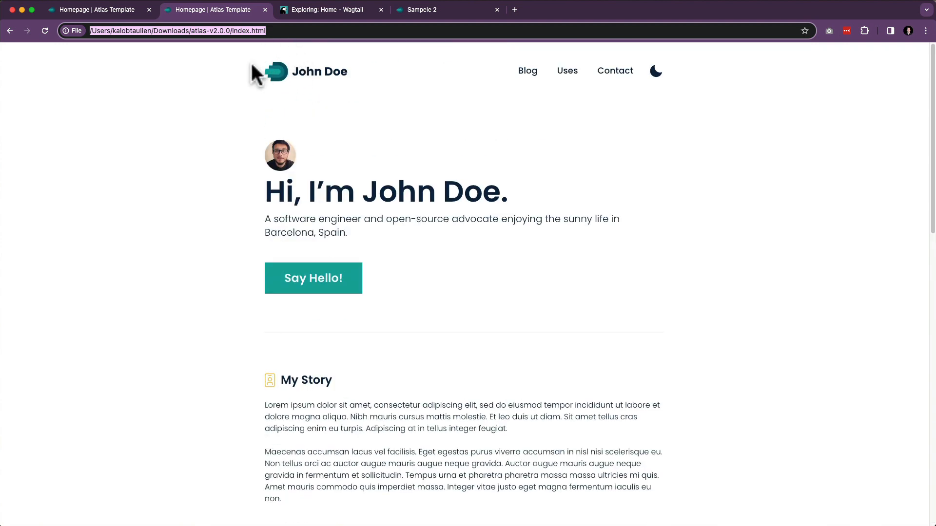
pyautogui.moveTo(222, 75)
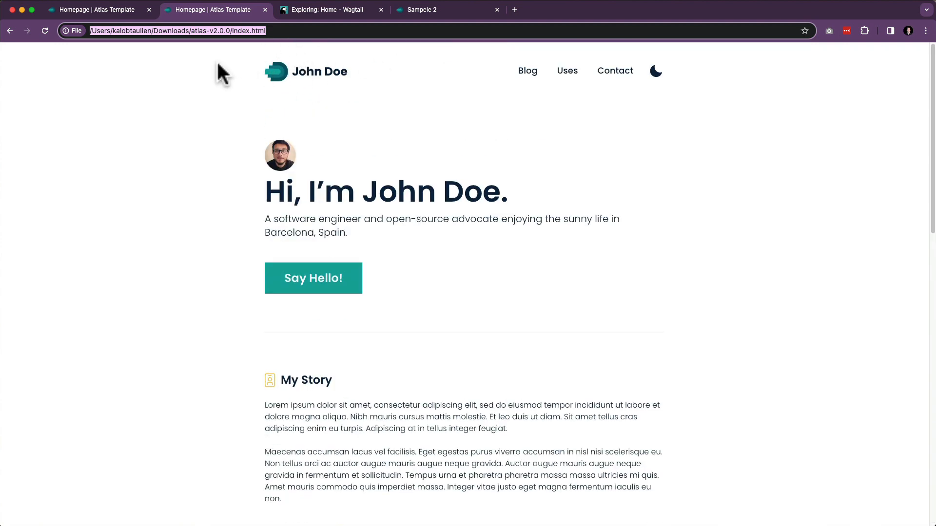
pyautogui.moveTo(427, 147)
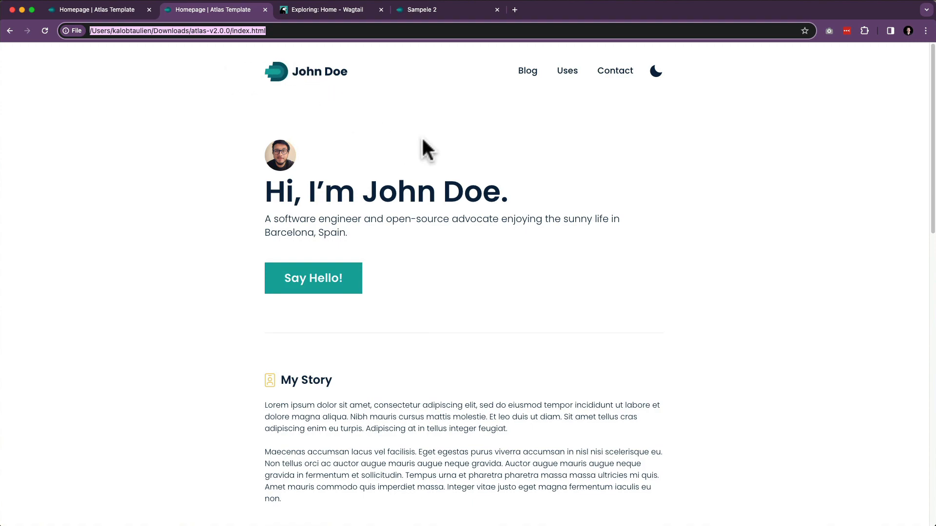